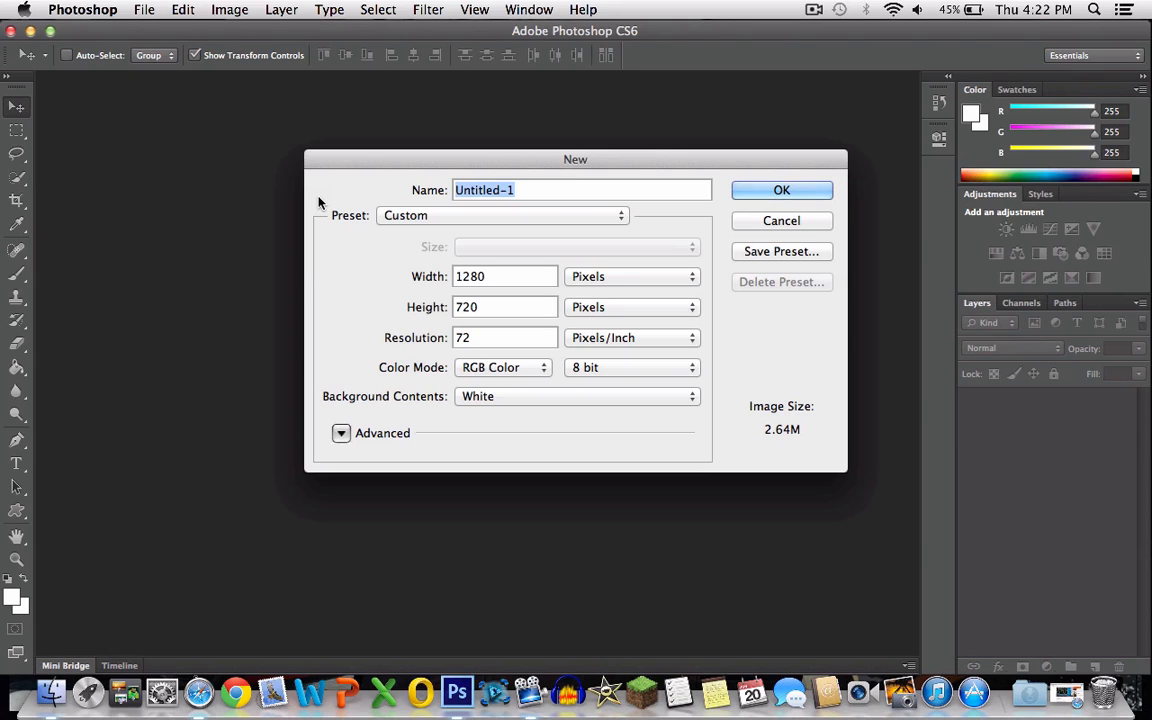
Step: Create a new 1280 × 720 pixel, 72 ppi RGB document
left_click(633, 276)
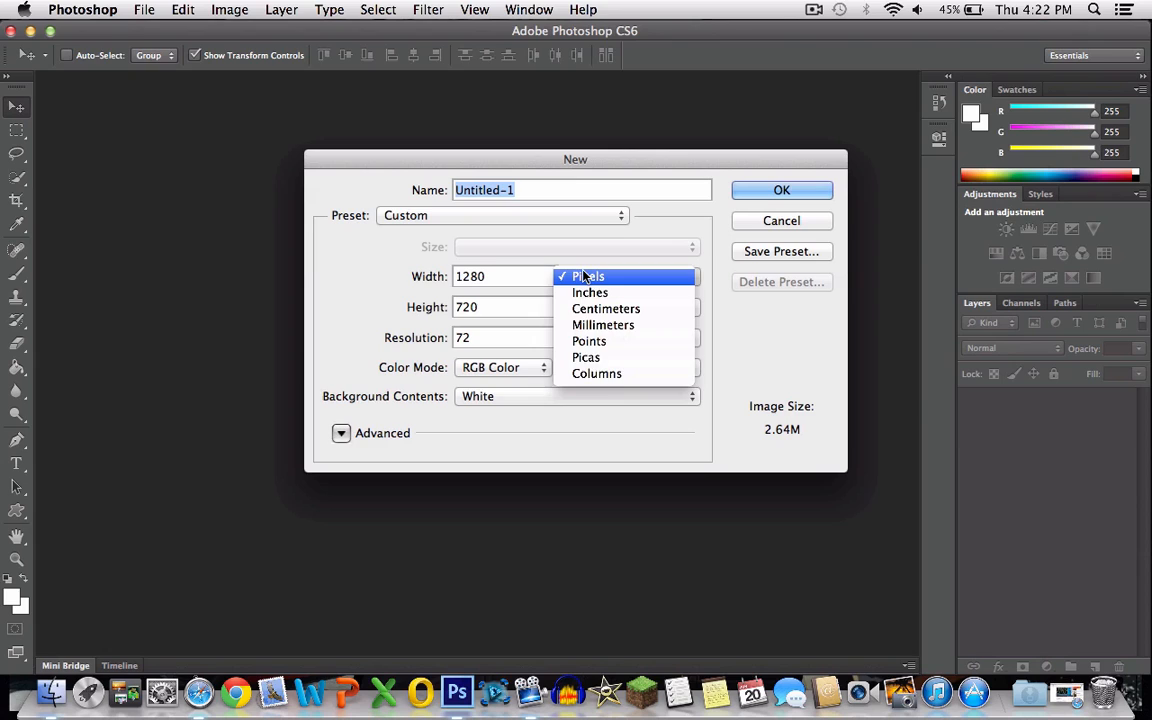
left_click(588, 276)
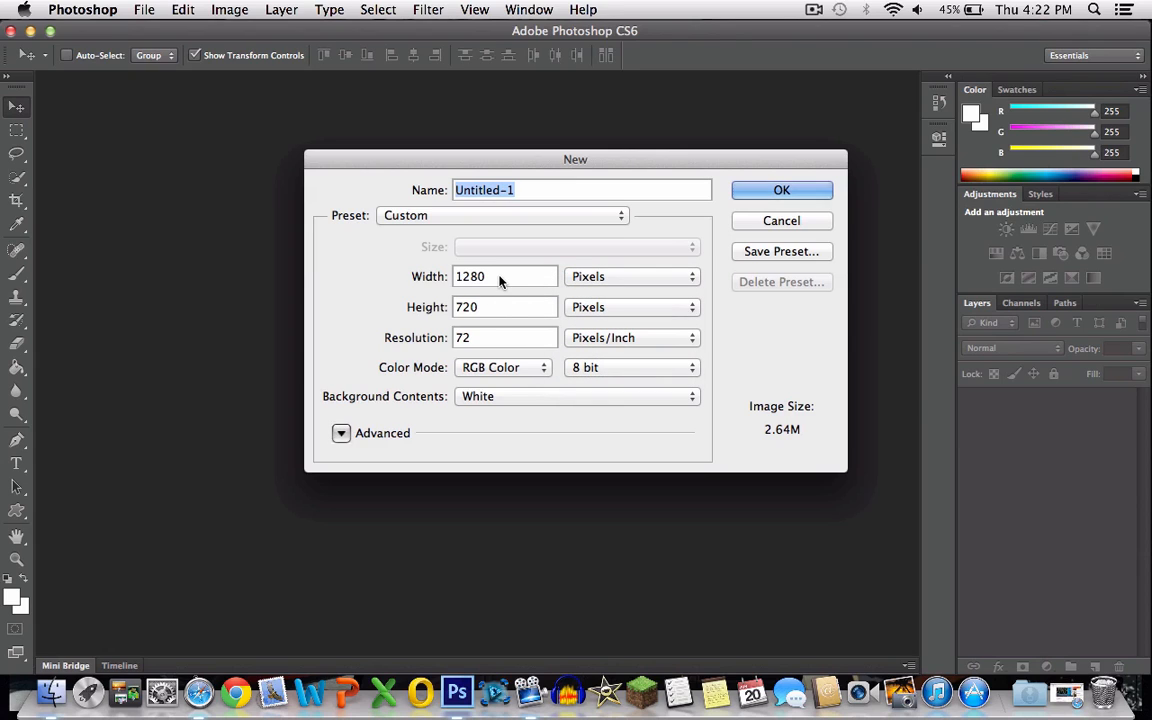
mouse_move(500, 280)
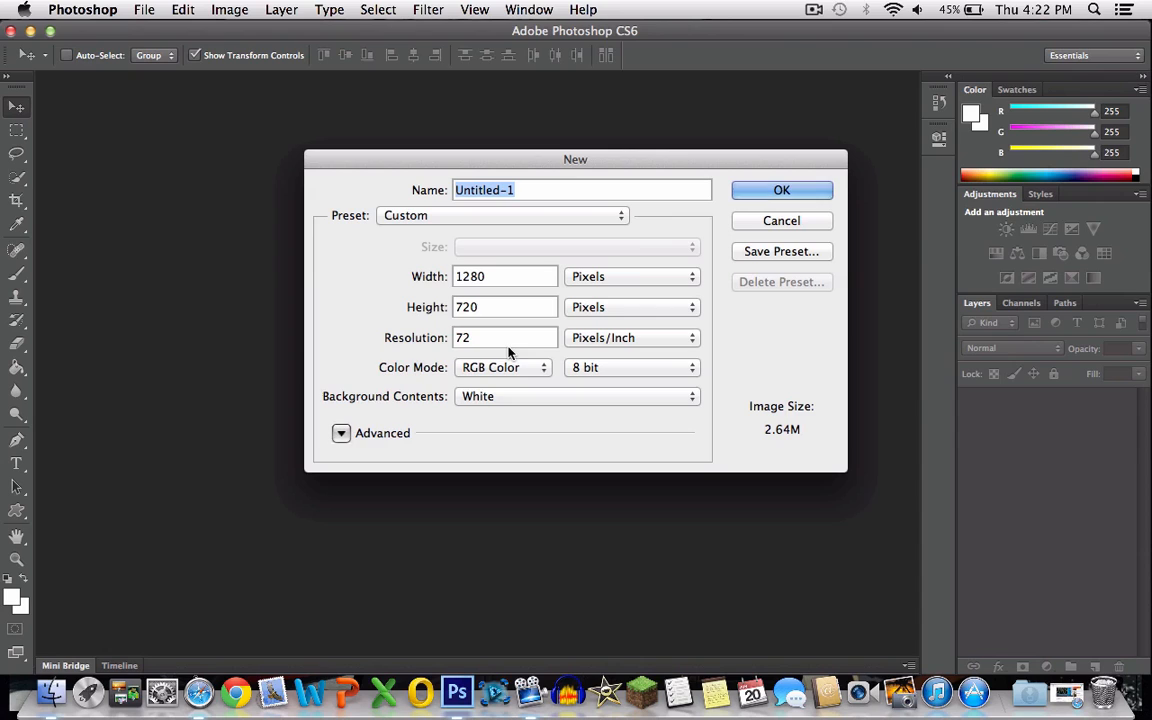
left_click(781, 190)
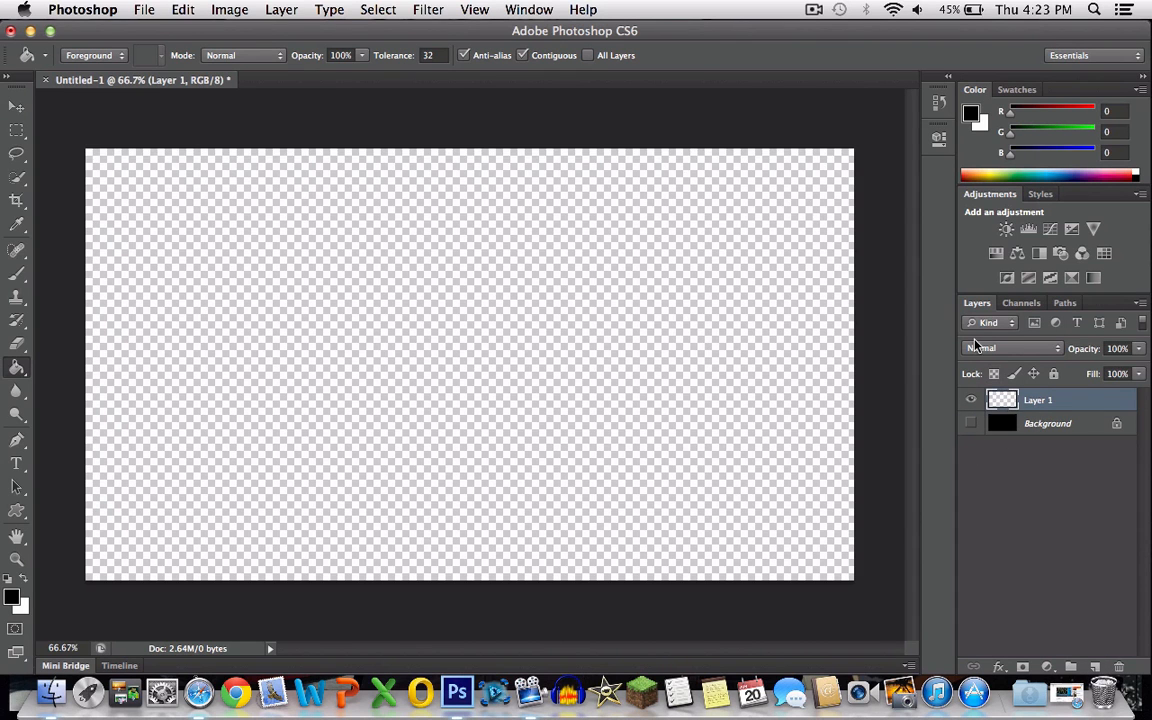
Step: Select all of Layer 1 and fill it with rendered clouds
left_click(377, 9)
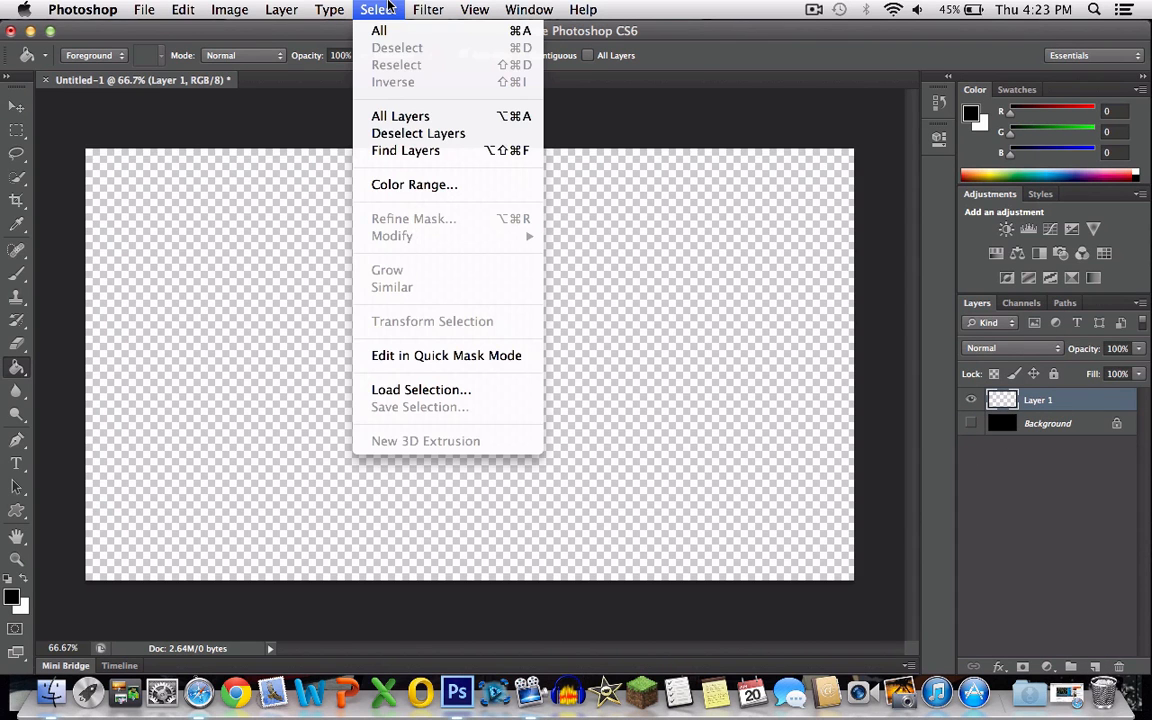
left_click(428, 9)
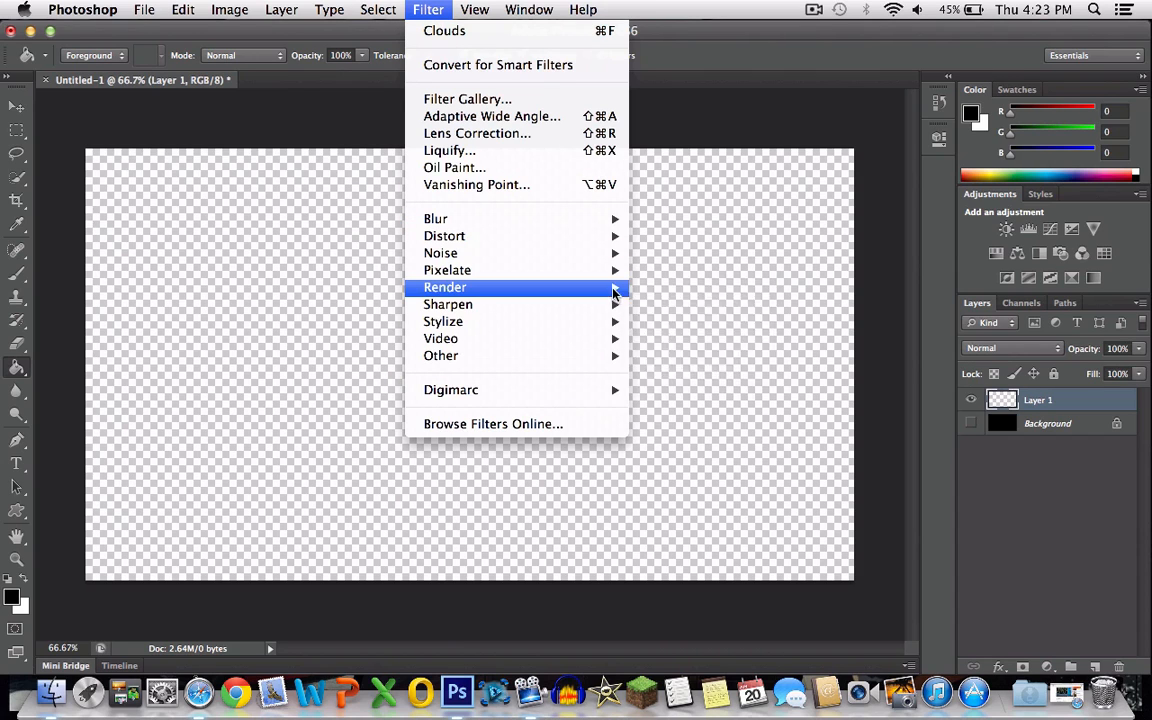
left_click(444, 30)
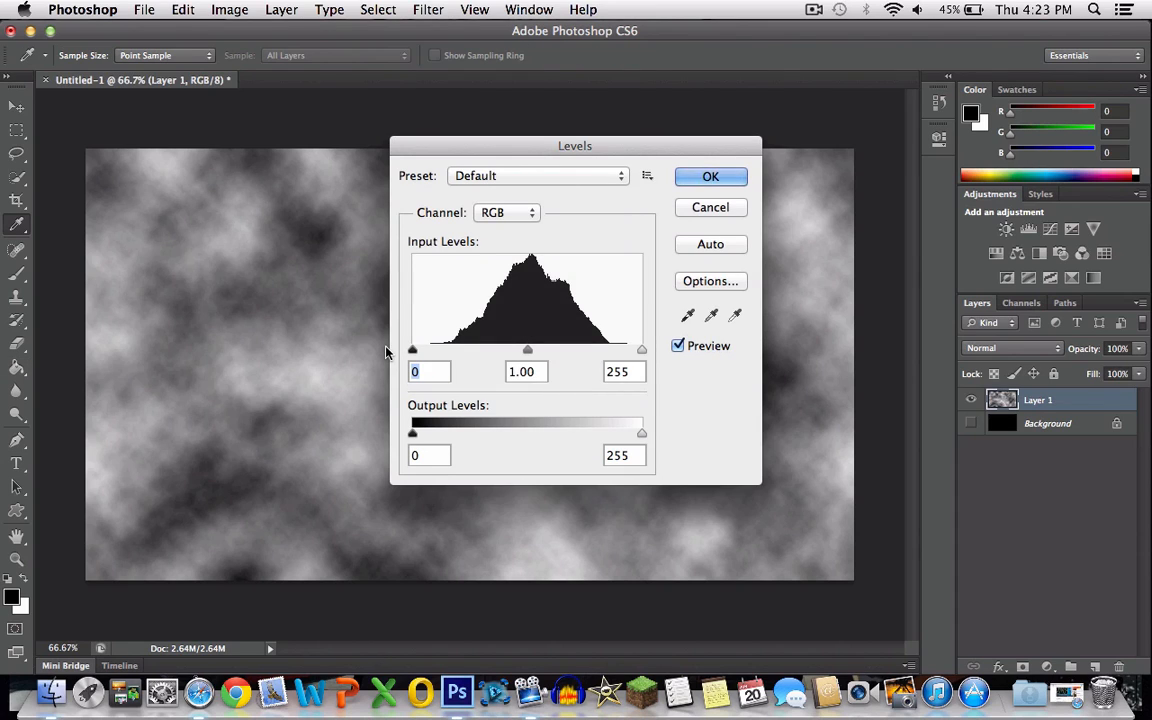
Step: Harden the clouds with Levels inputs 126 and 128, then hide Layer 1
left_click_drag(413, 349, 525, 349)
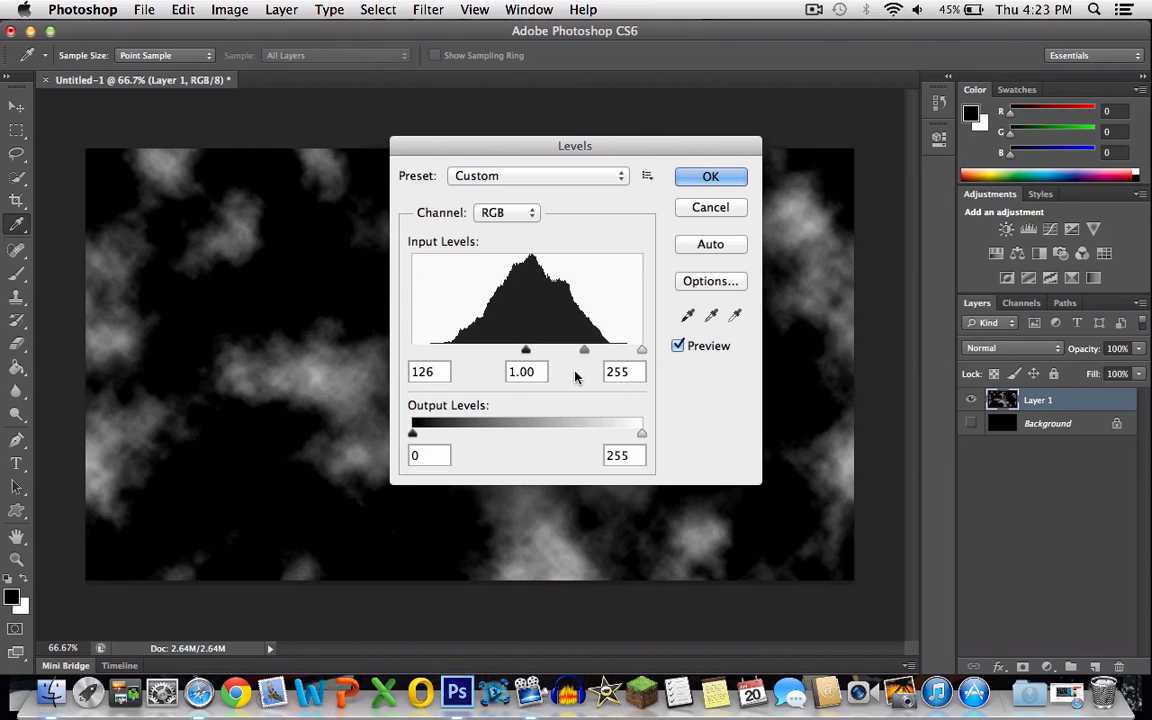
type("128")
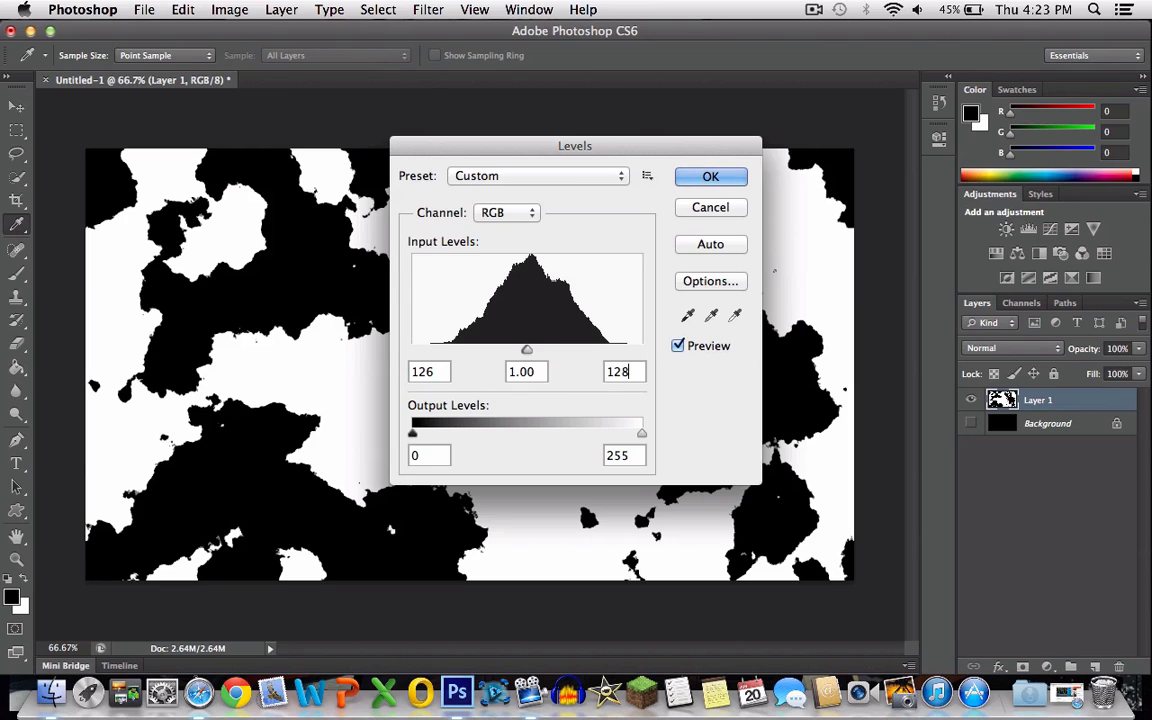
left_click(710, 176)
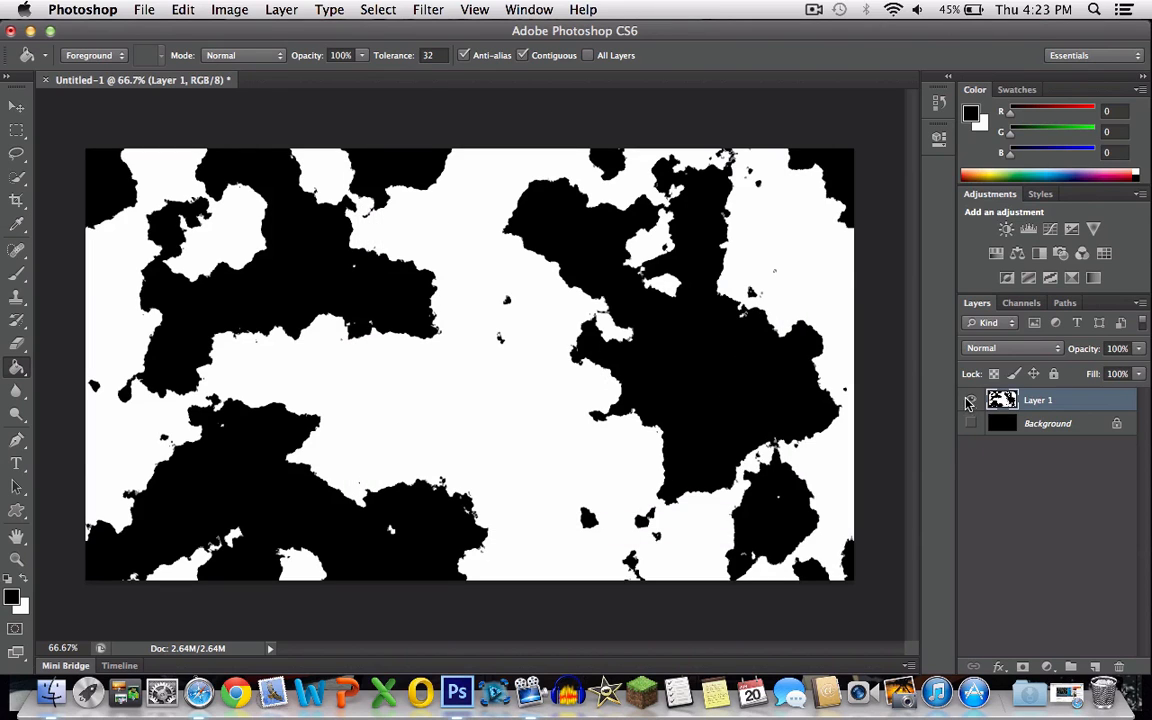
left_click(969, 402)
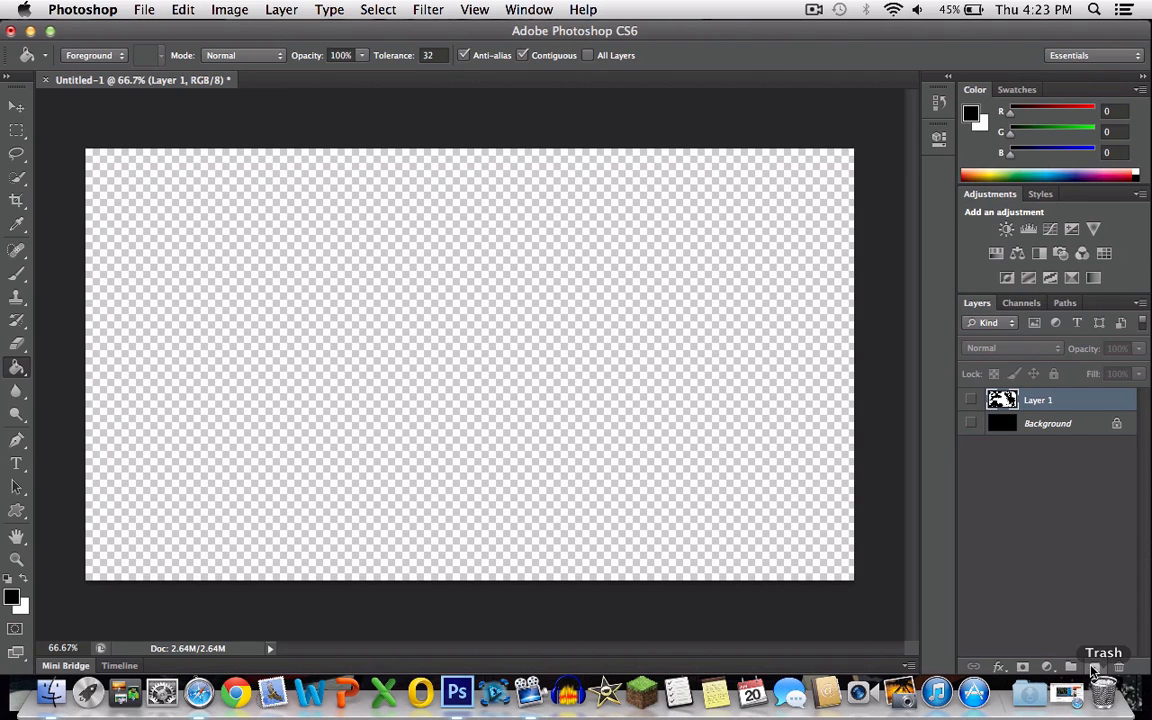
Step: Fill Layer 2 with rendered clouds and harden it with Levels input black 131
left_click(428, 9)
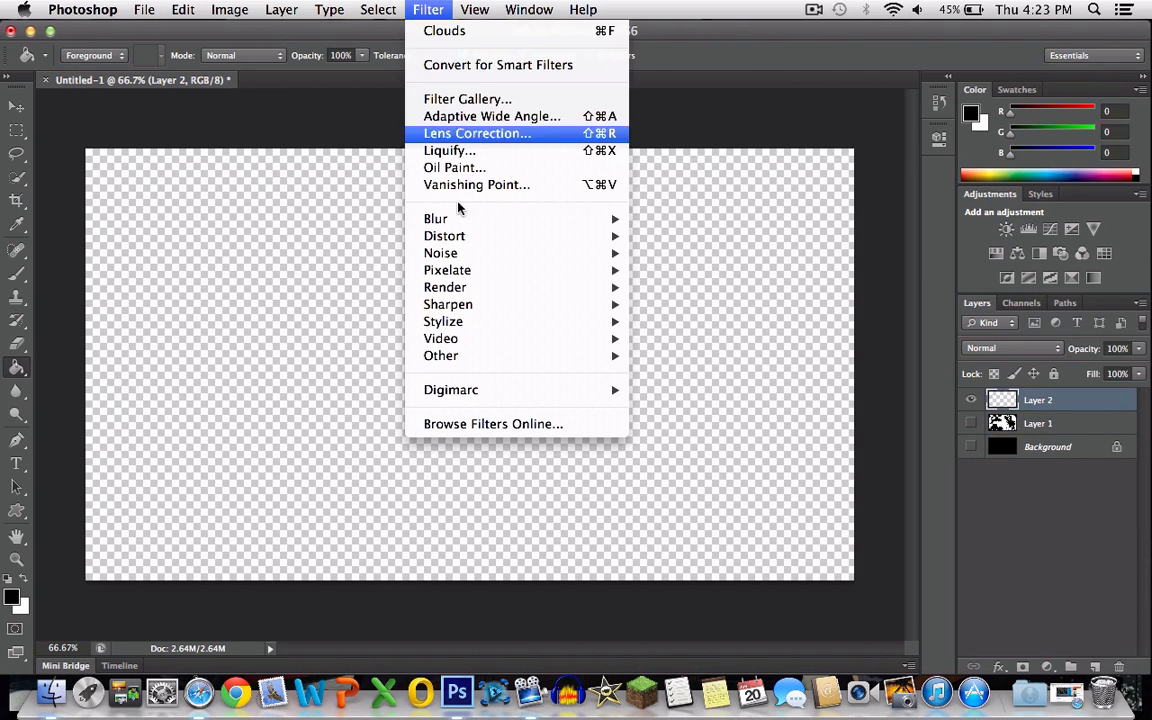
mouse_move(448, 304)
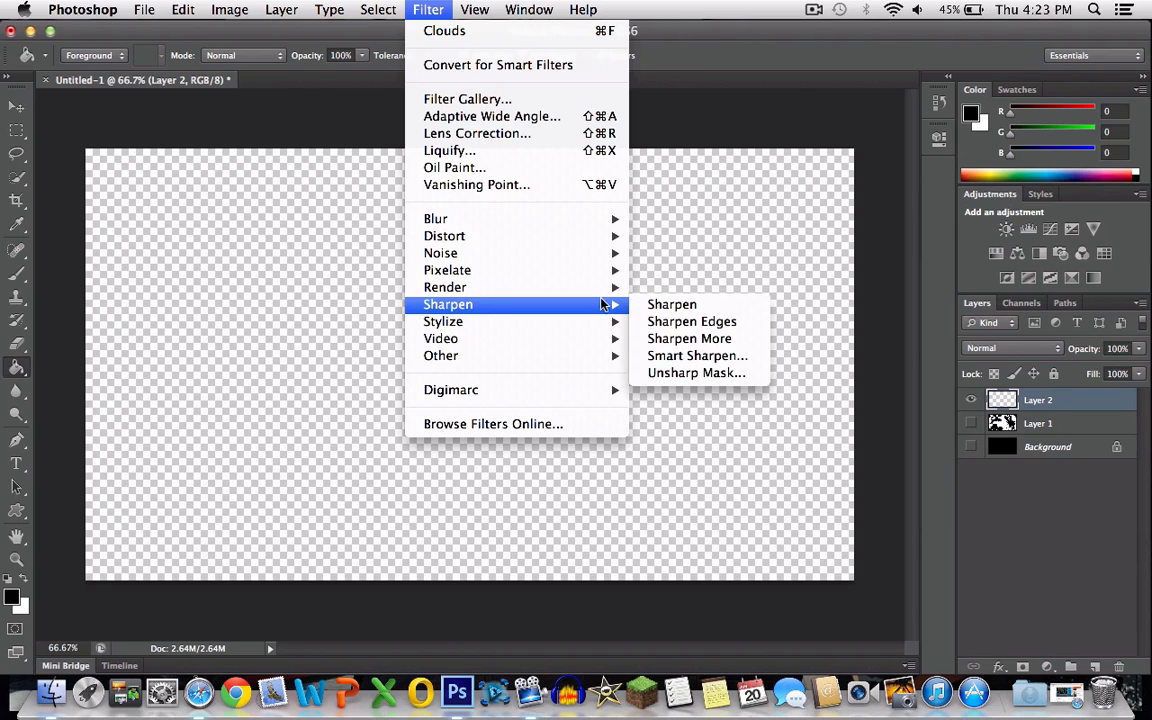
left_click(444, 30)
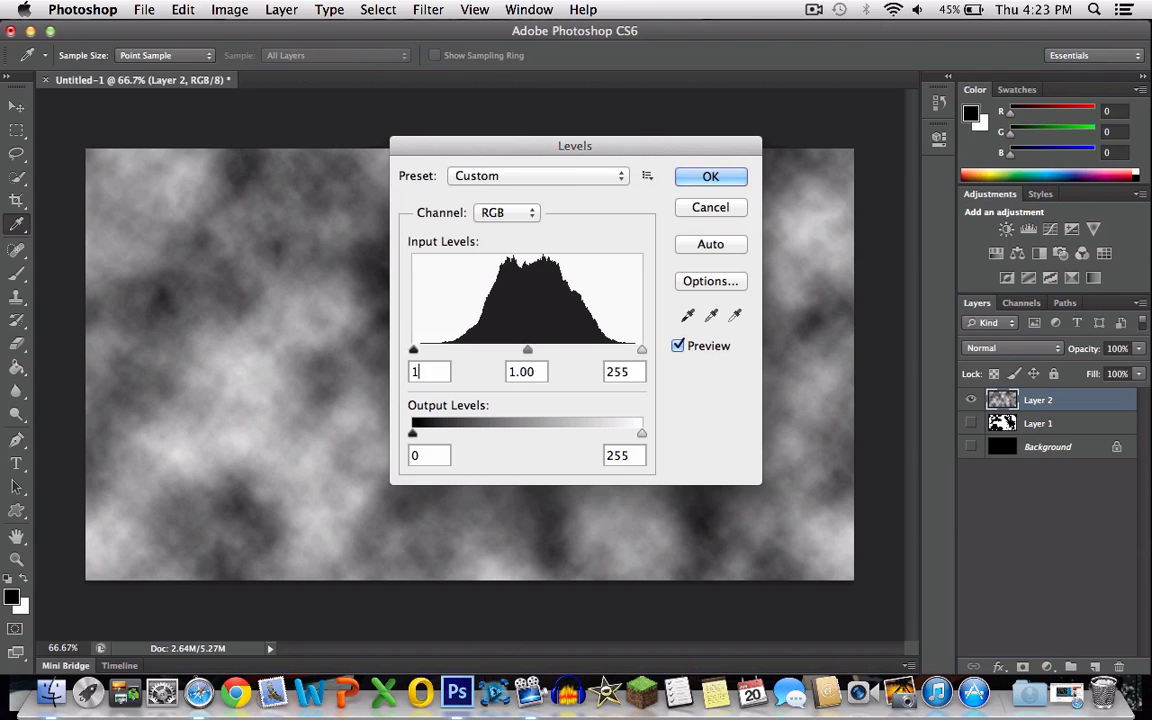
type("1")
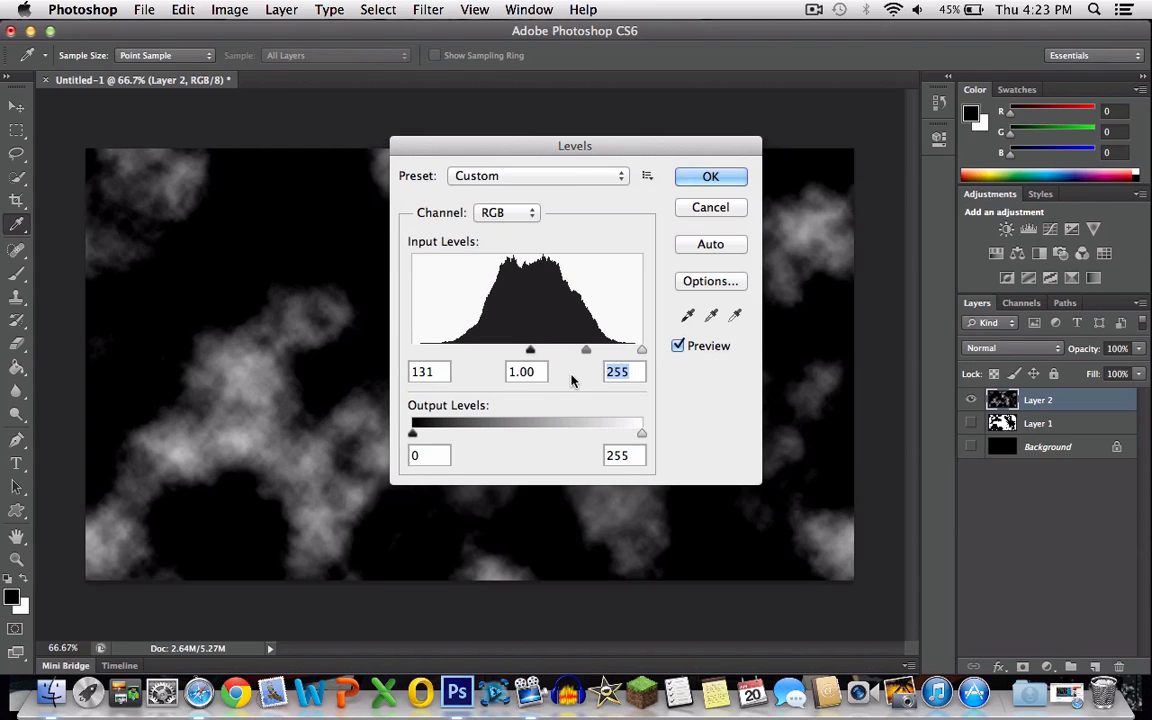
left_click(710, 176)
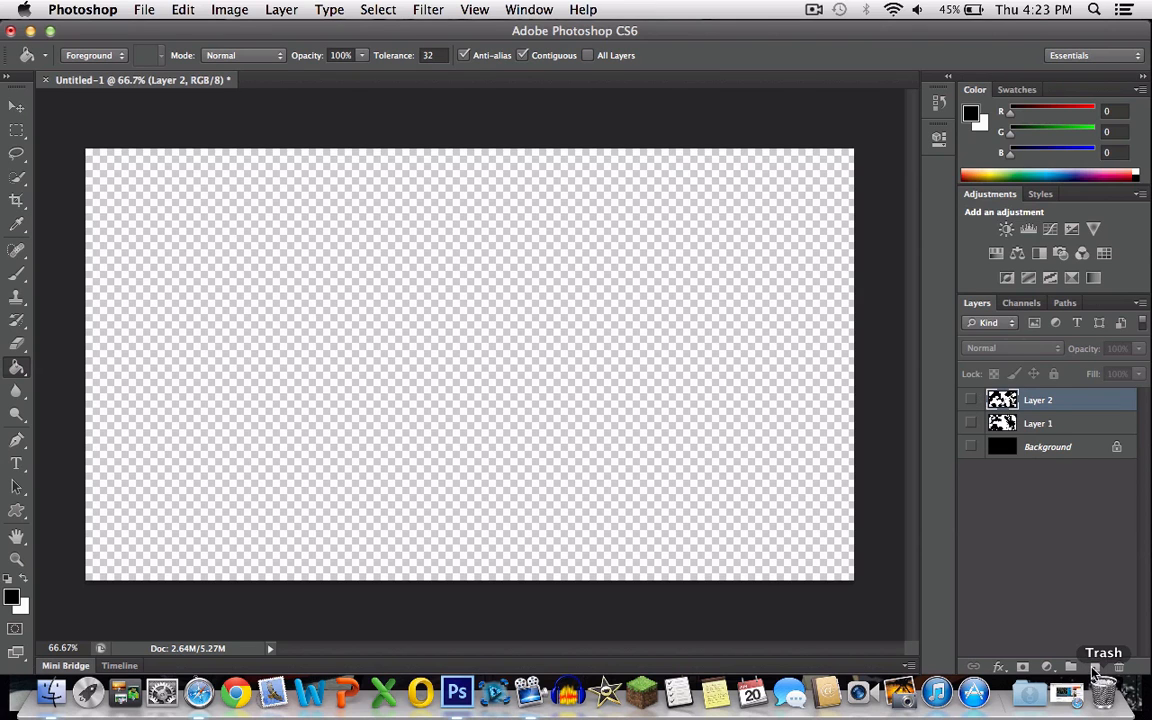
Step: Add Layer 3, fill it with rendered clouds and harden it with Levels input 134
left_click(428, 9)
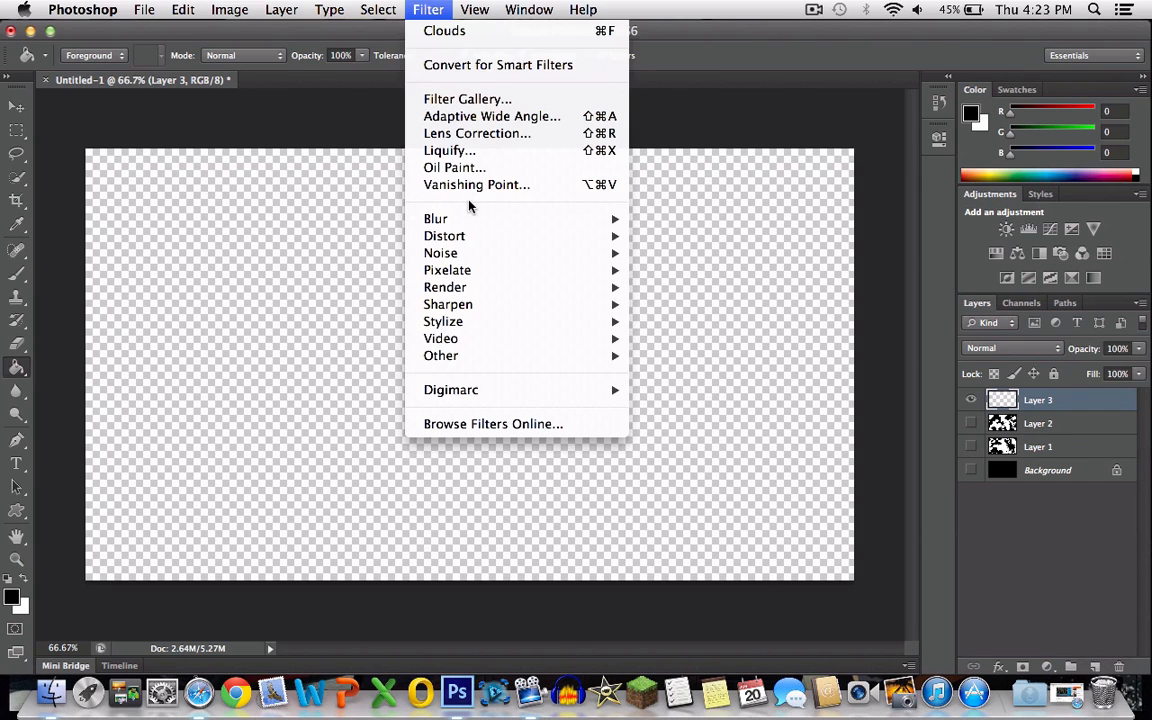
mouse_move(445, 287)
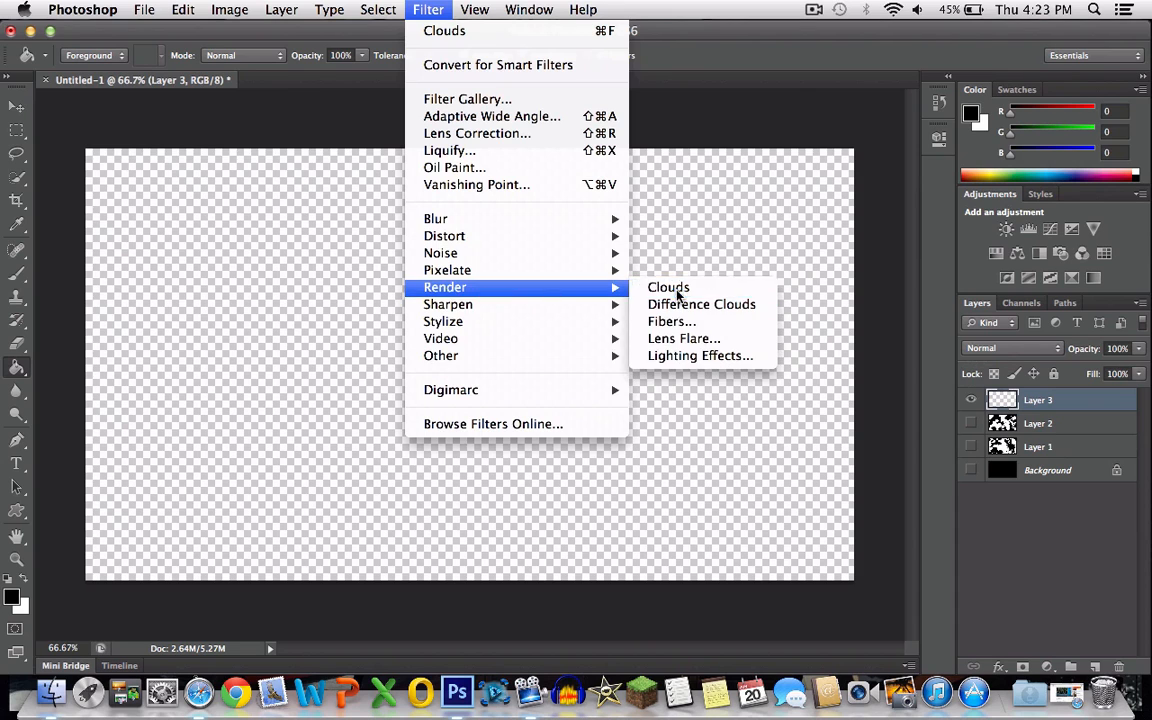
left_click(668, 287)
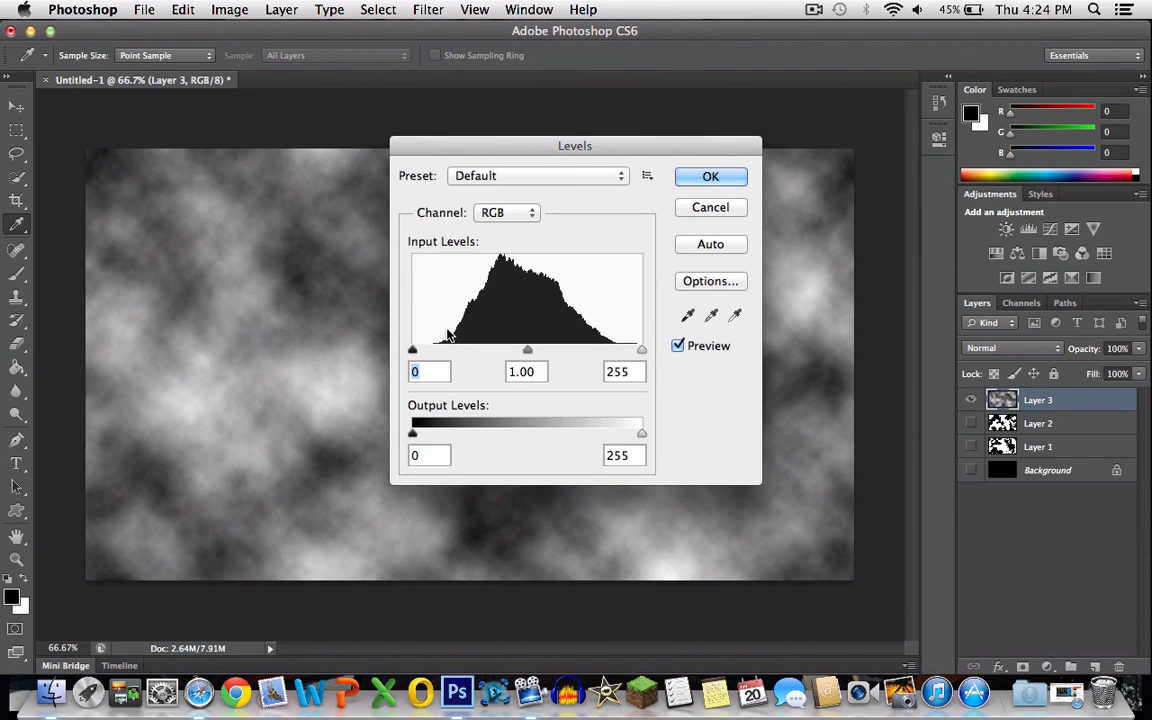
type("134")
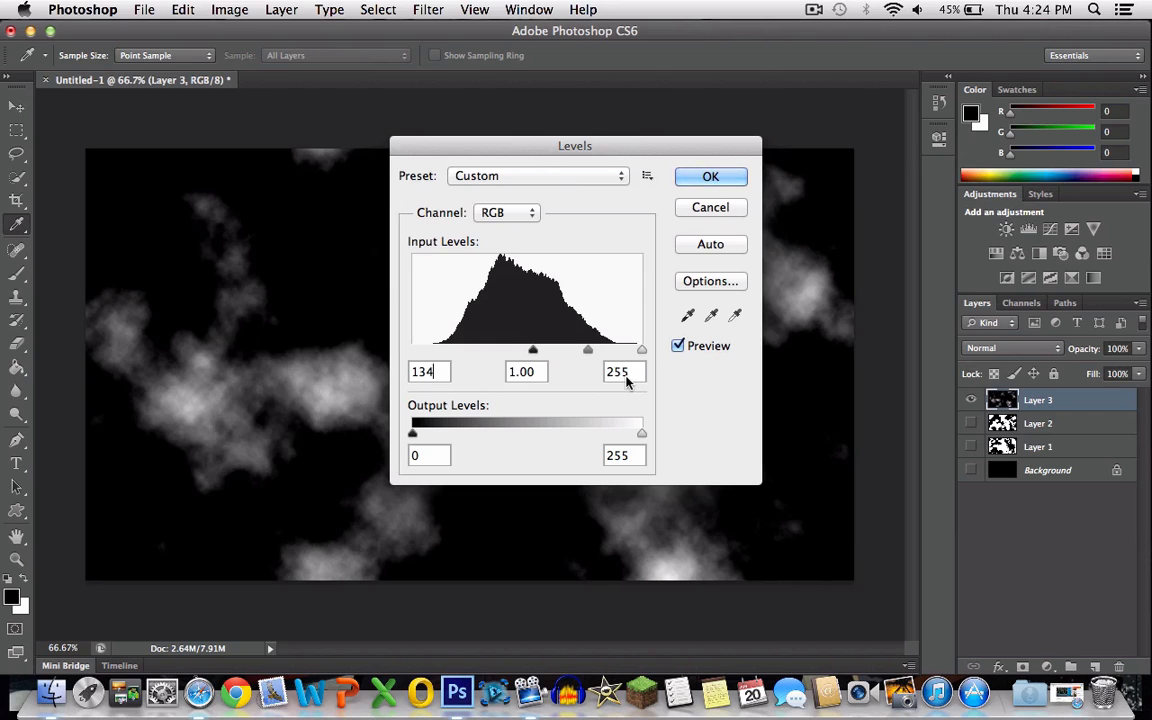
left_click(710, 176)
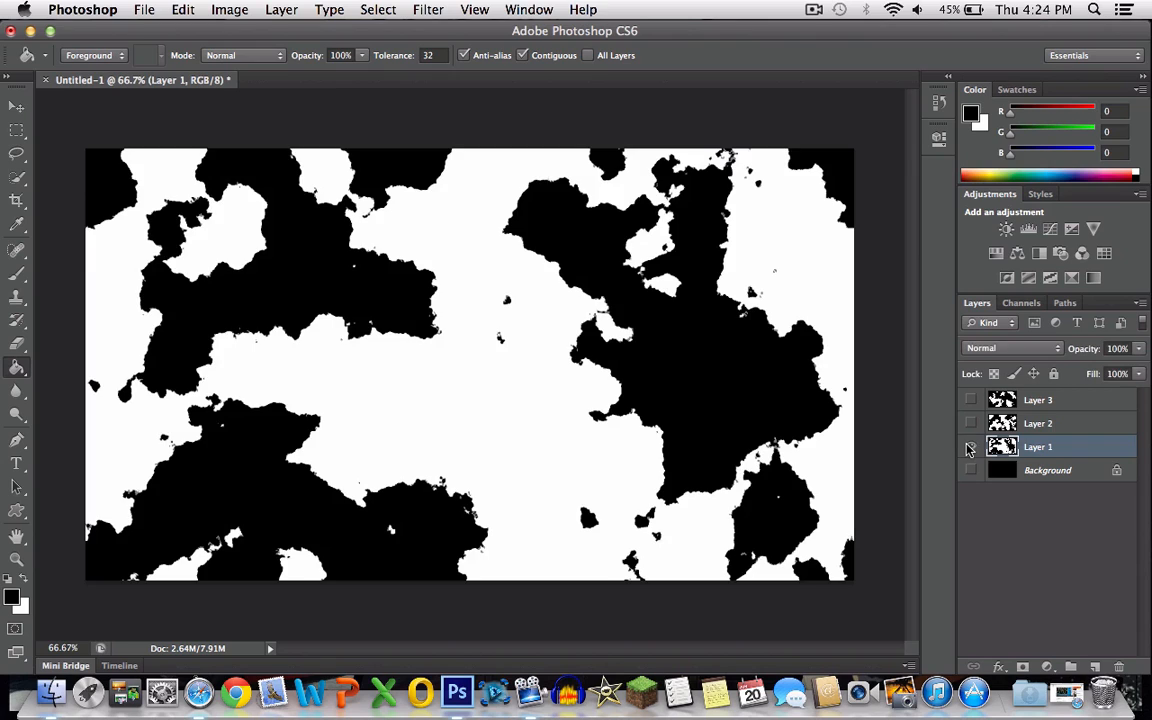
Step: Show Layer 1 and select its white areas with Color Range
left_click(969, 446)
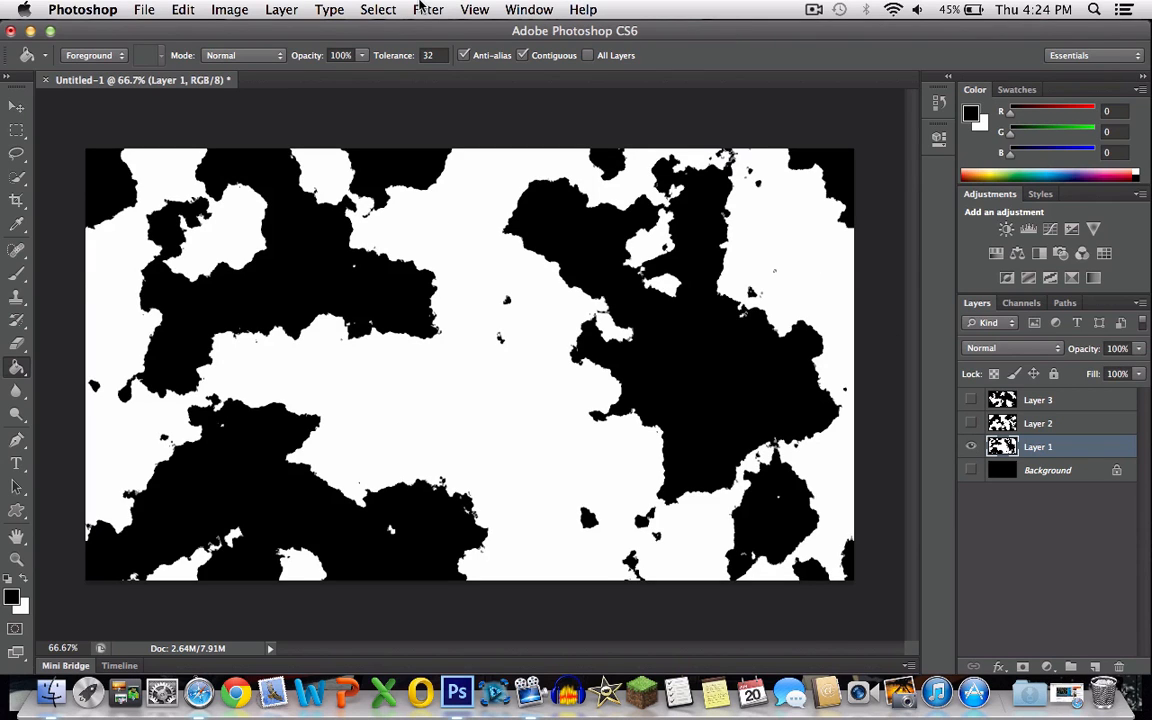
left_click(378, 9)
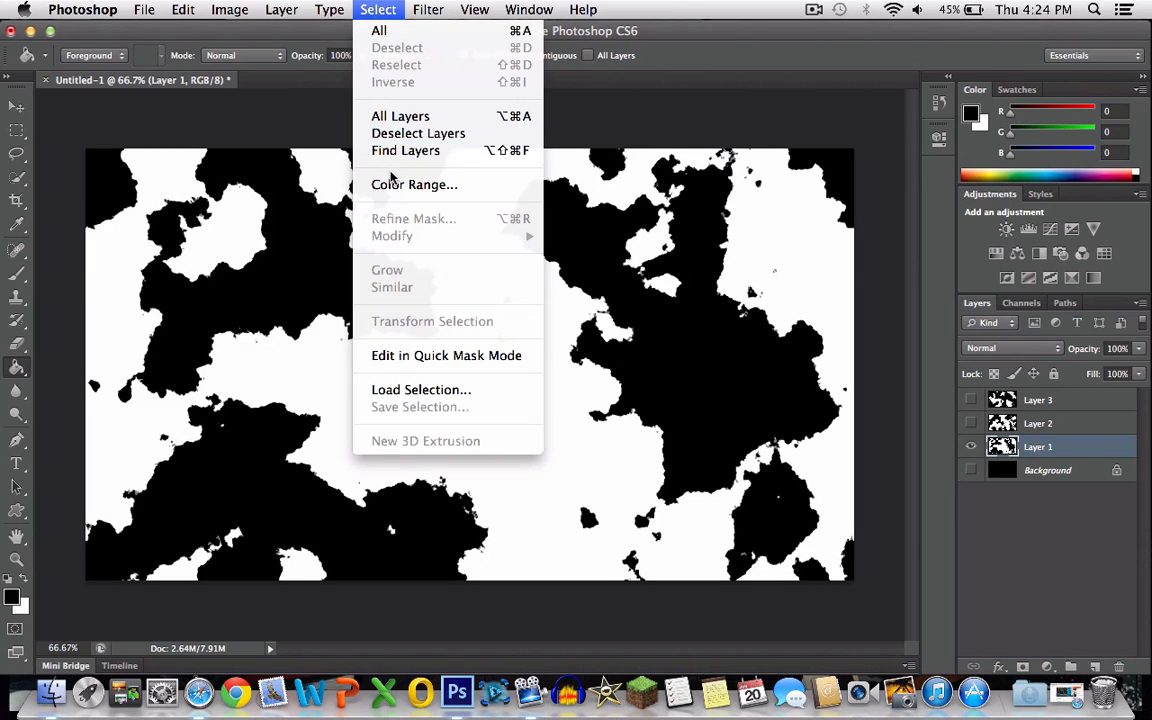
left_click(414, 184)
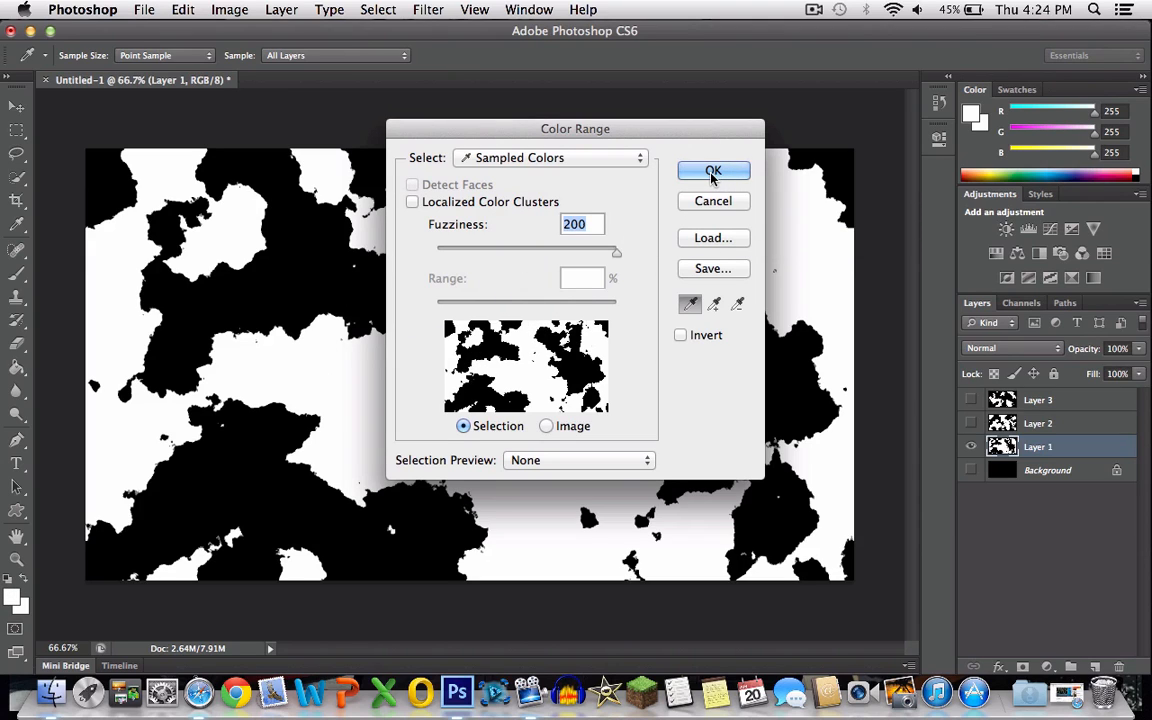
left_click(713, 171)
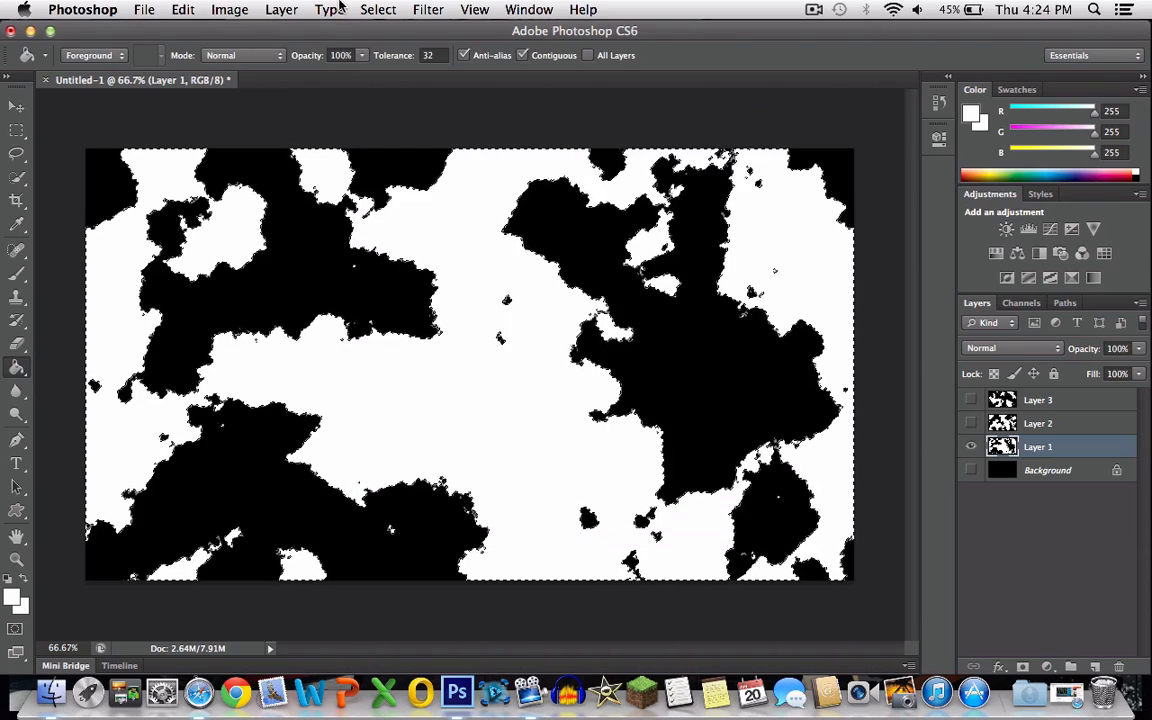
Step: Smooth the selection edges by 10 pixels
left_click(378, 9)
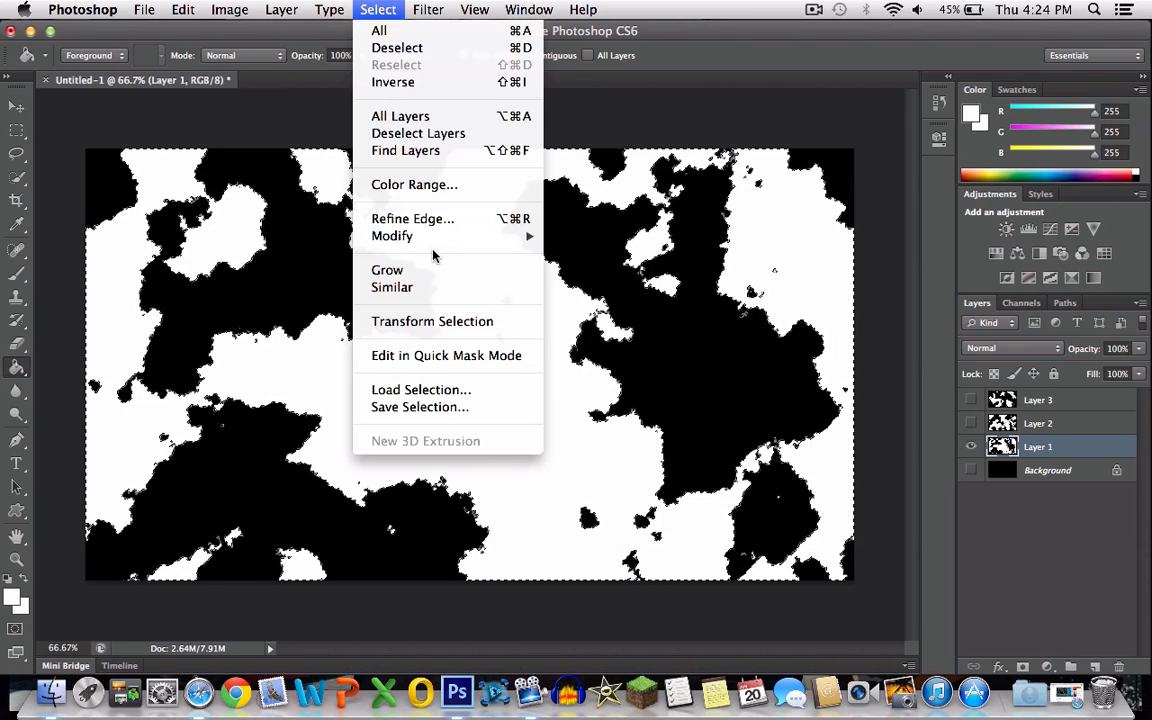
left_click(392, 235)
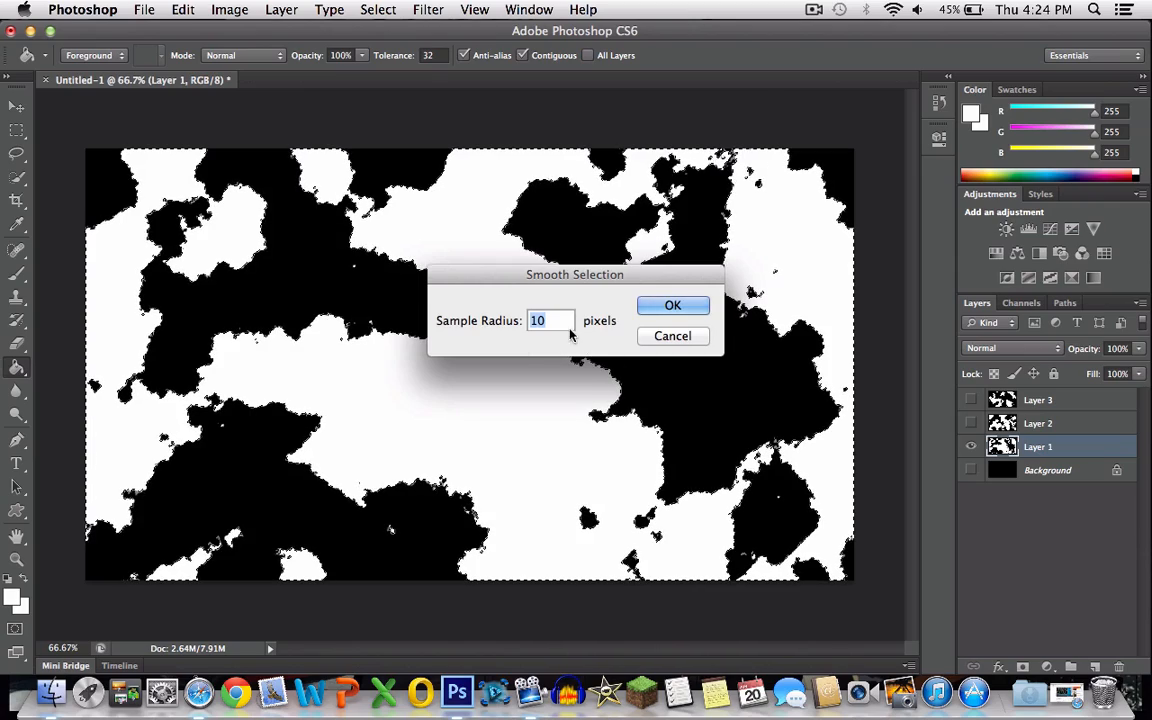
left_click(673, 305)
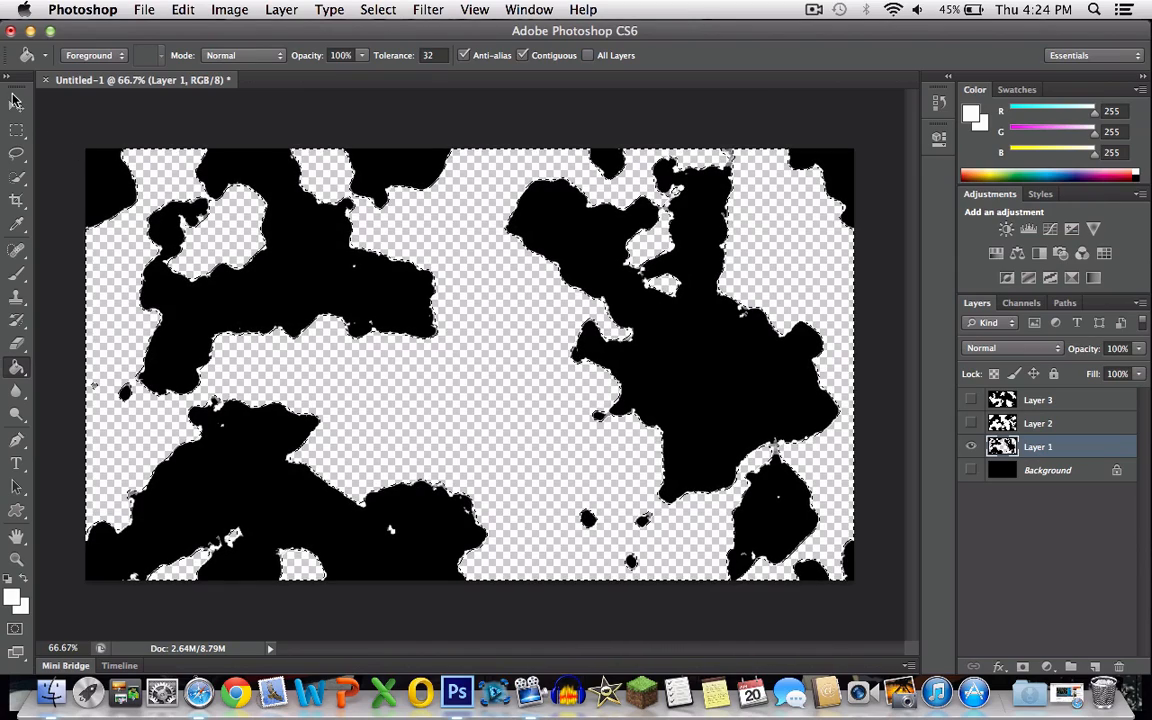
Step: Delete the white areas and clear the selection on Layer 1
left_click(17, 178)
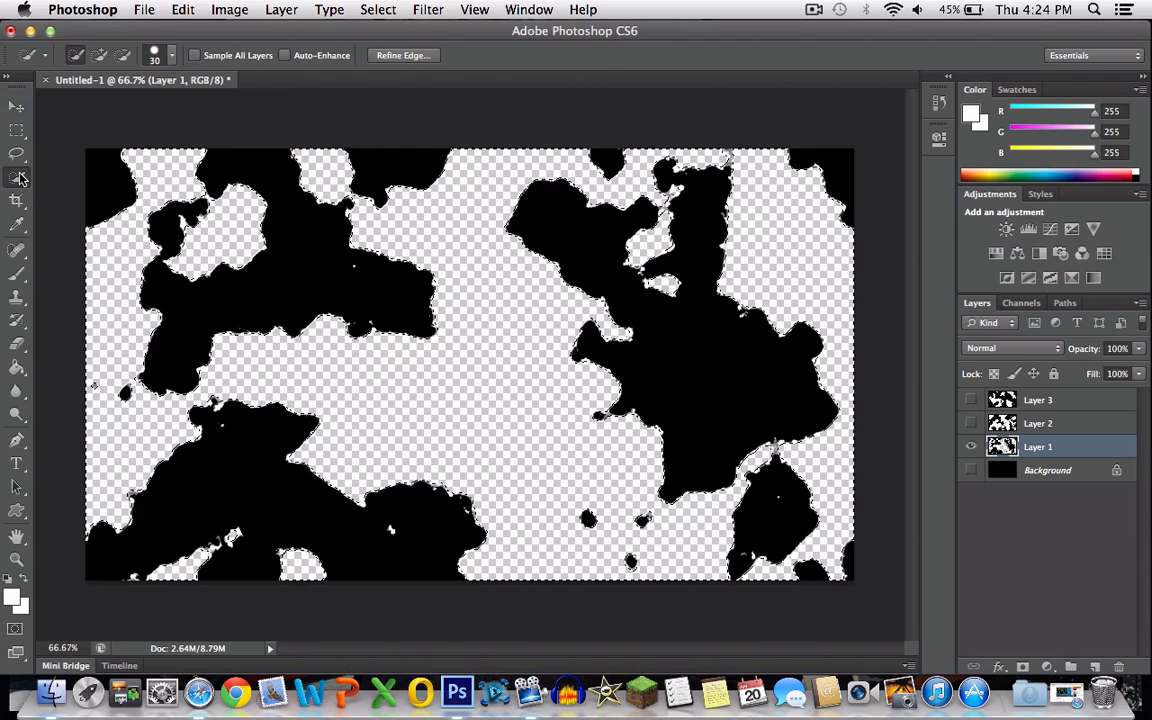
left_click(17, 177)
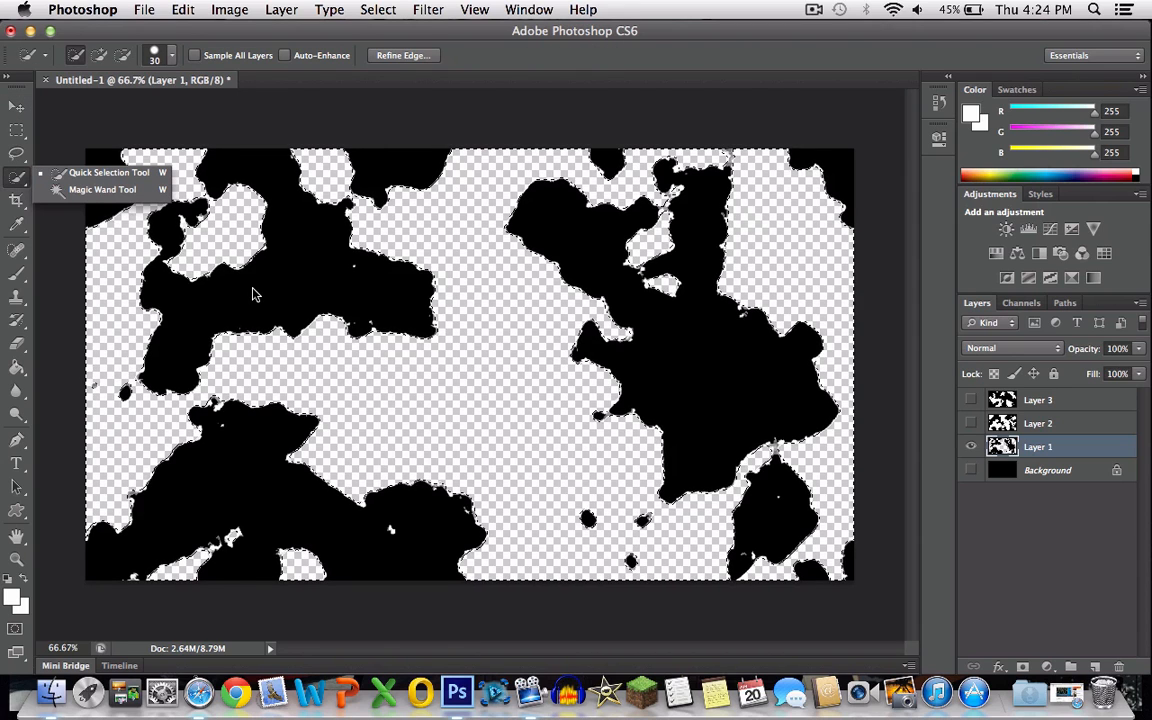
right_click(450, 315)
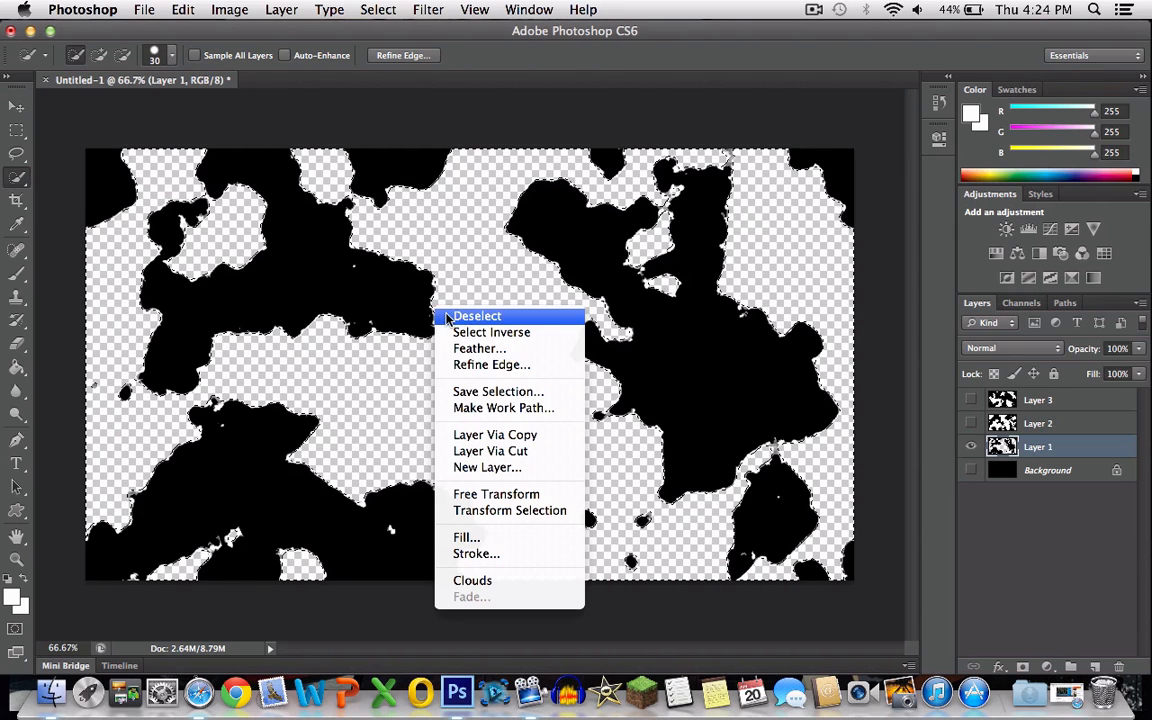
left_click(477, 315)
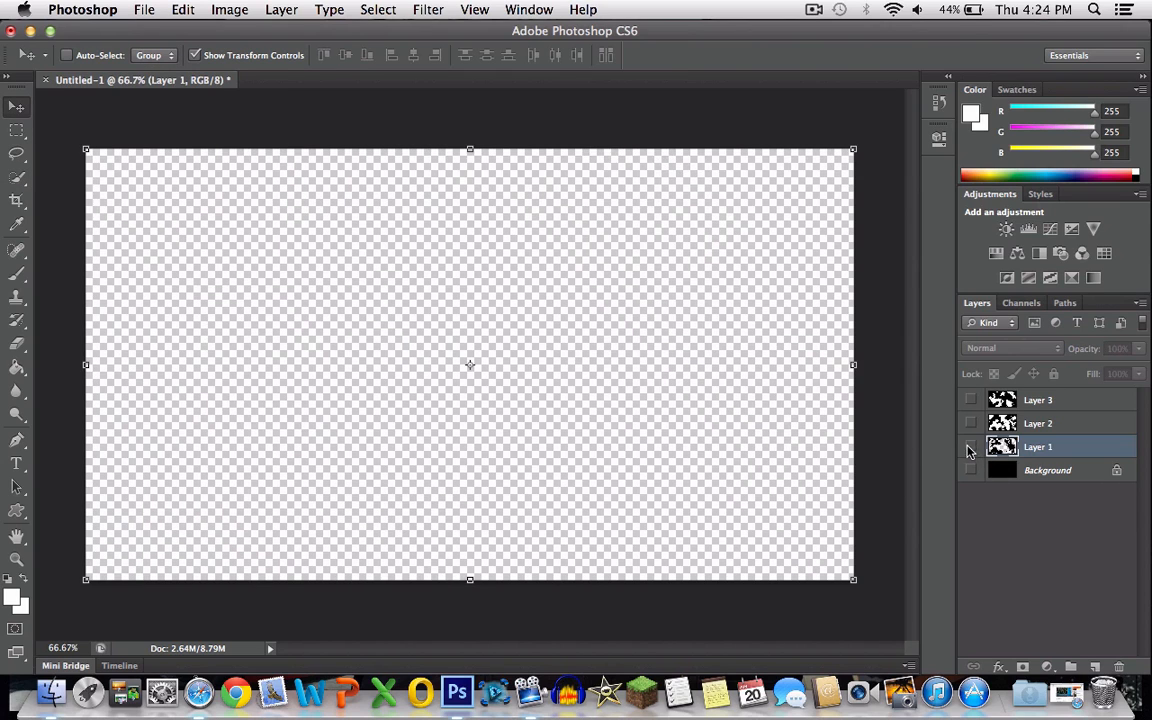
Step: Activate and show Layer 2 and select its white areas with Color Range
left_click(1037, 423)
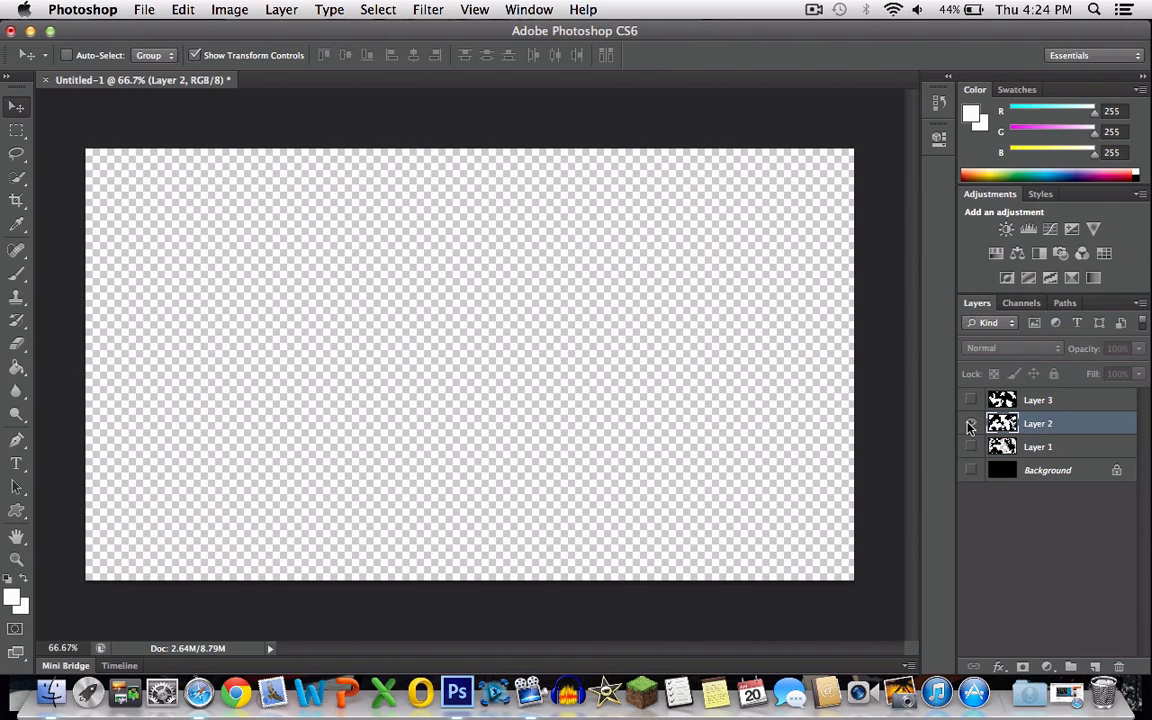
left_click(378, 9)
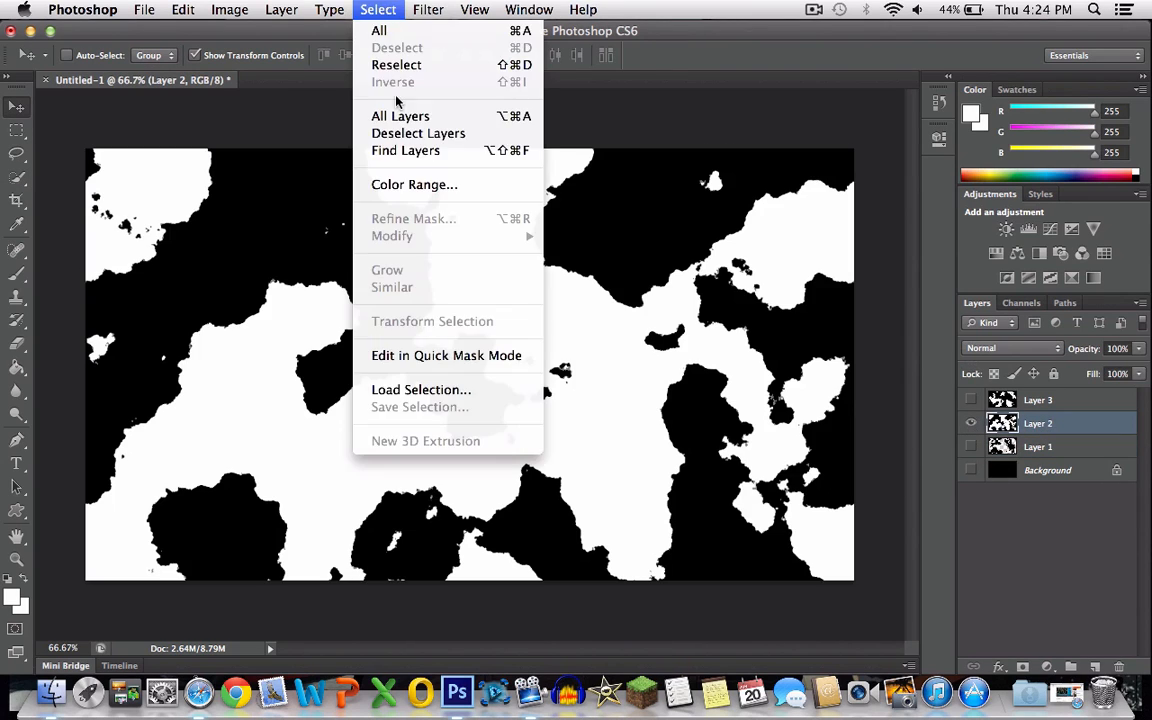
left_click(414, 184)
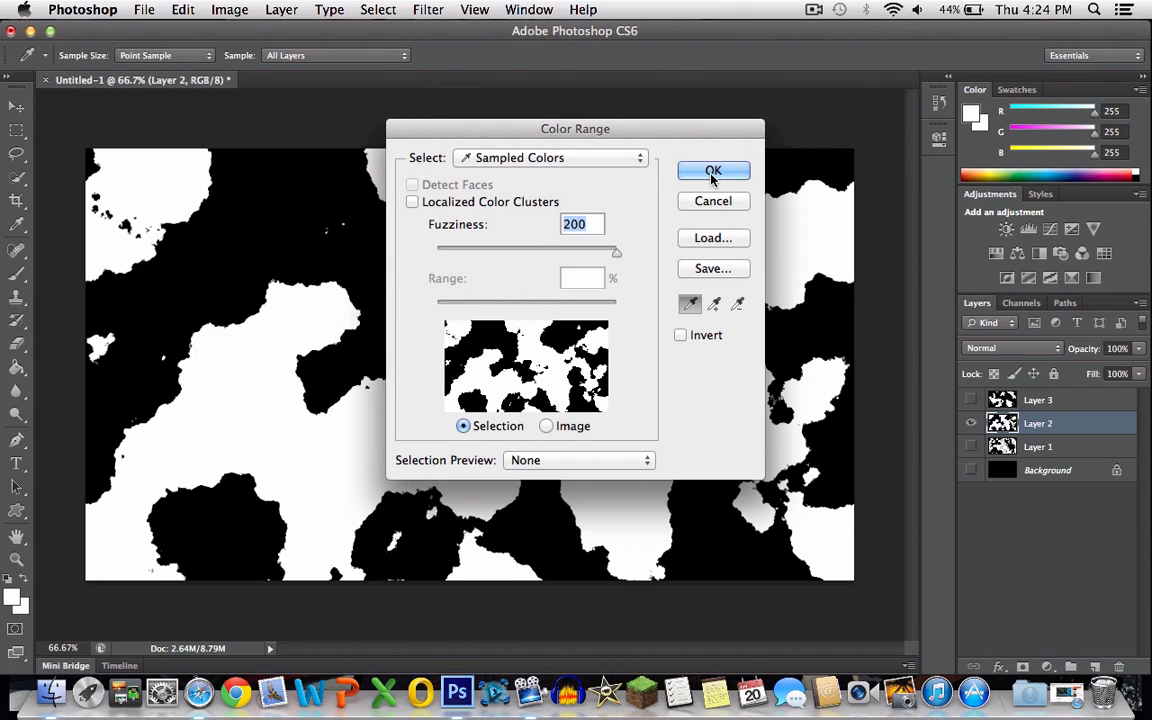
mouse_move(227, 407)
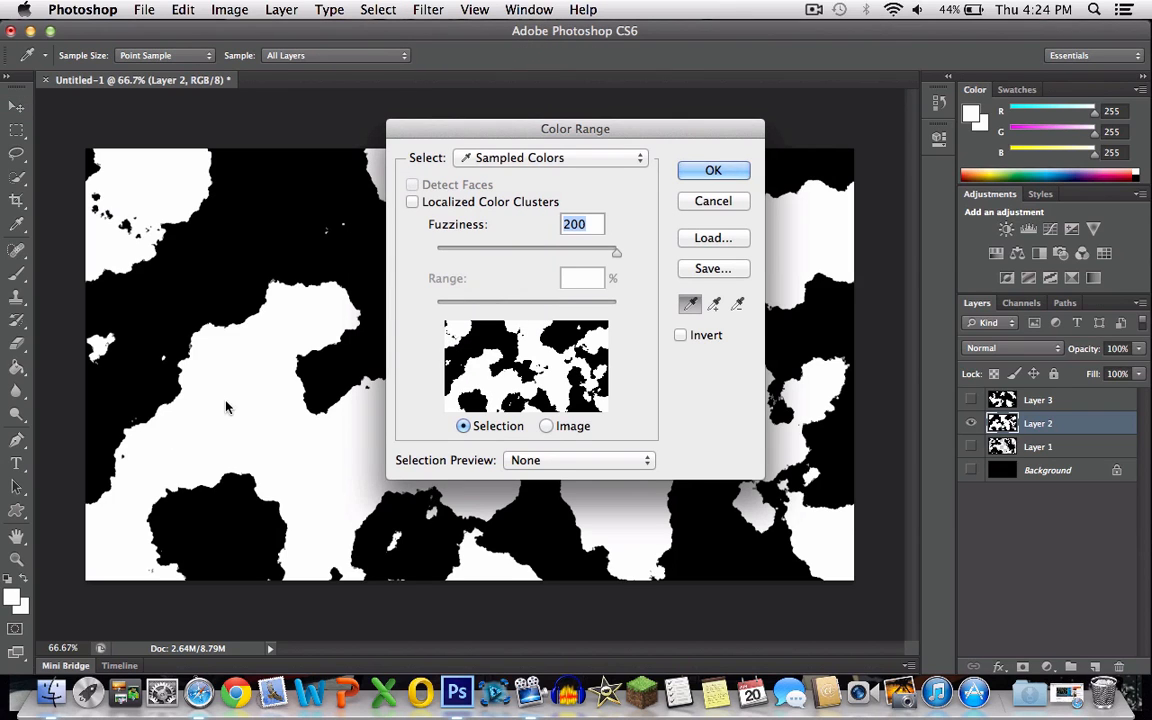
left_click(713, 170)
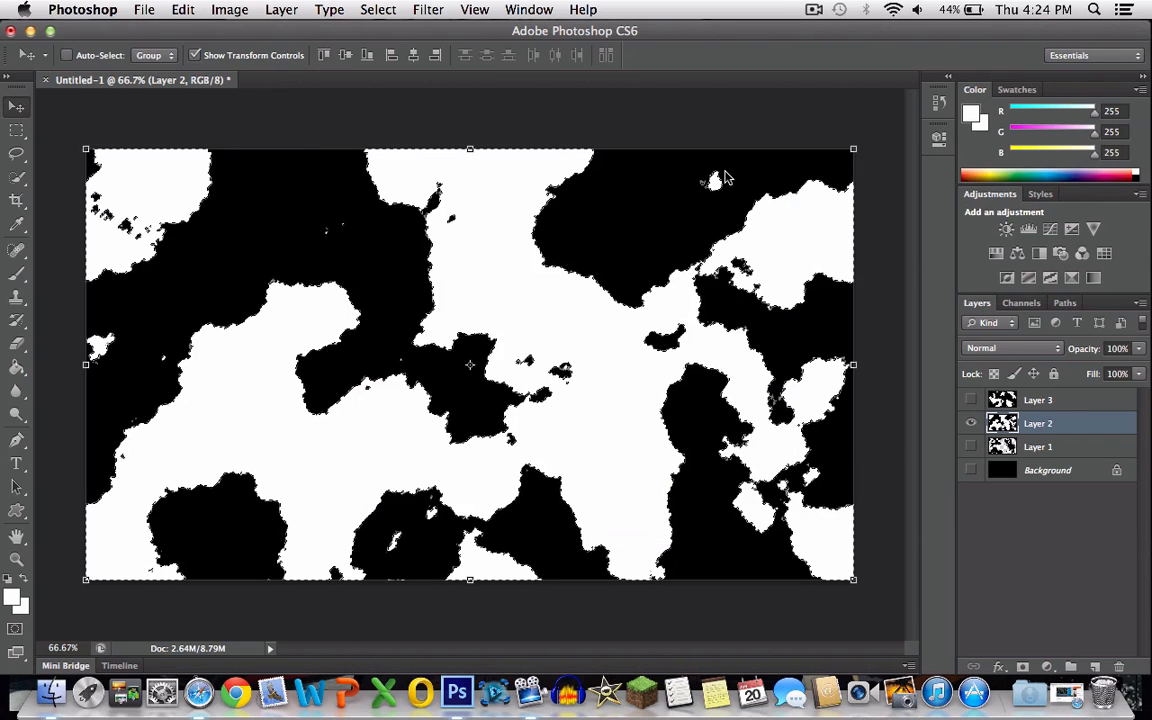
Step: Smooth the selection by 10 pixels, delete the white areas and deselect
left_click(378, 9)
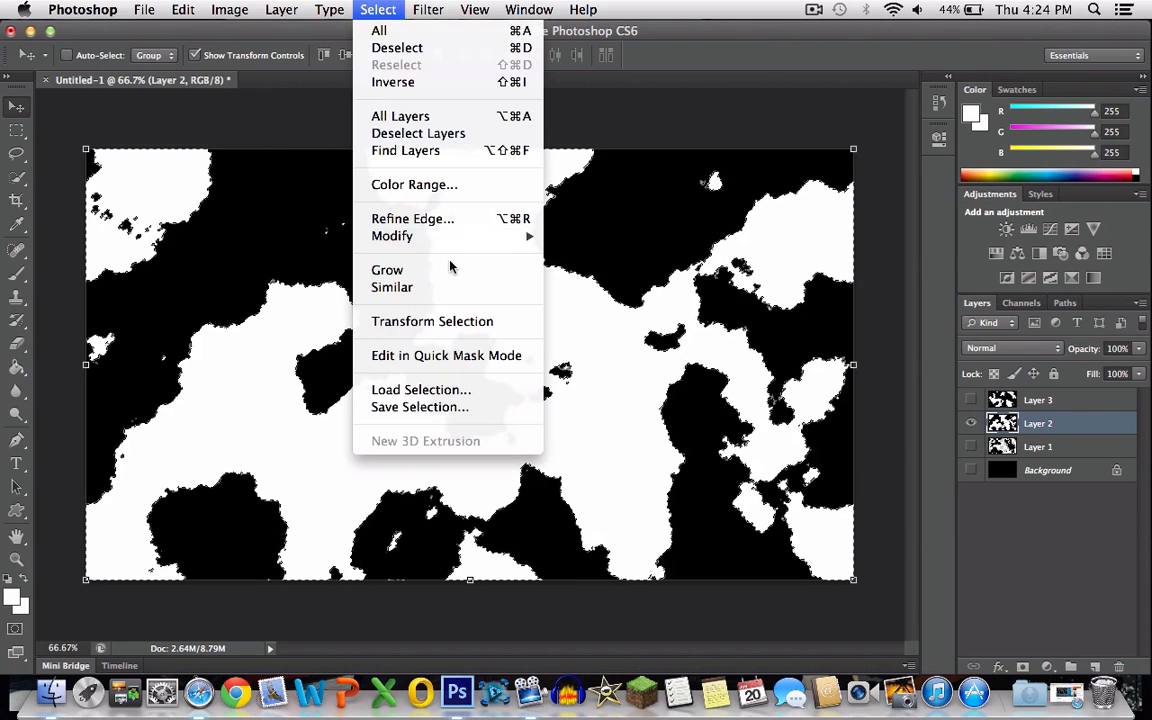
mouse_move(392, 235)
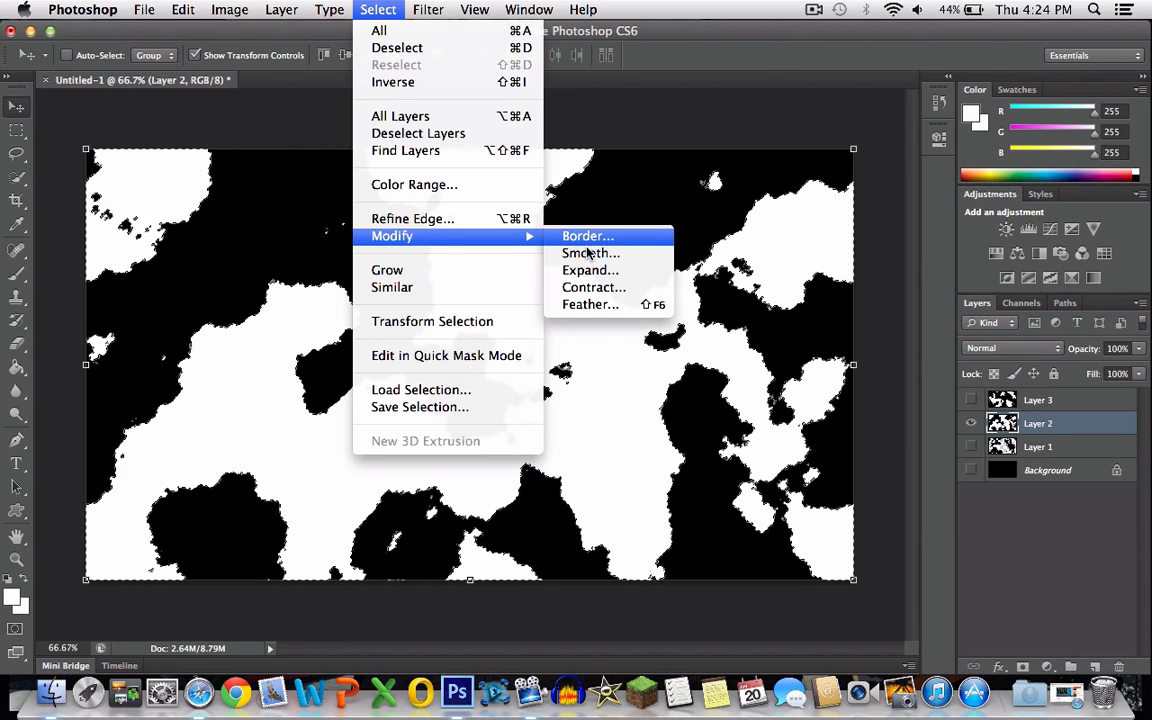
left_click(590, 252)
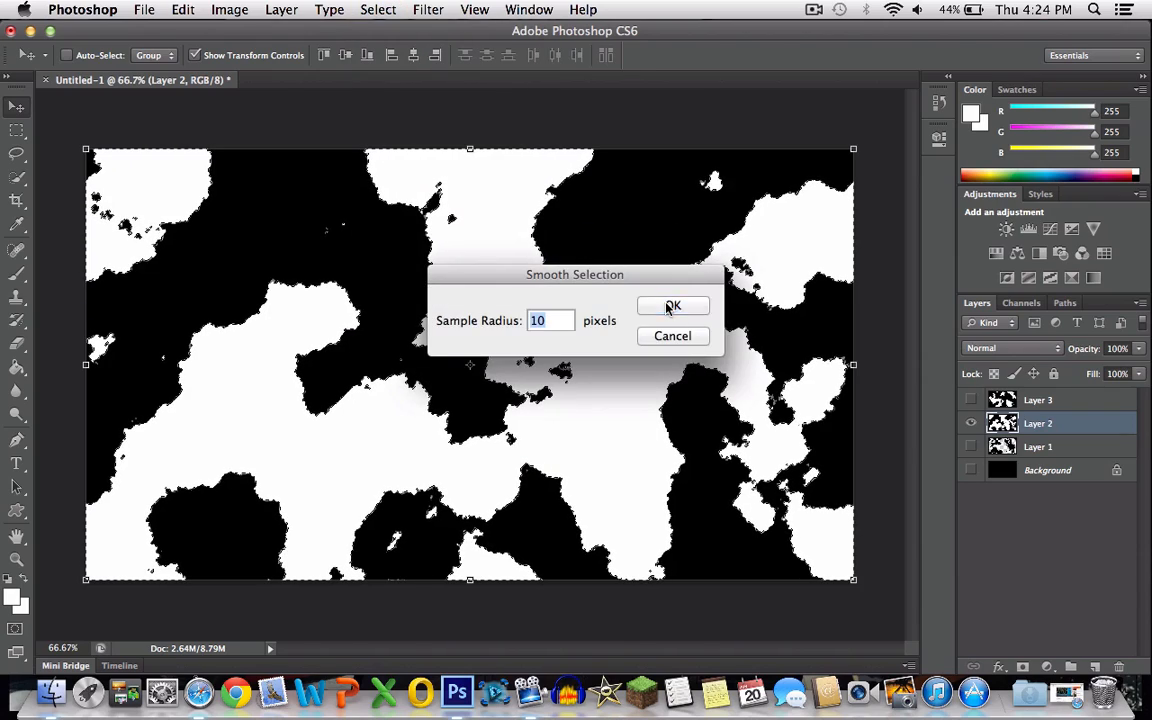
left_click(673, 305)
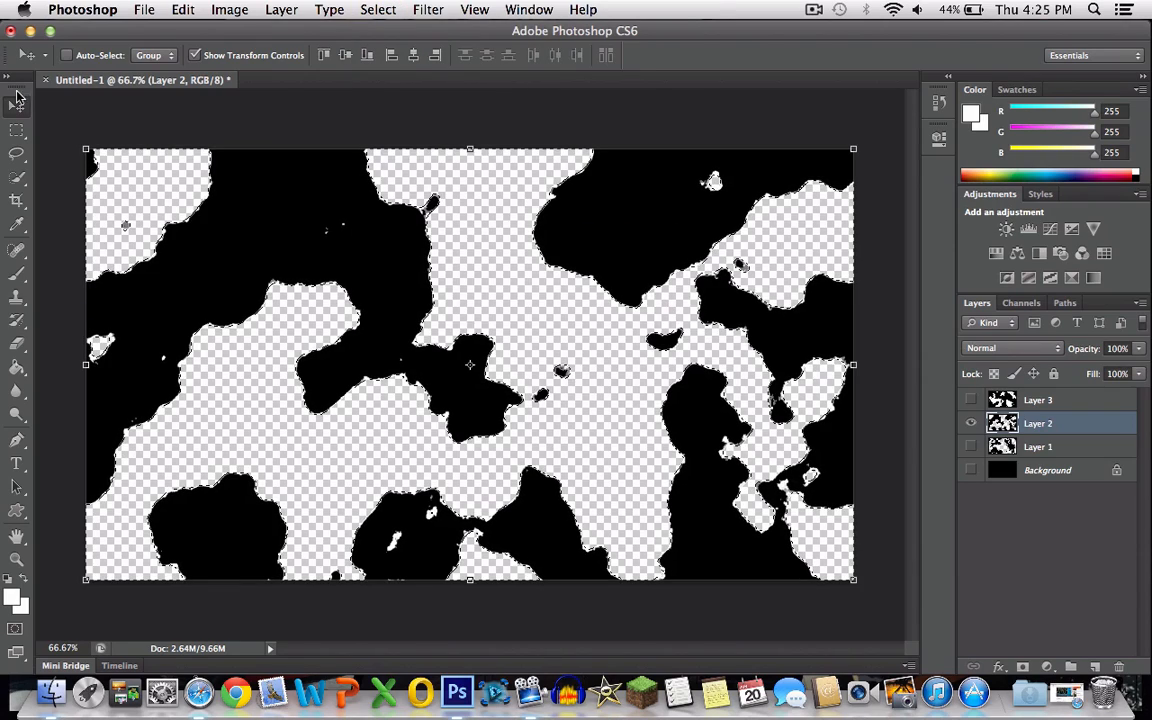
right_click(195, 250)
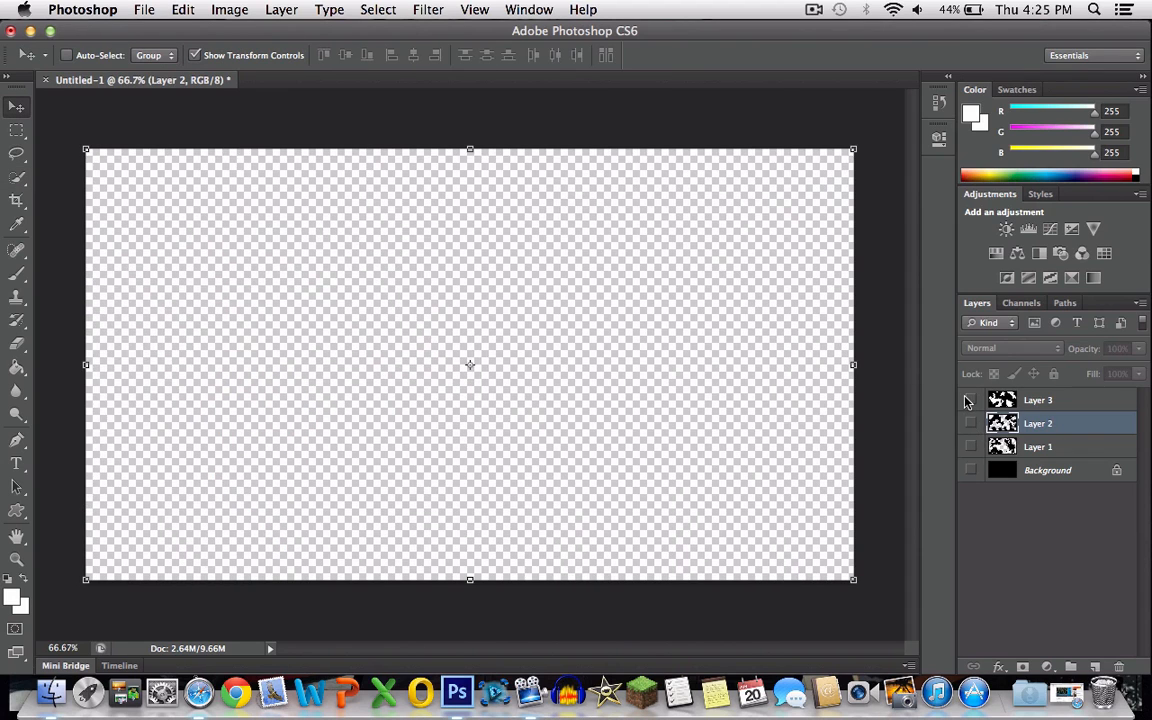
Step: Show and activate Layer 3 and select its white areas with Color Range
left_click(970, 399)
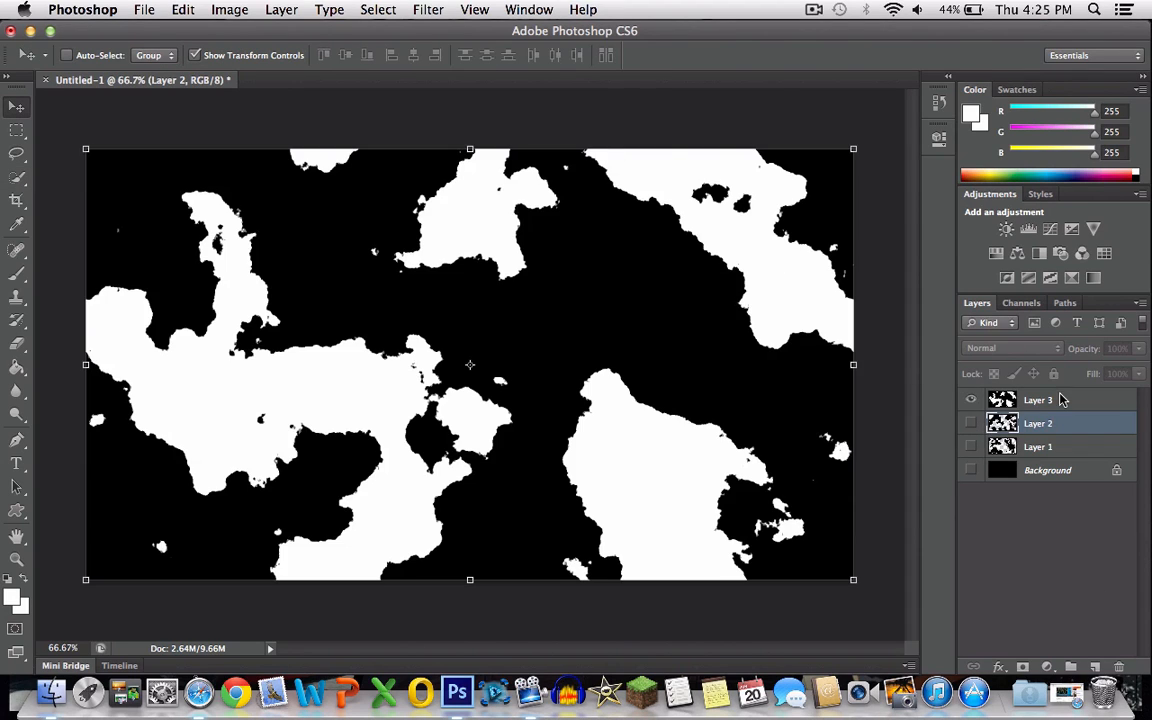
left_click(378, 9)
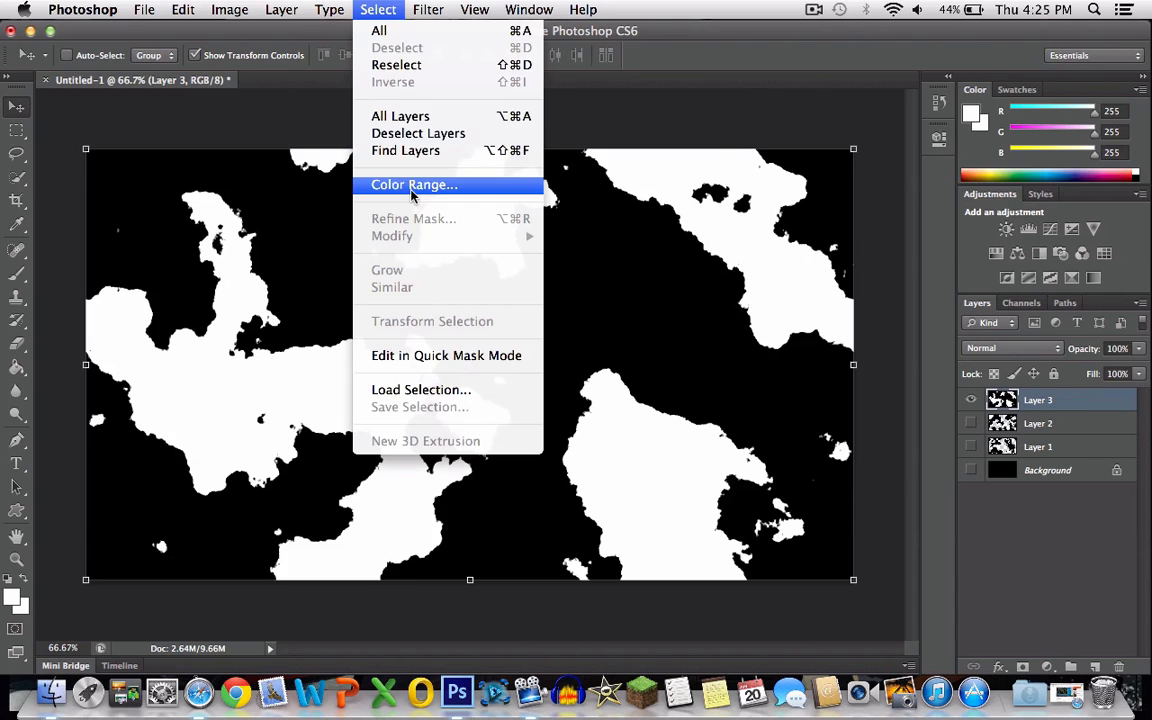
left_click(414, 184)
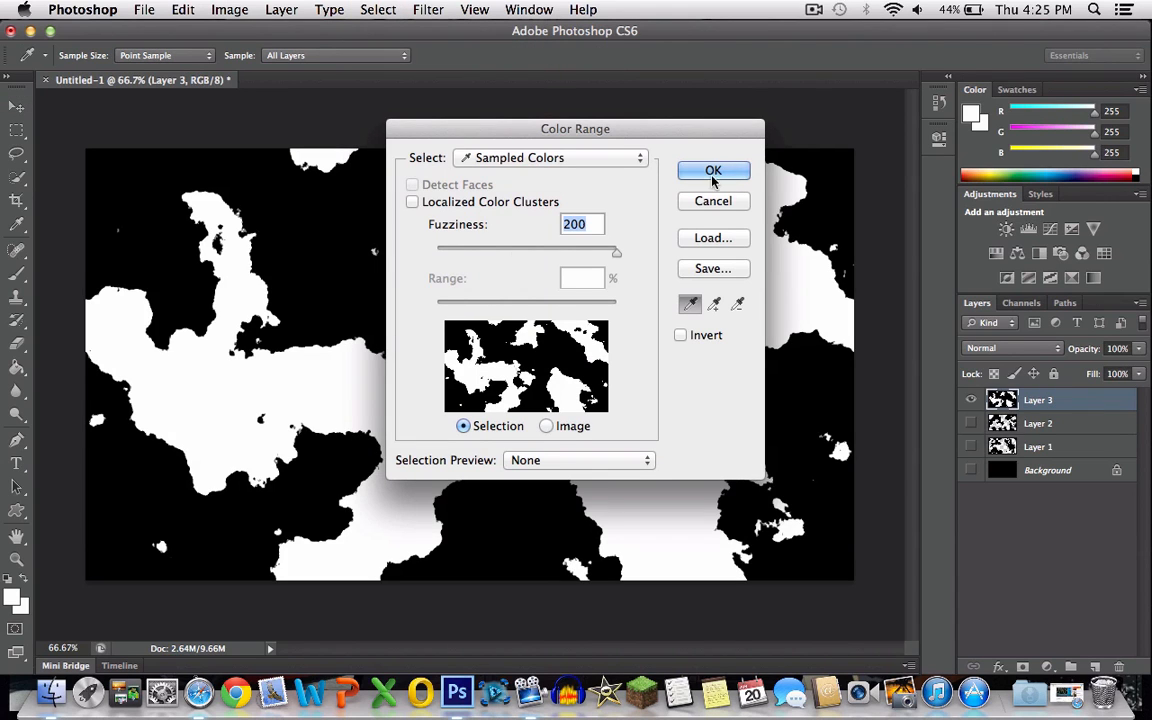
left_click(713, 170)
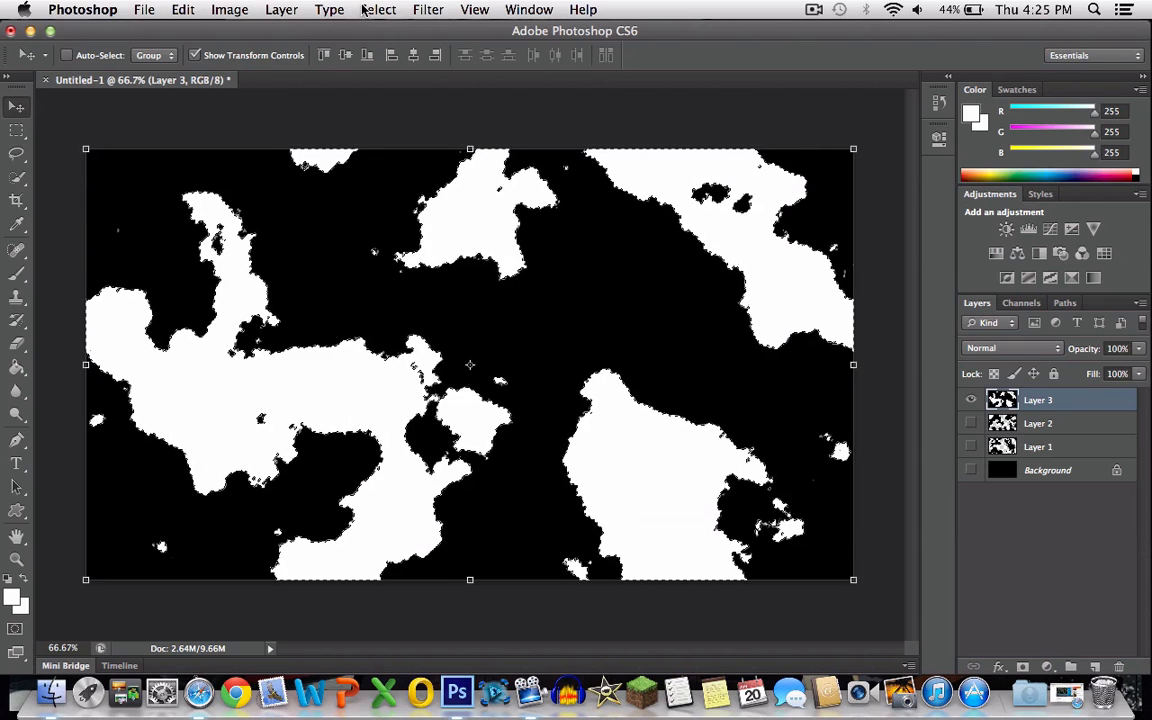
Step: Smooth the selection by 10 pixels and delete Layer 3's white areas
left_click(378, 9)
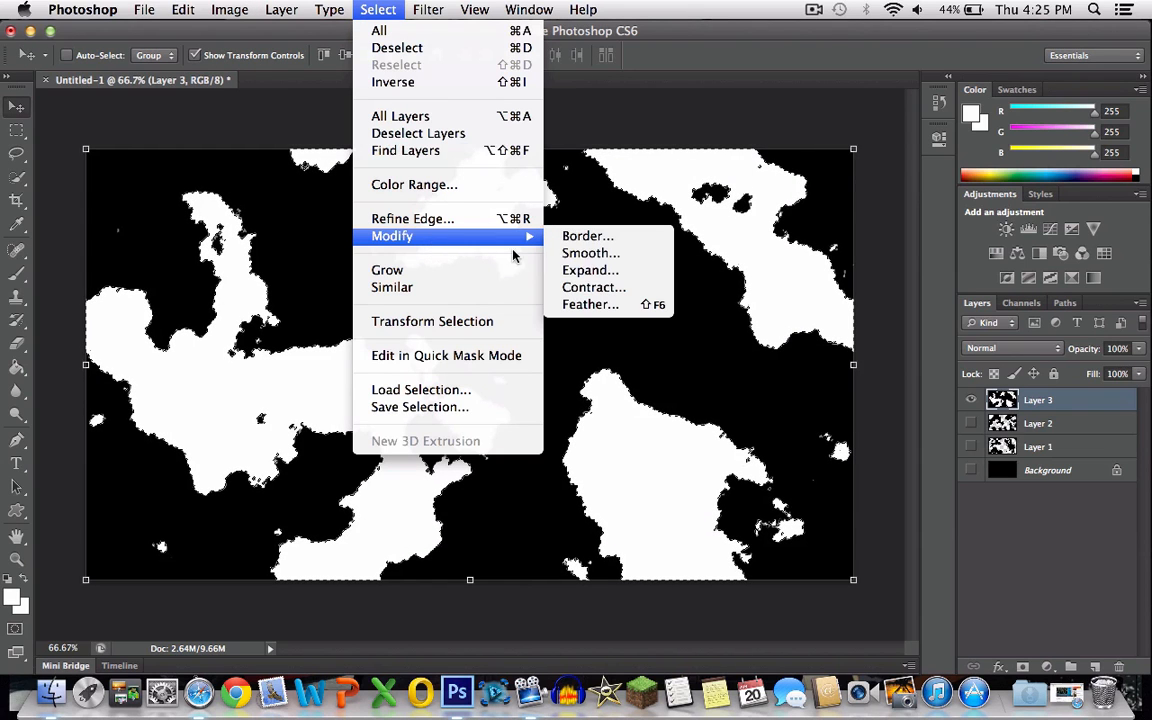
left_click(591, 252)
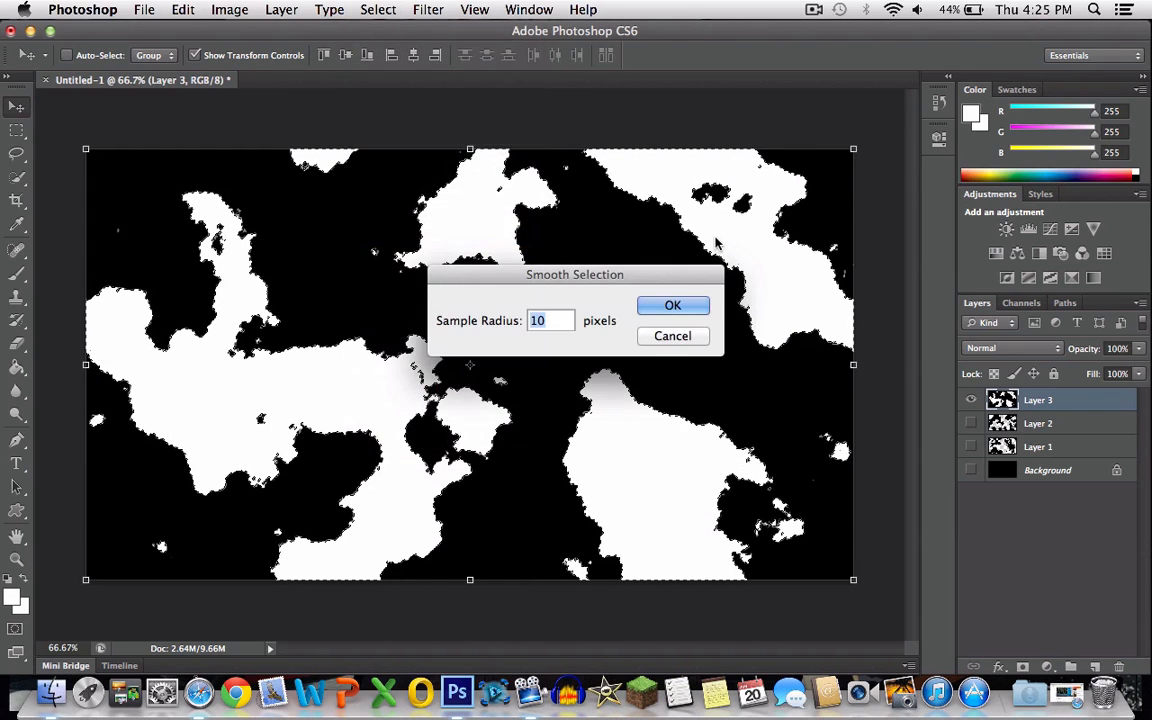
left_click(673, 305)
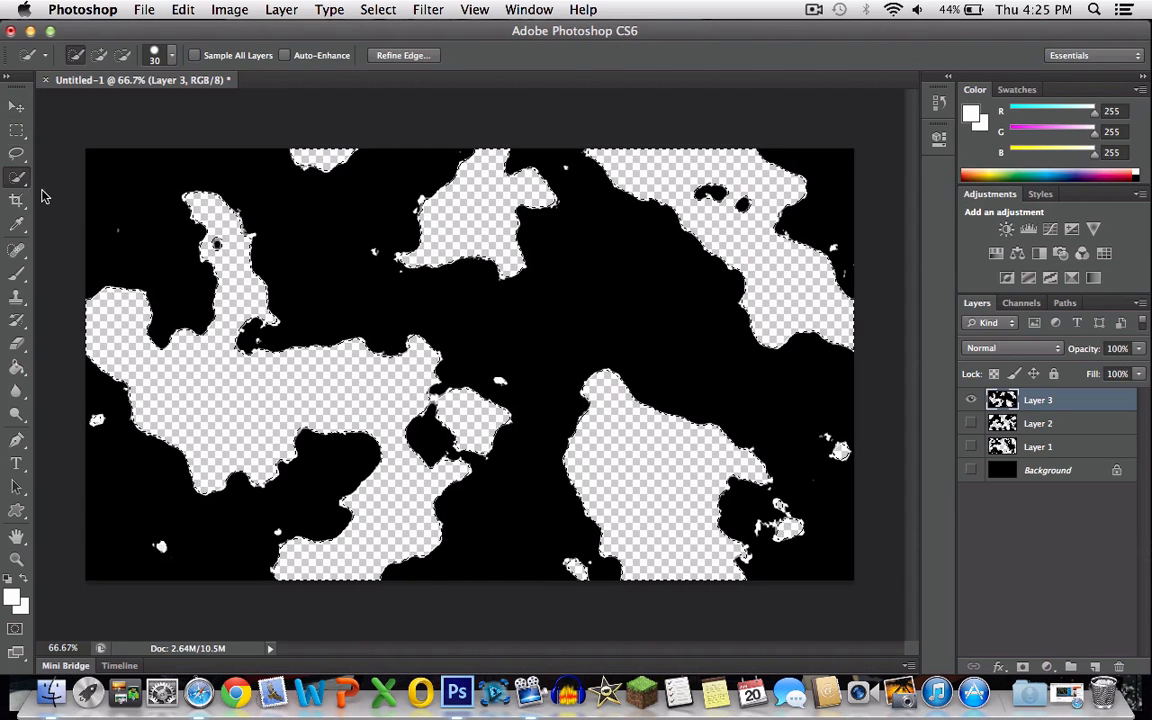
left_click(16, 108)
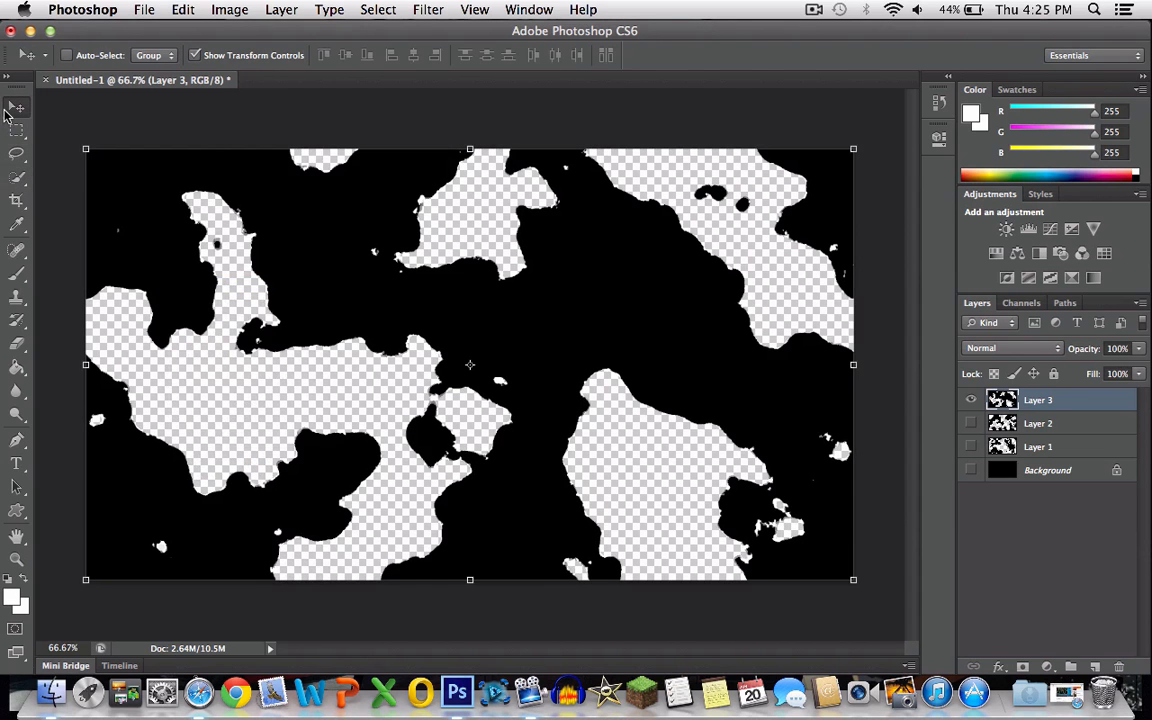
Step: Show Layer 3 and enable a Color Overlay in its layer style
left_click(969, 399)
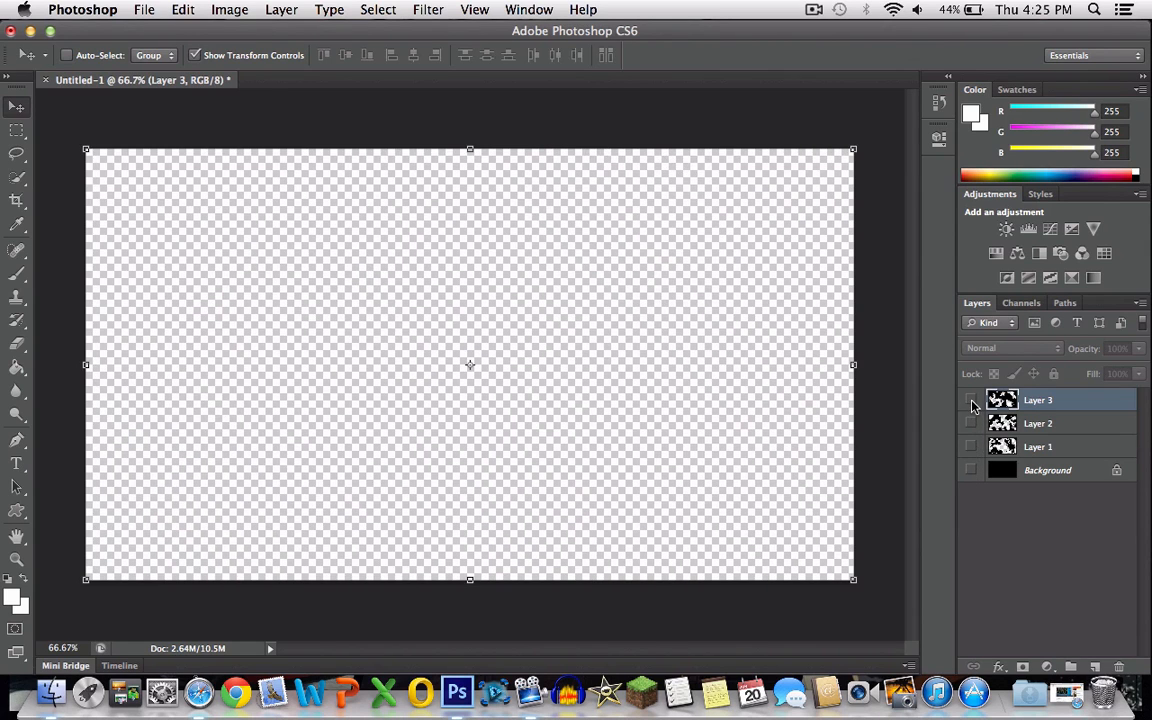
left_click(969, 399)
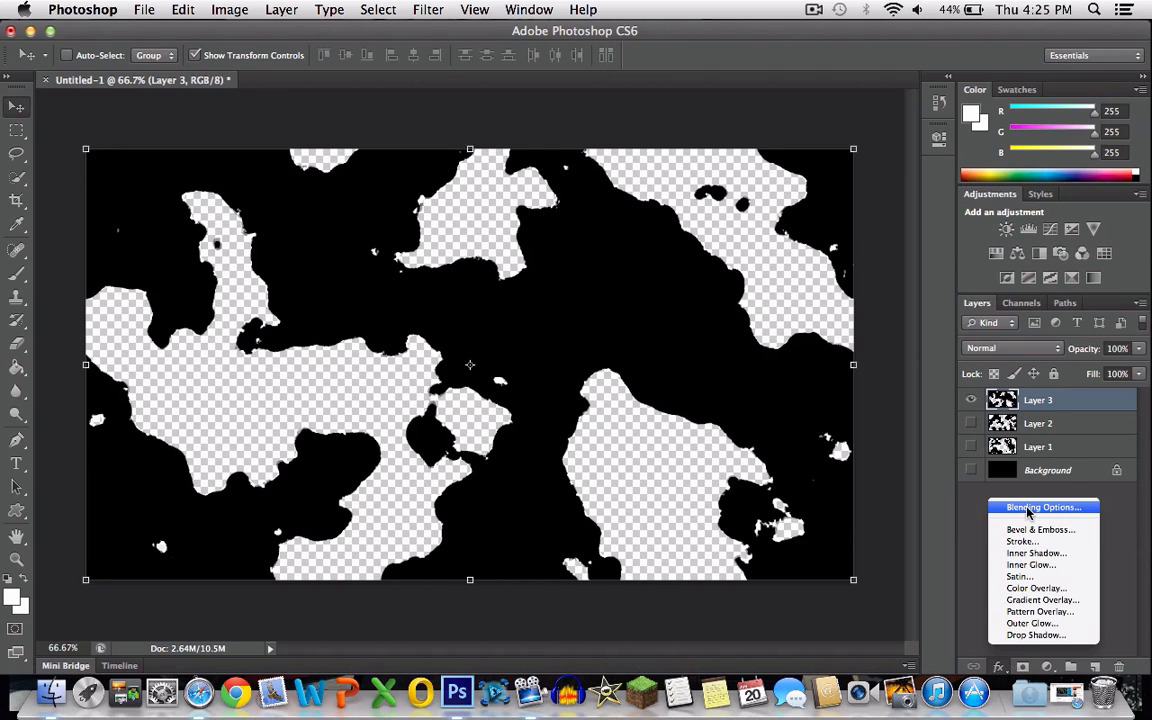
left_click(1042, 507)
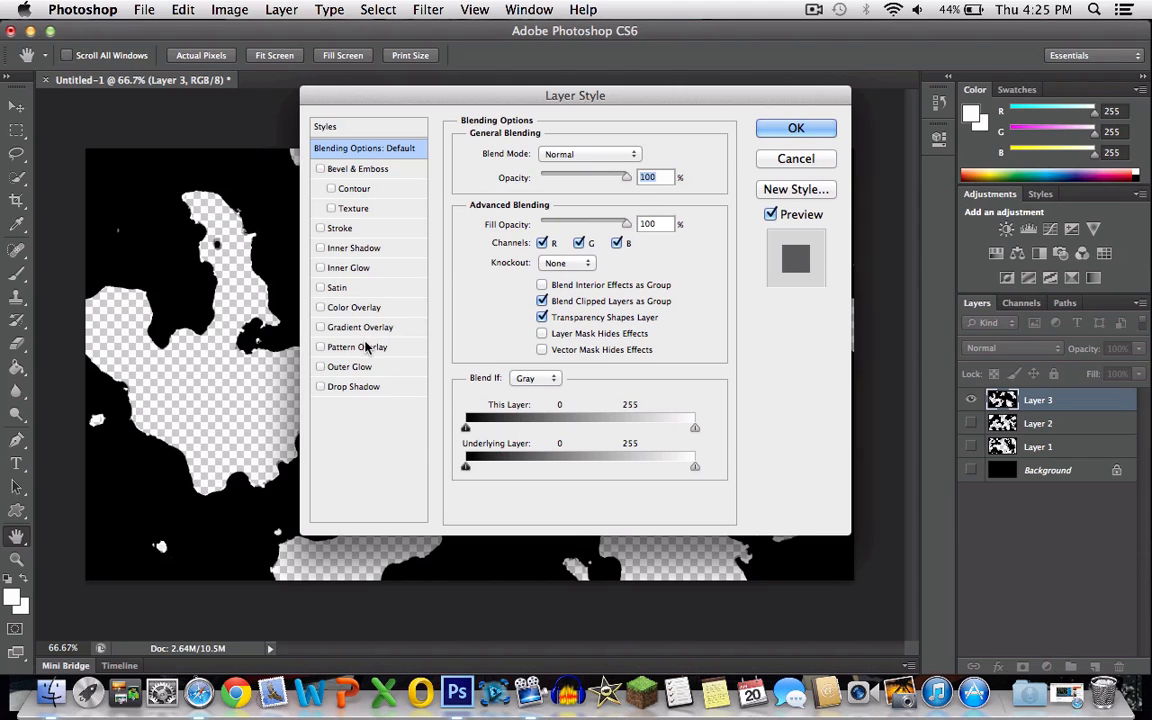
left_click(353, 307)
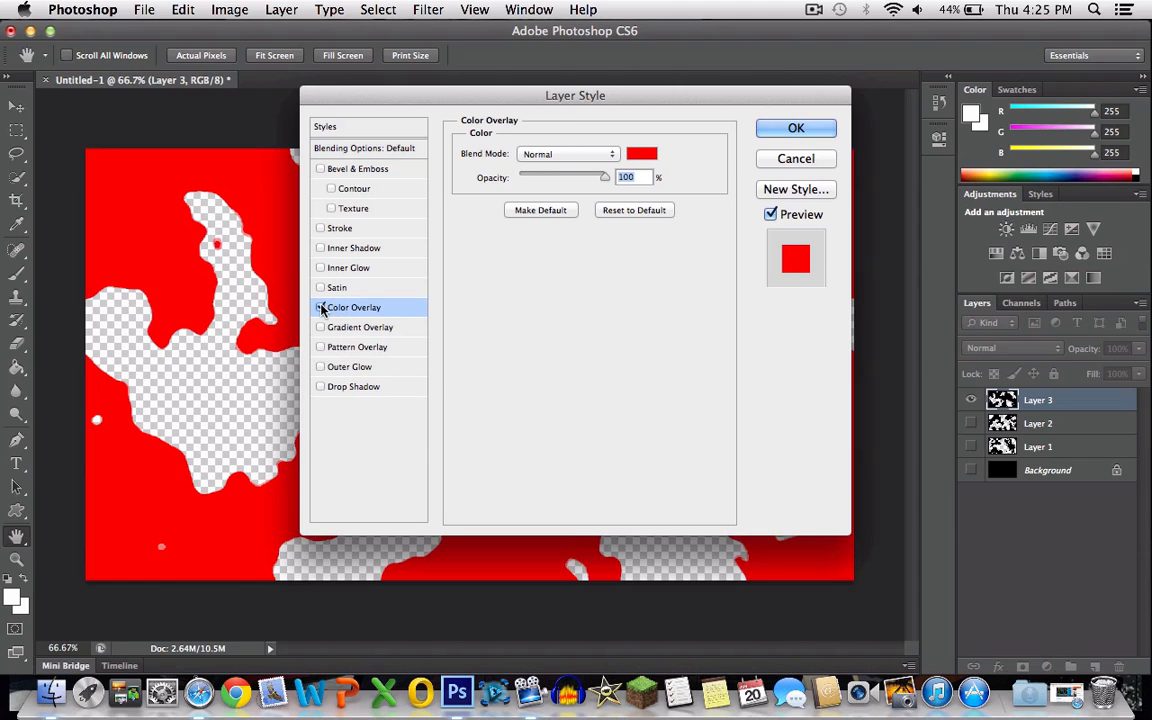
Step: Set the overlay colour to muted greyish pink #b09999 and apply it
left_click(641, 153)
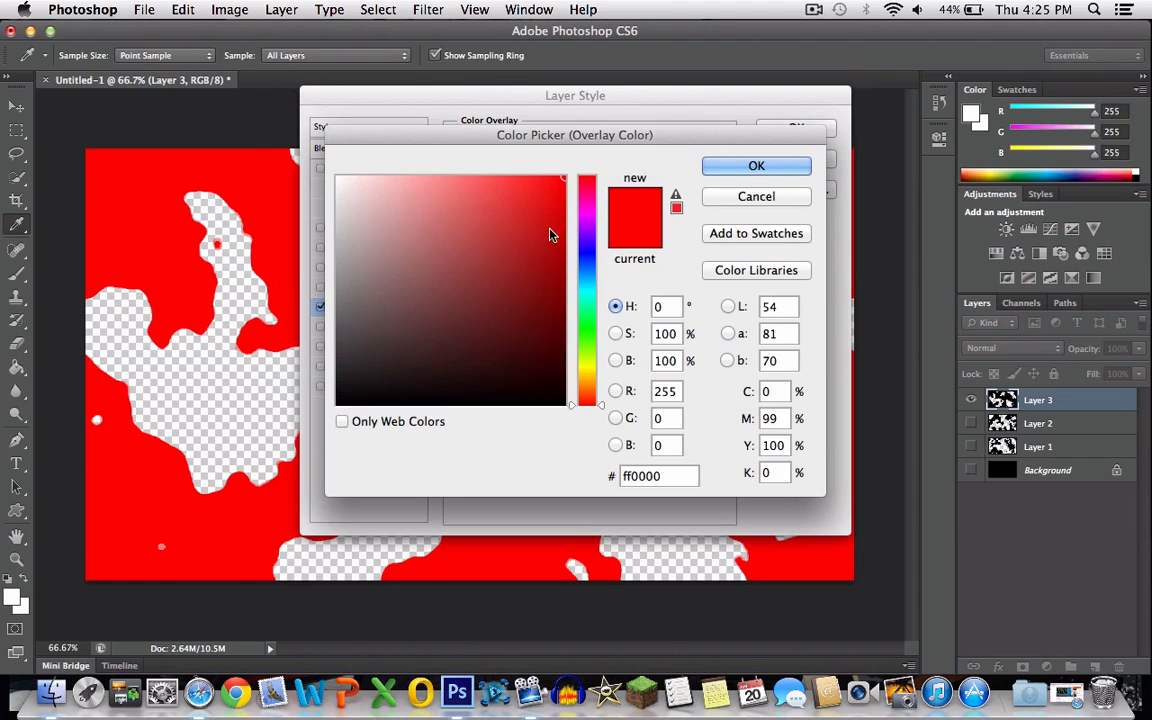
left_click(367, 248)
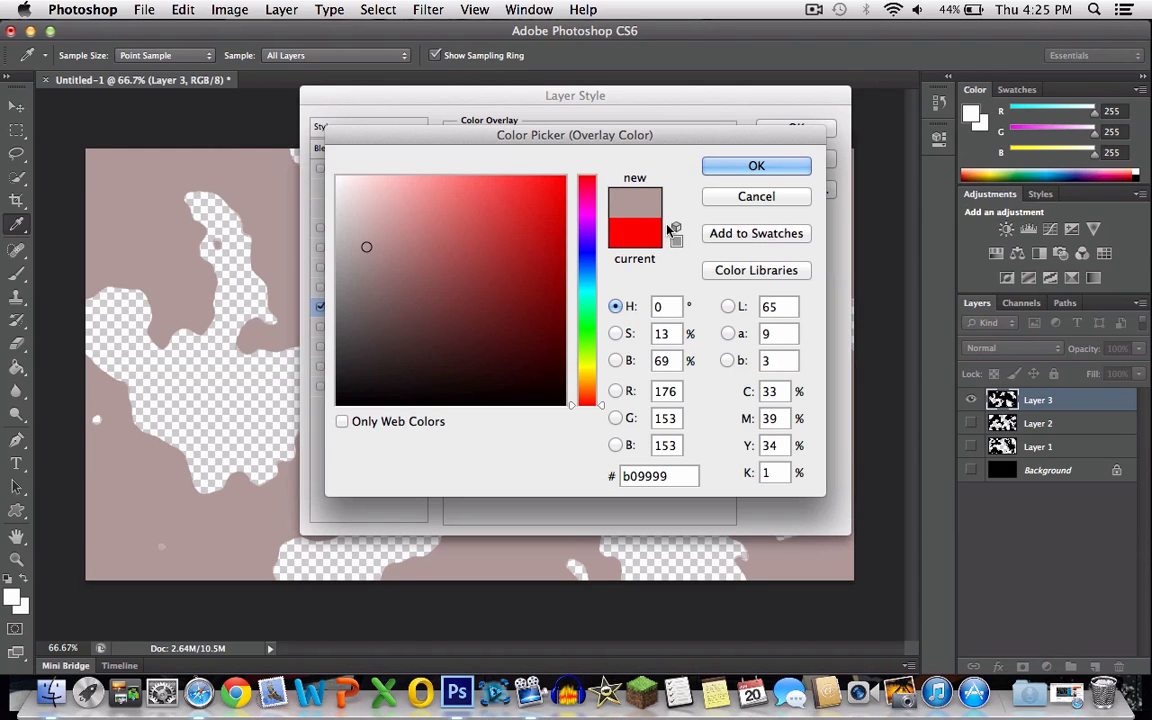
left_click(756, 165)
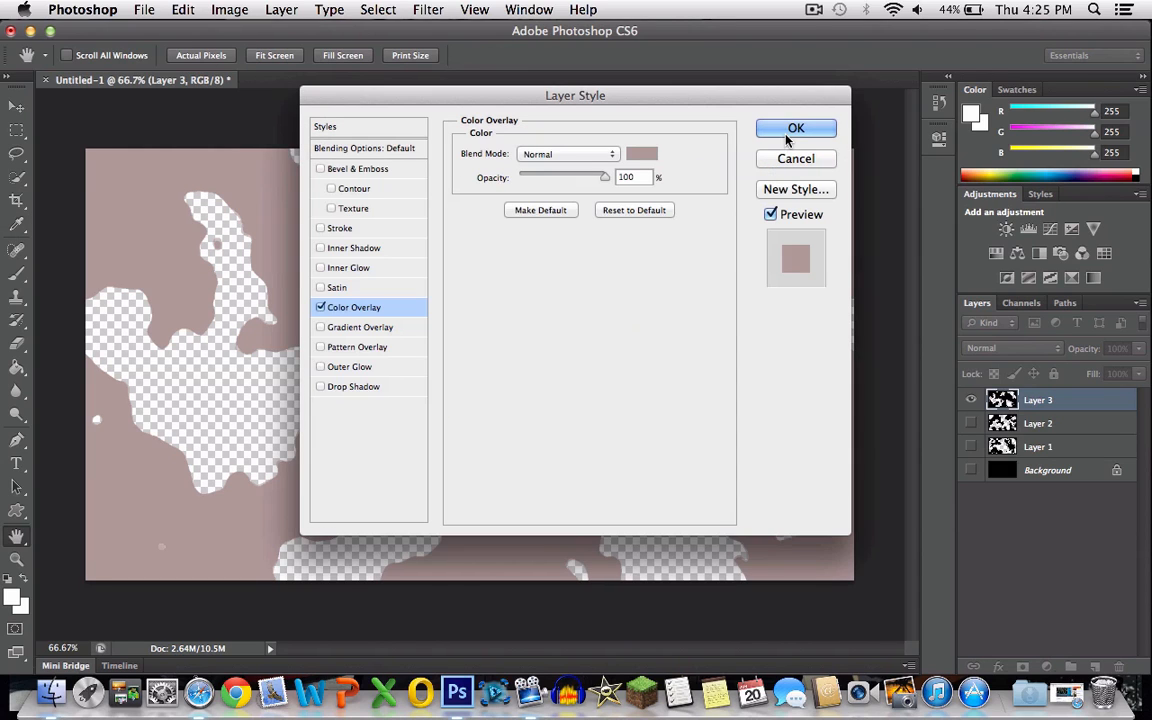
left_click(796, 128)
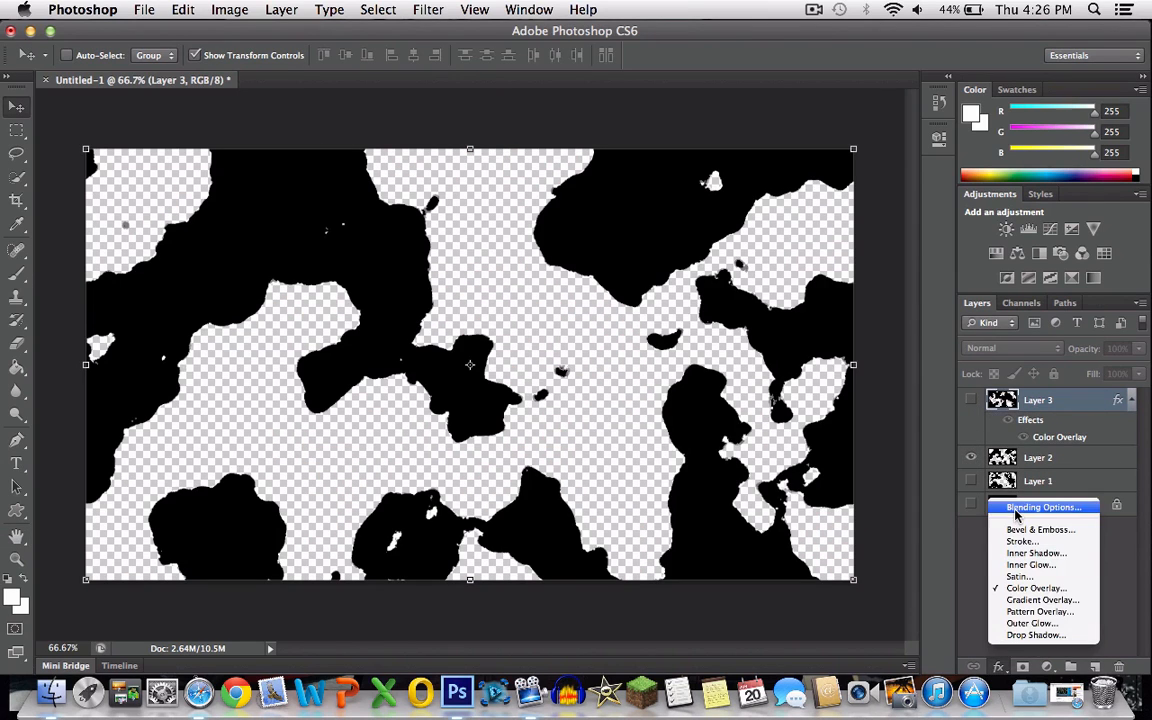
Step: Open Layer 2's layer style and its Color Overlay colour chooser
left_click(1042, 507)
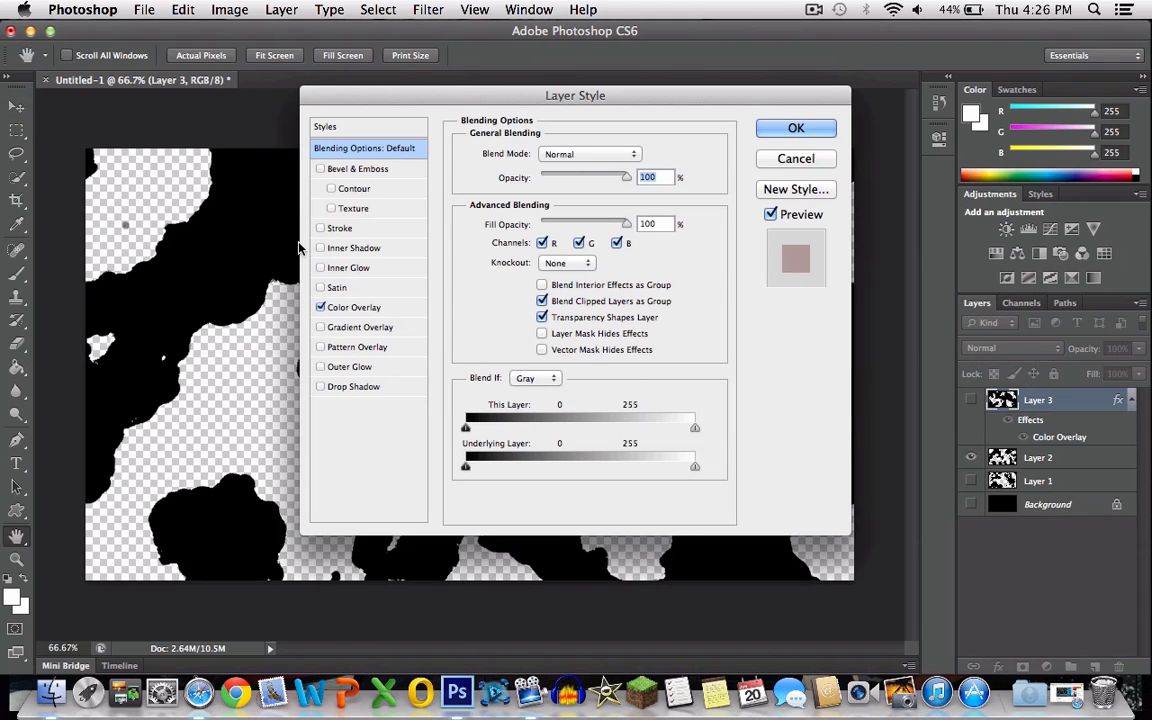
left_click(354, 307)
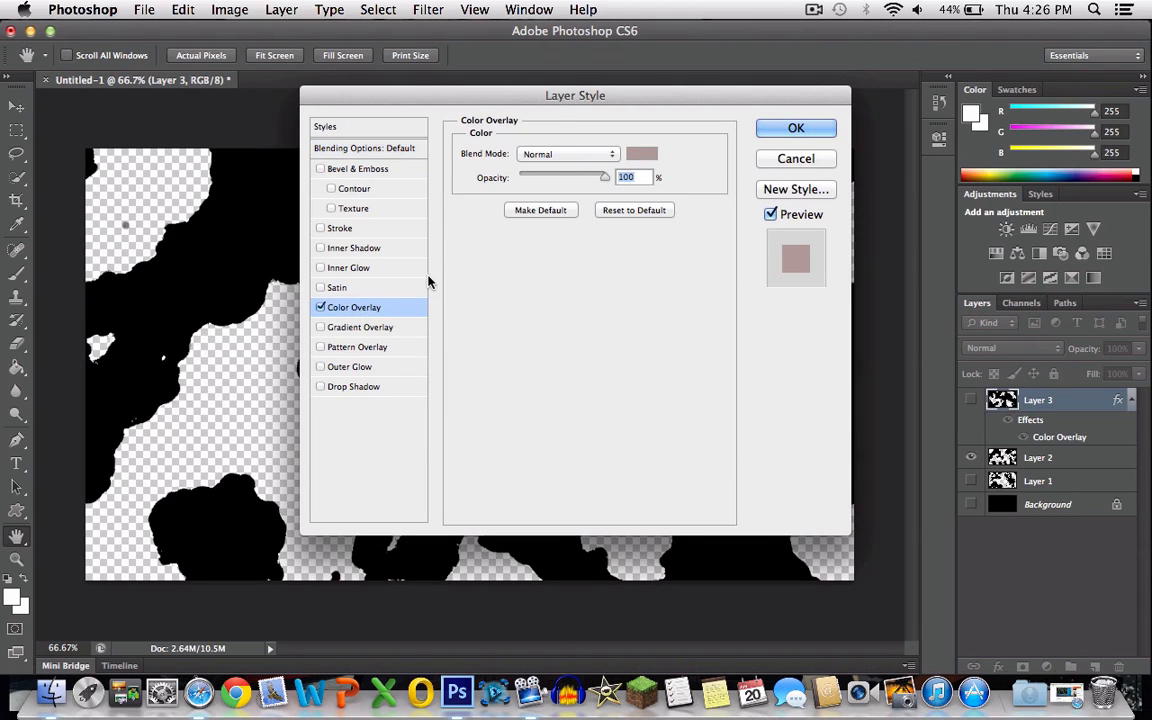
left_click(642, 153)
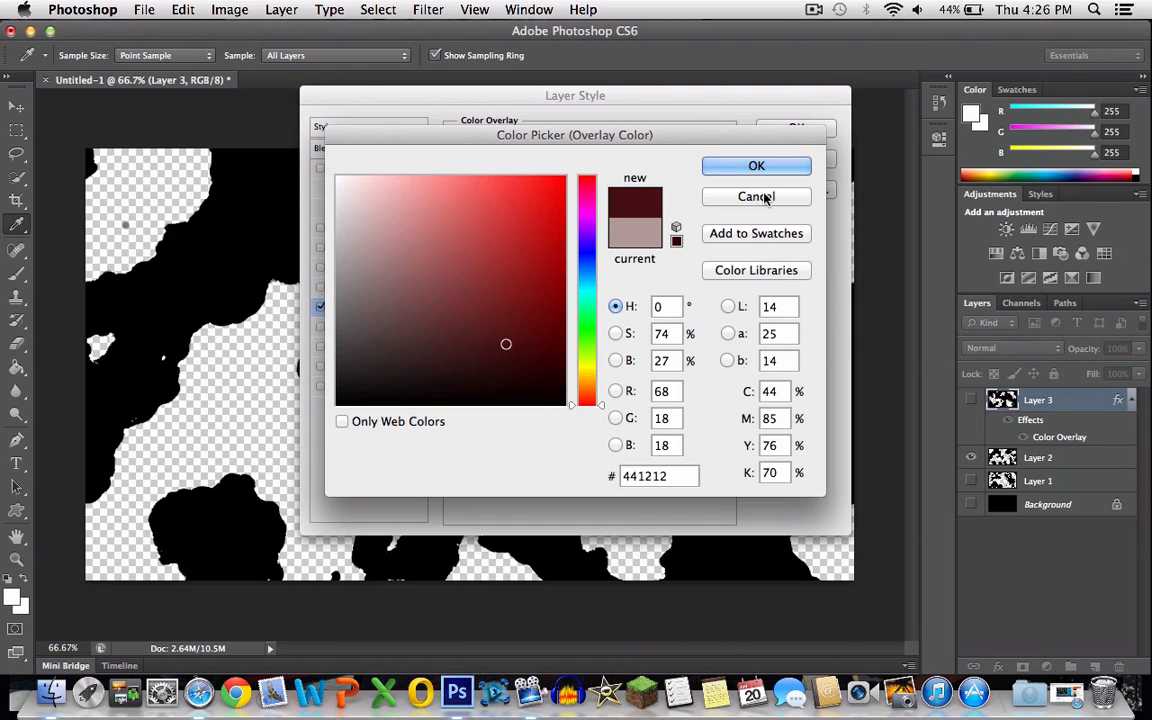
left_click(756, 196)
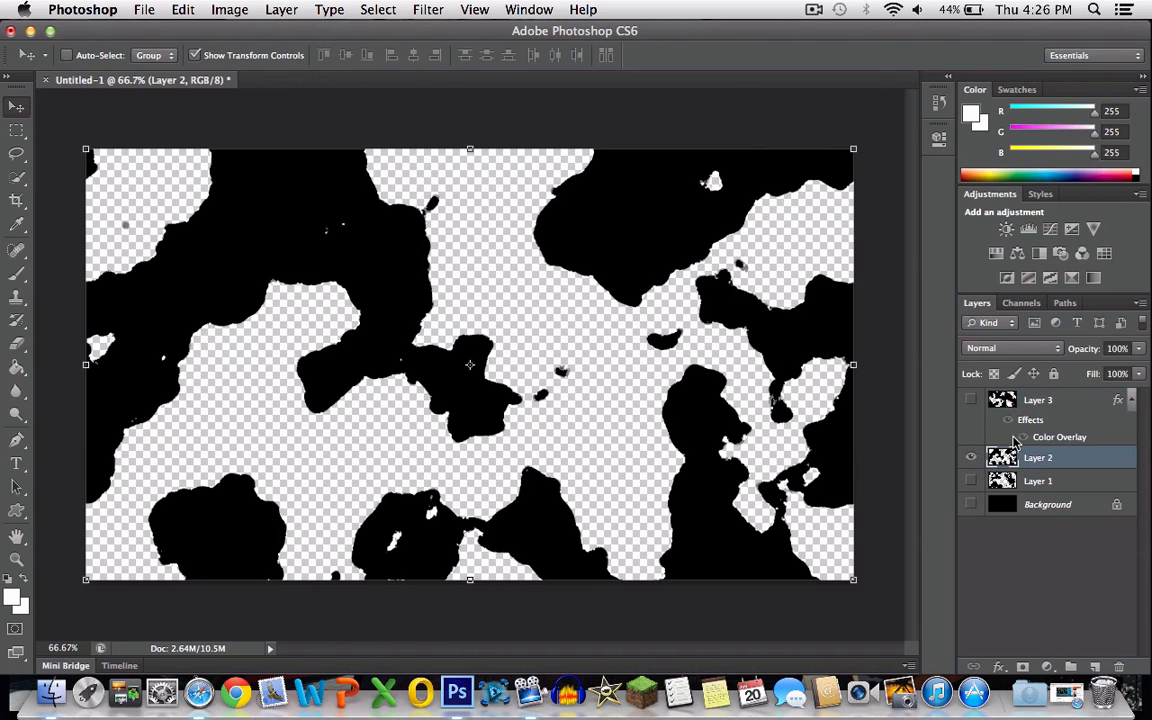
mouse_move(975, 402)
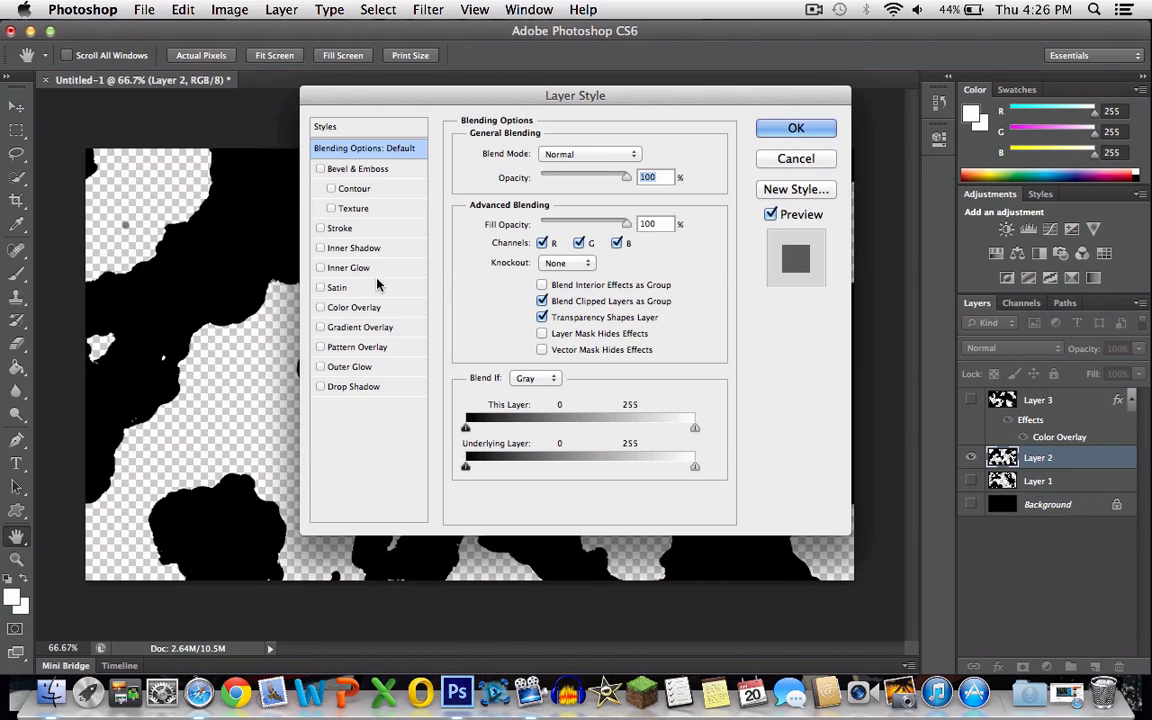
Step: Set Layer 2's colour overlay to red ff0000 and apply it
left_click(354, 307)
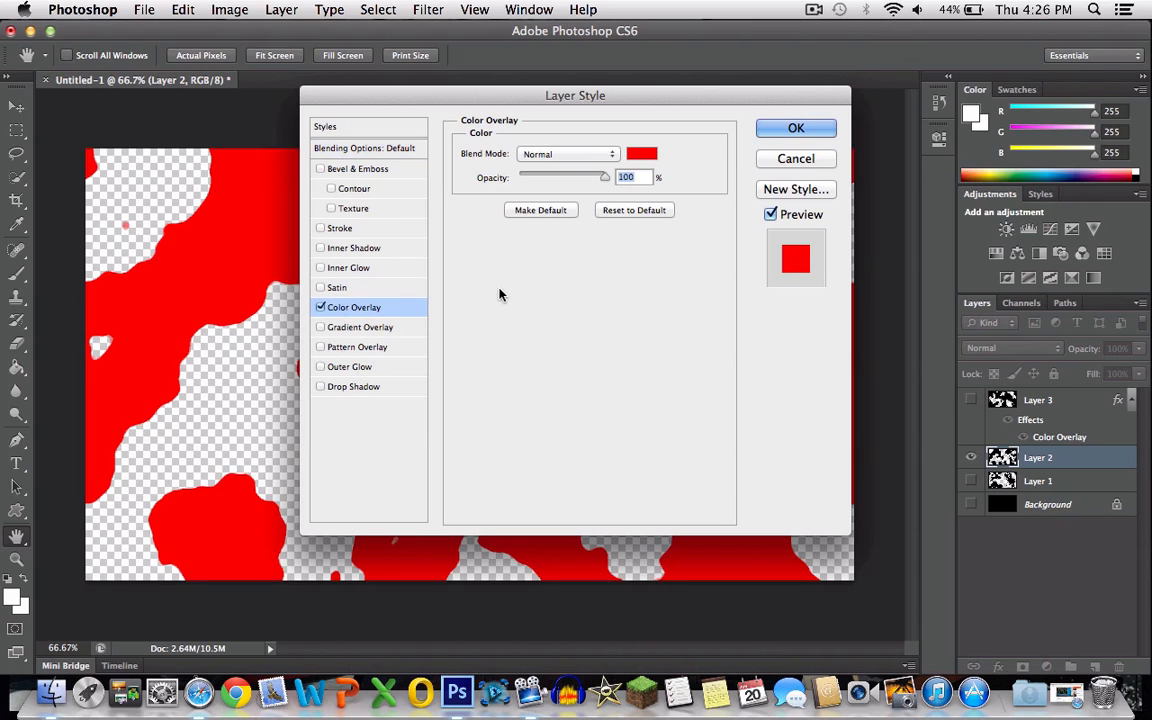
left_click(642, 153)
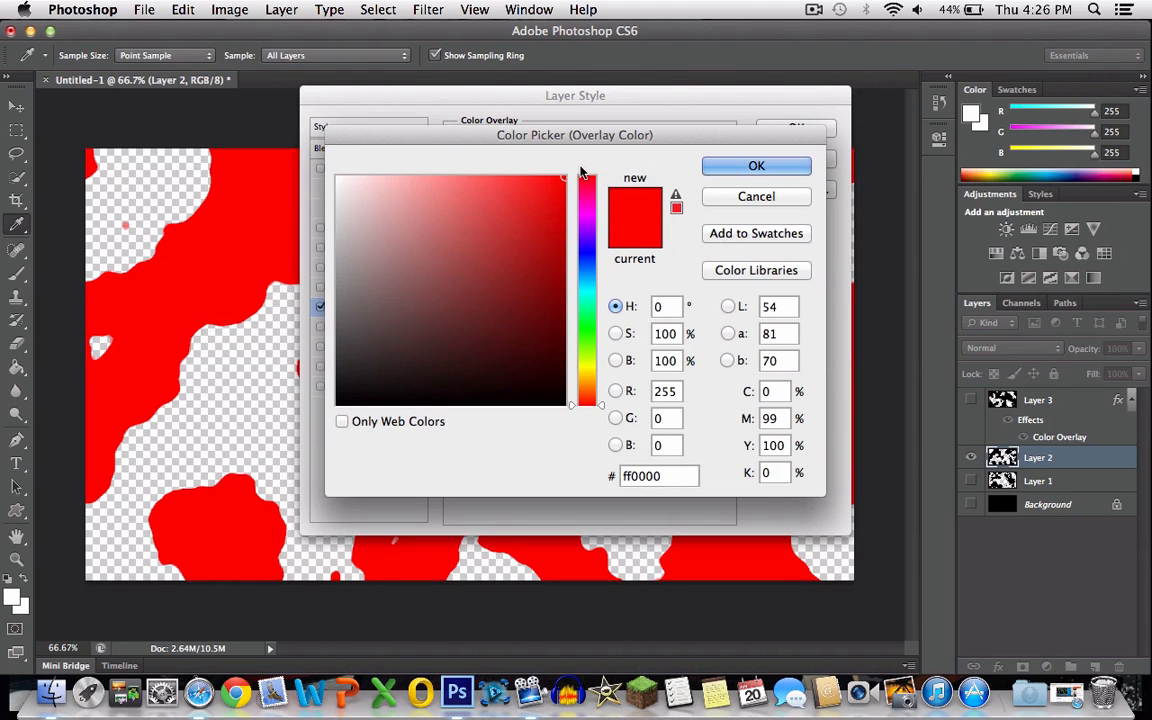
left_click(756, 165)
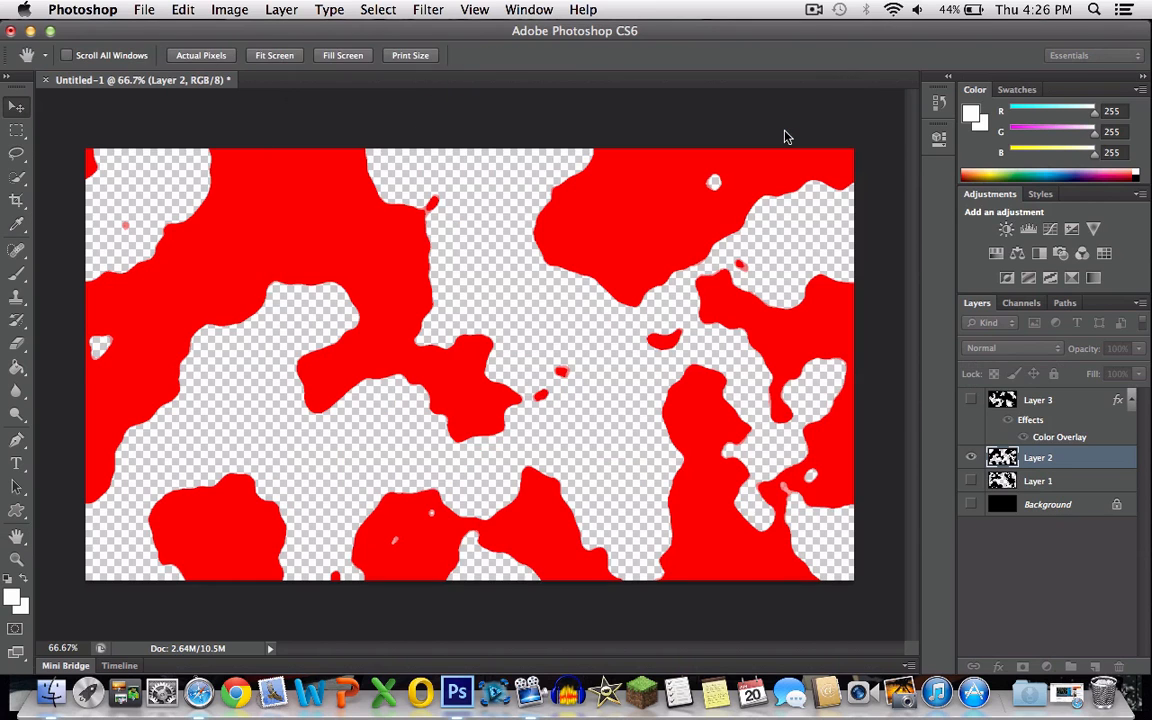
left_click(15, 107)
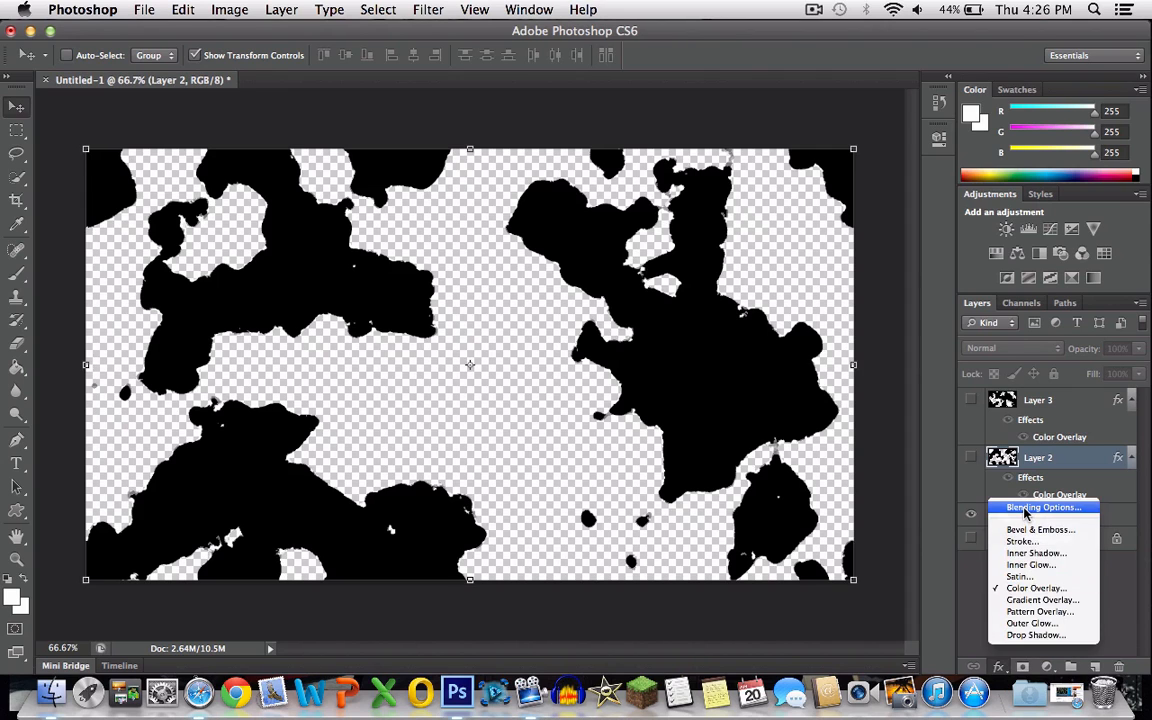
Step: Give Layer 1 a bright green 5aff00 colour overlay
left_click(1045, 507)
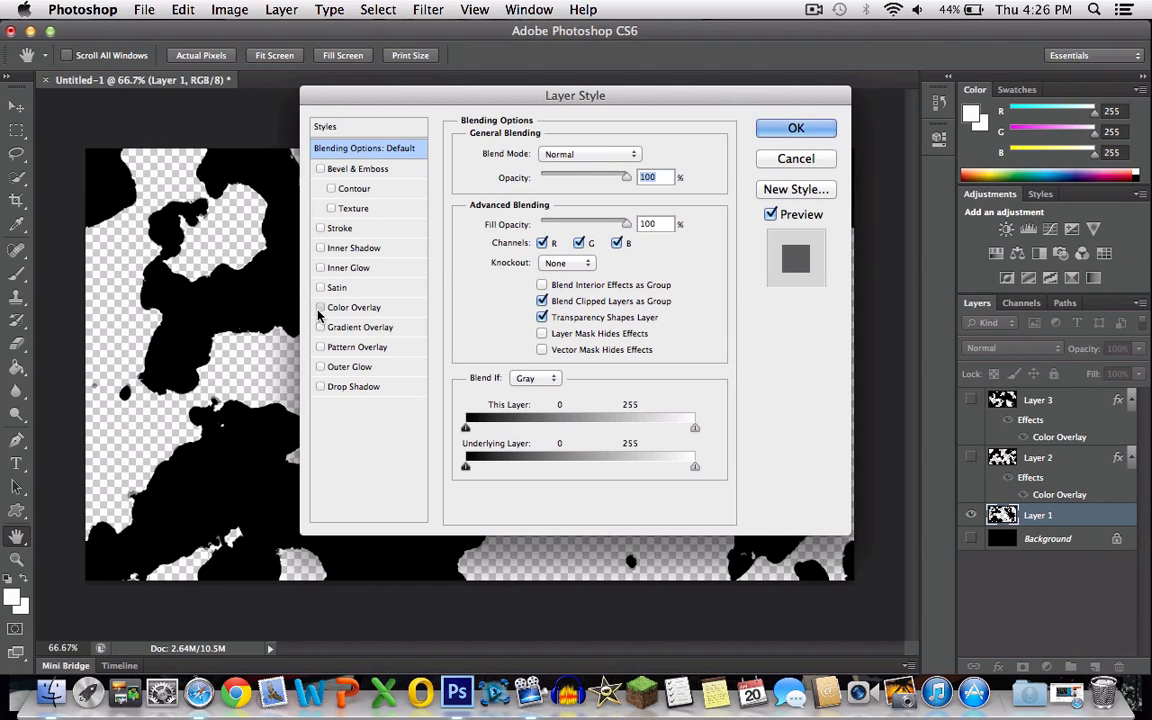
left_click(320, 307)
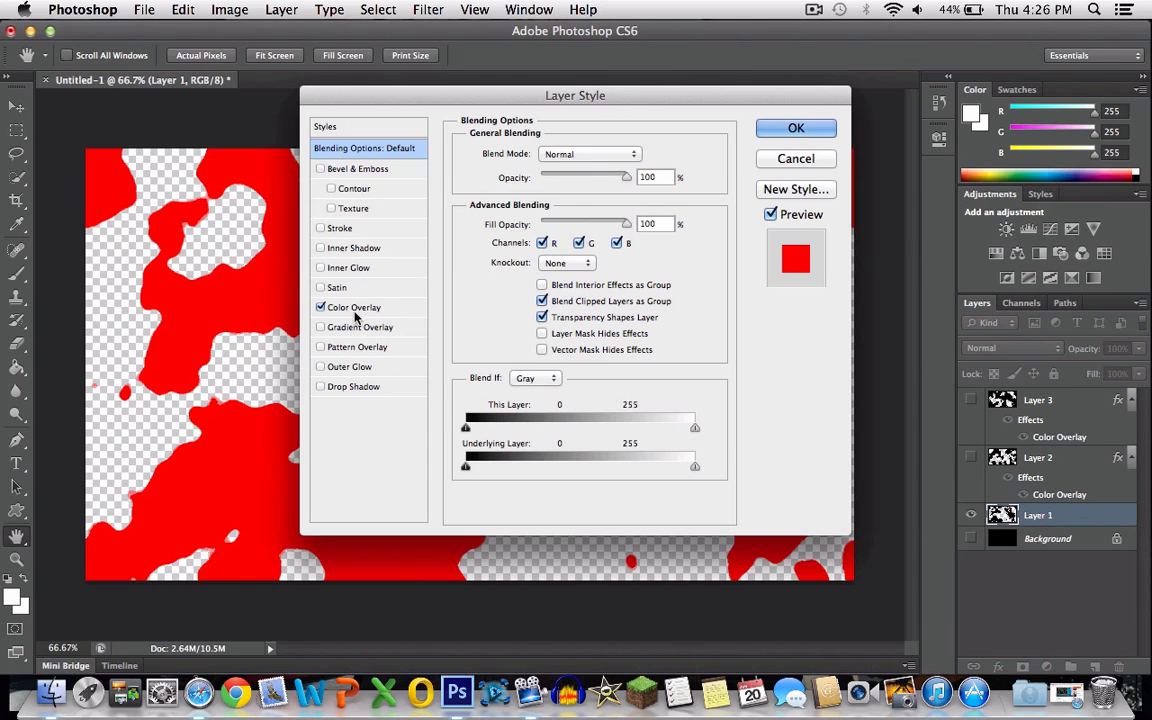
left_click(795, 258)
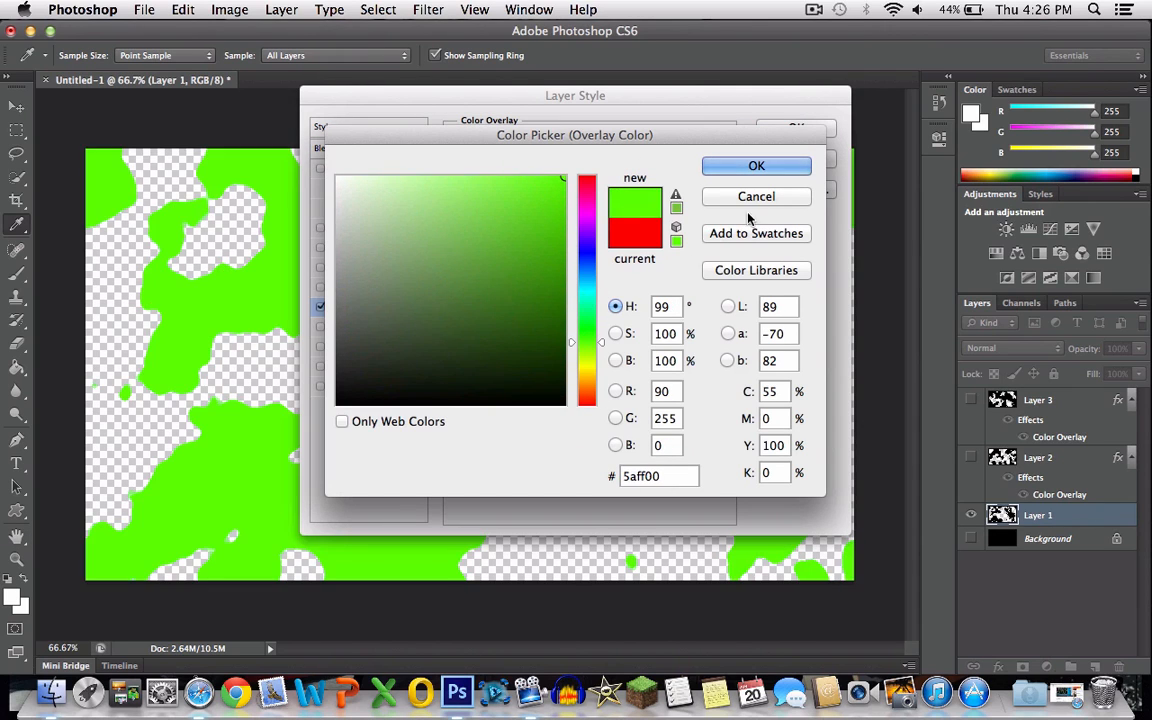
left_click(756, 165)
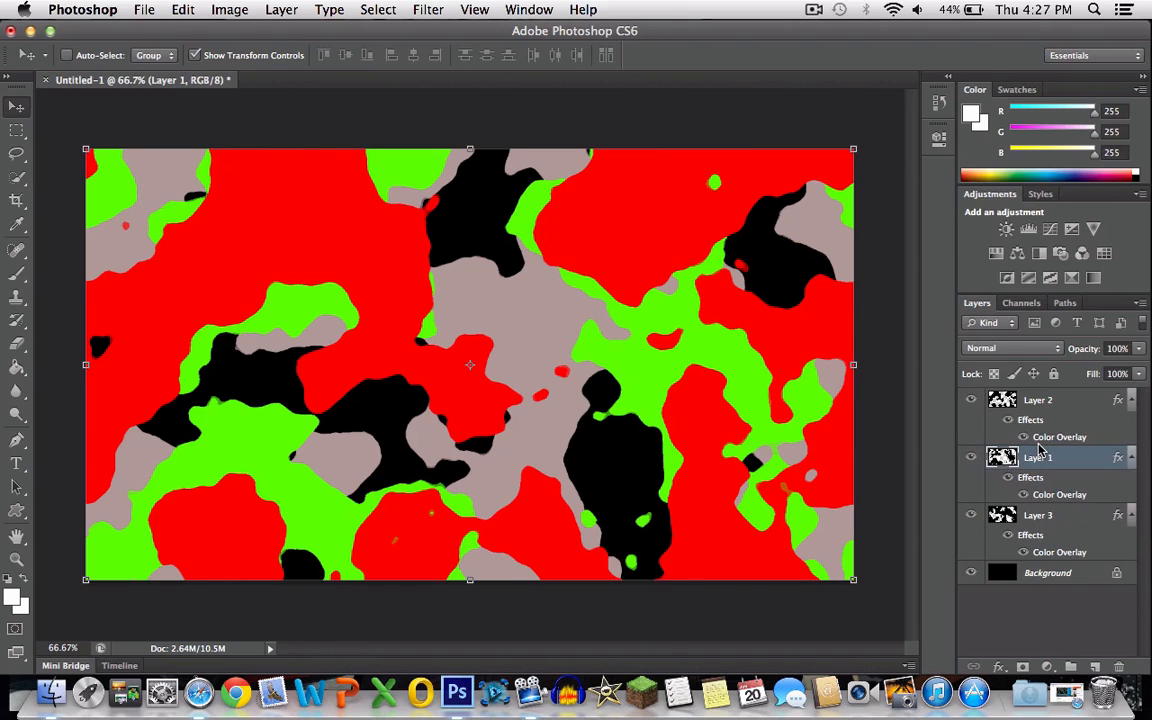
mouse_move(1040, 457)
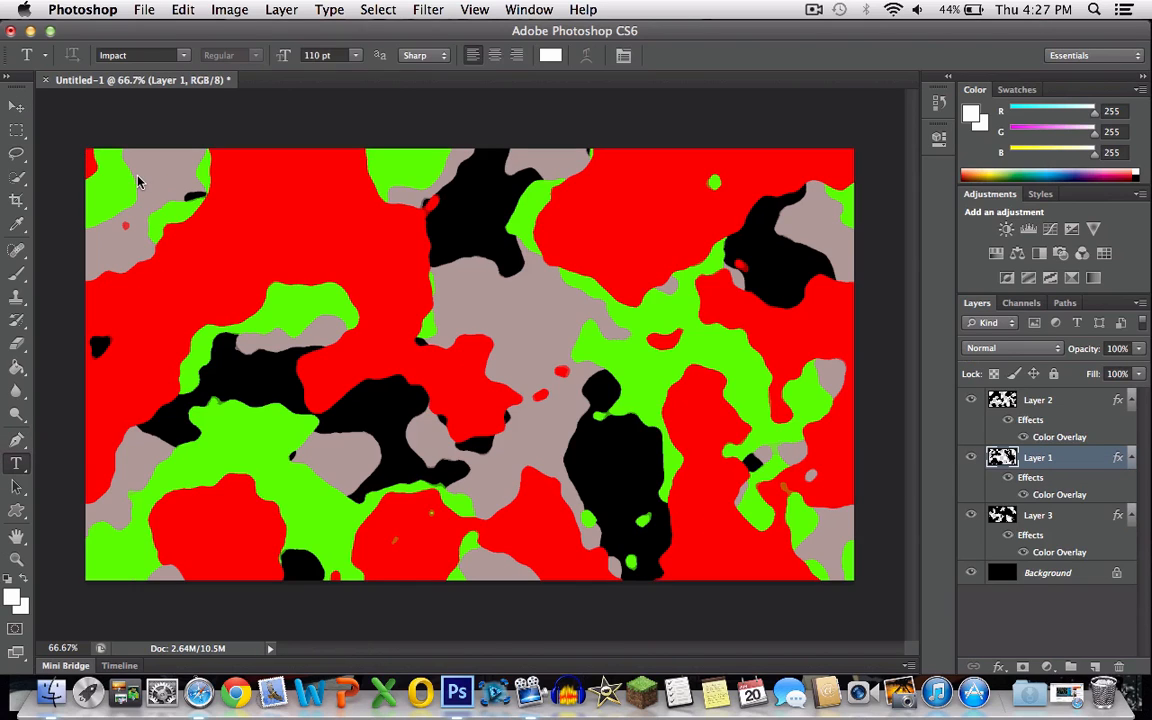
Step: Add white 'MrWhatsGoodx' text in Arial Black at 130 pt across the top of the camouflage
left_click_drag(140, 180, 790, 500)
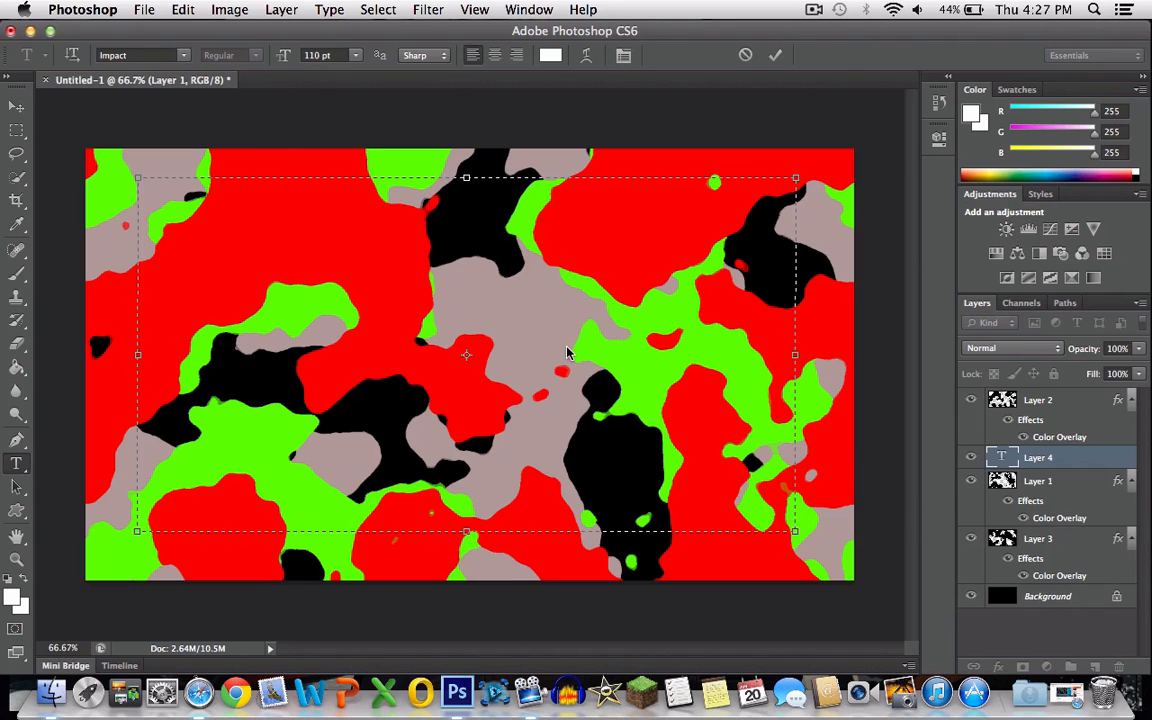
type("Mr")
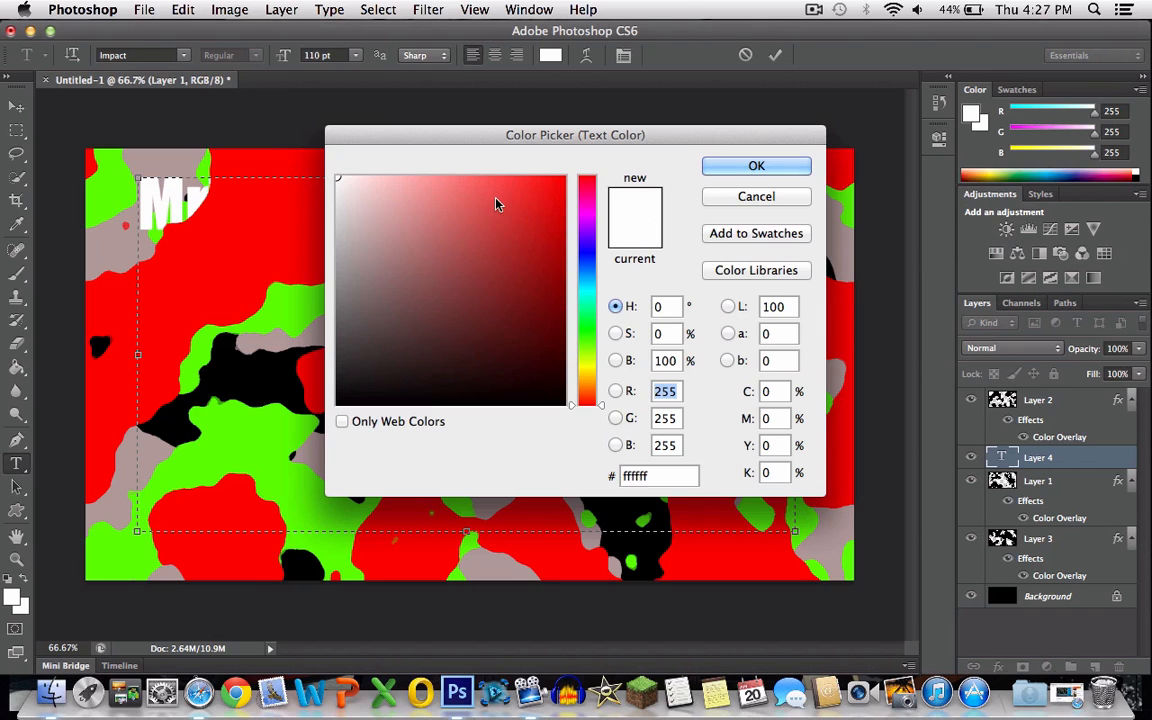
left_click(756, 165)
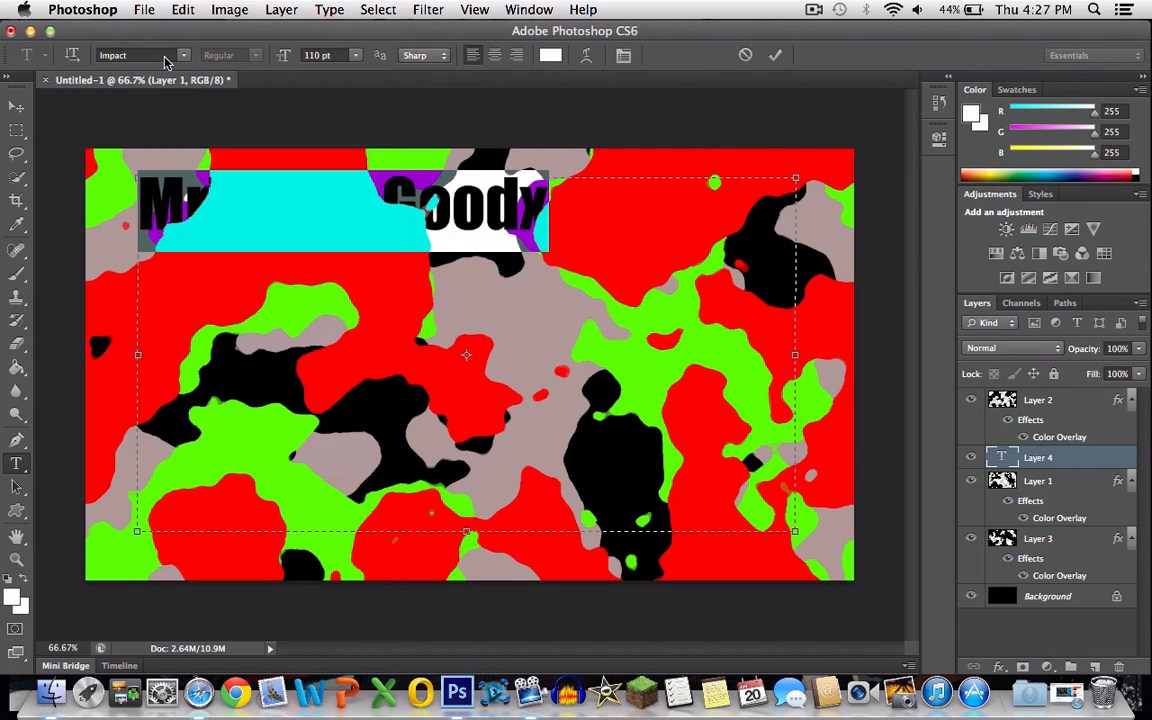
left_click(140, 55)
type("Arial Black")
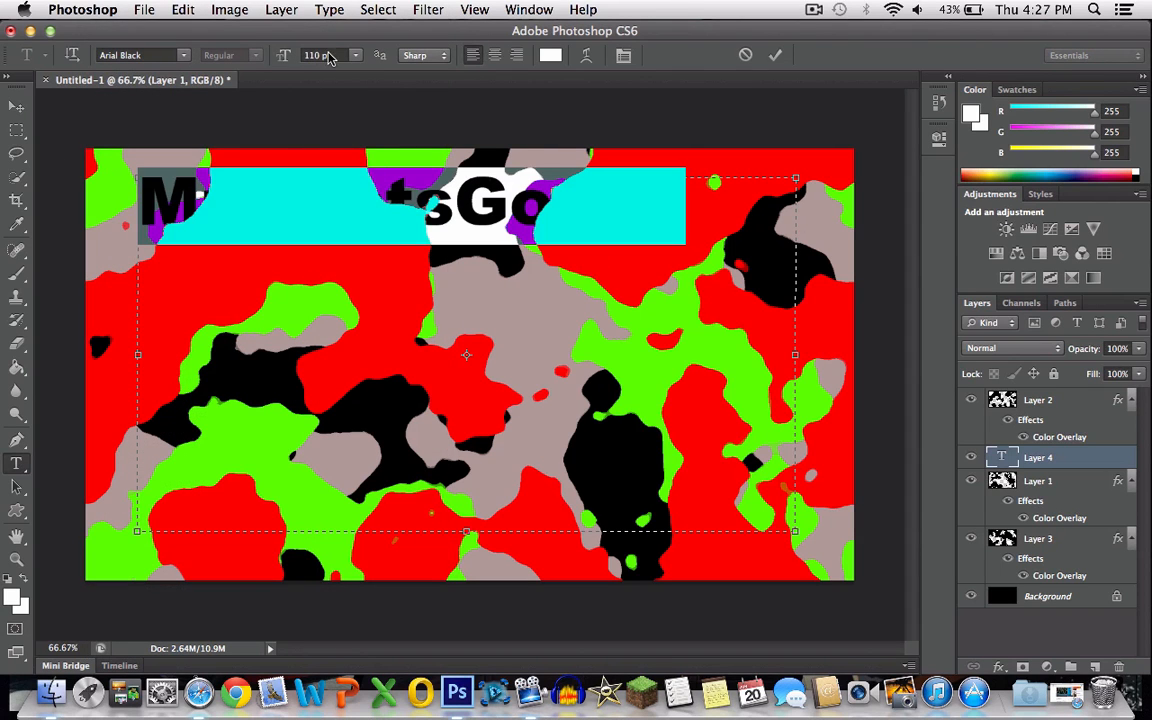
left_click(356, 55)
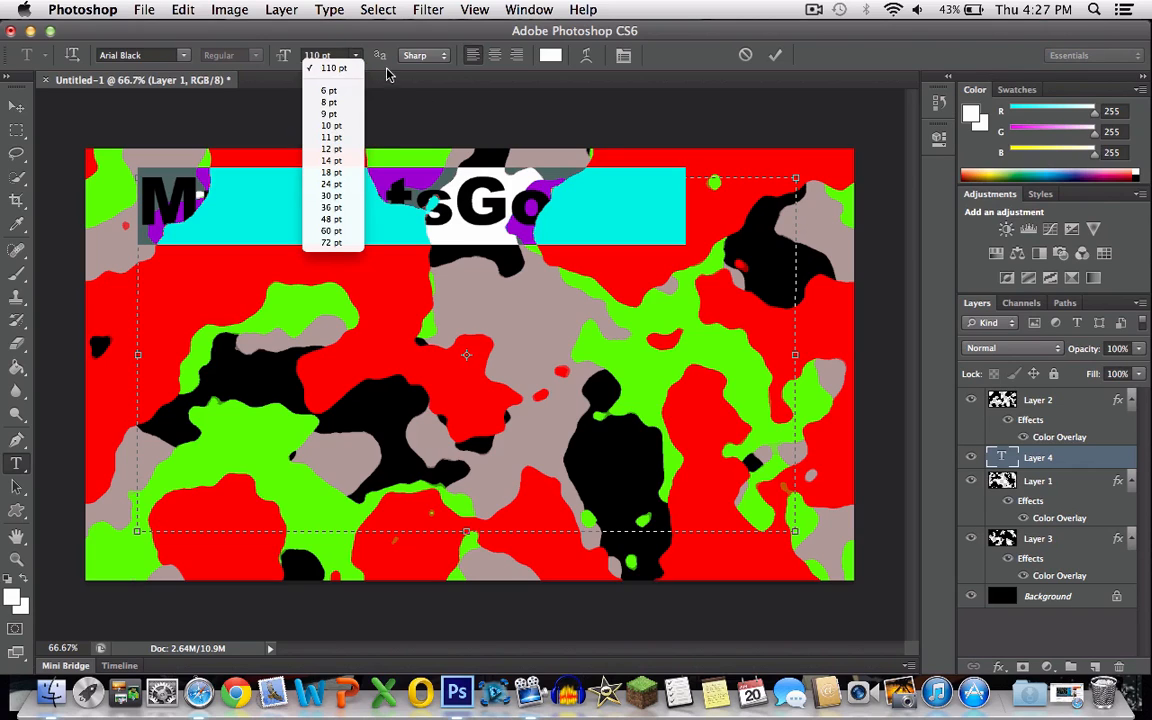
left_click(325, 55)
type("130")
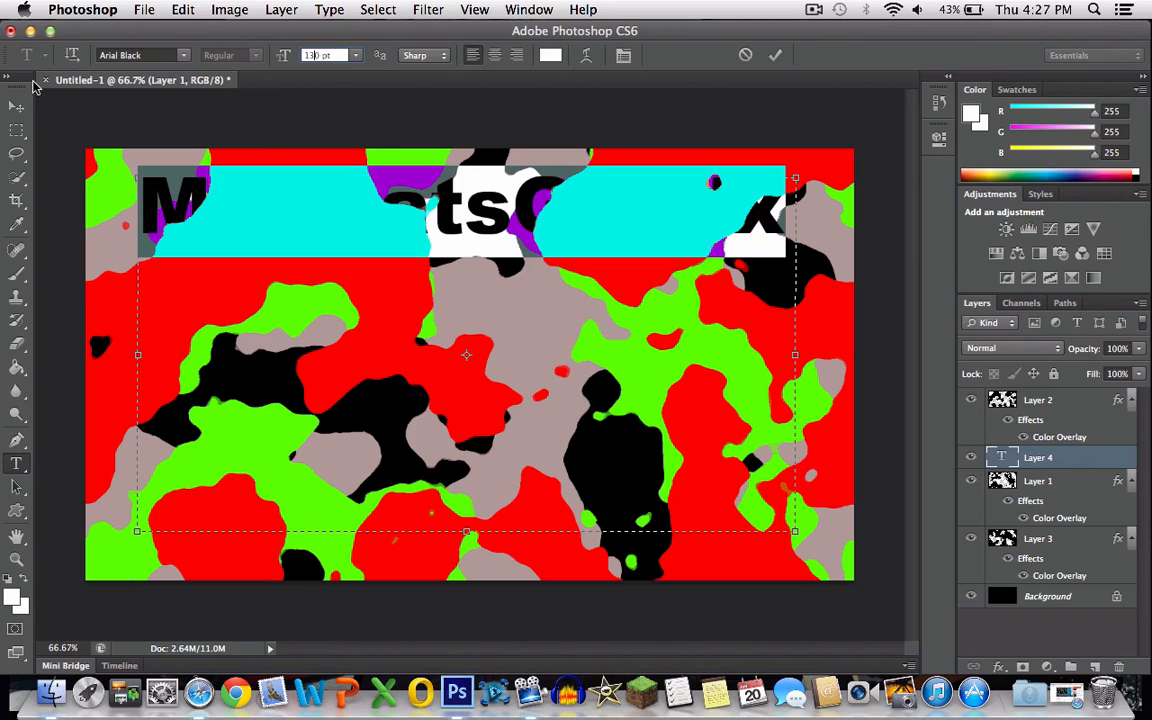
mouse_move(1005, 656)
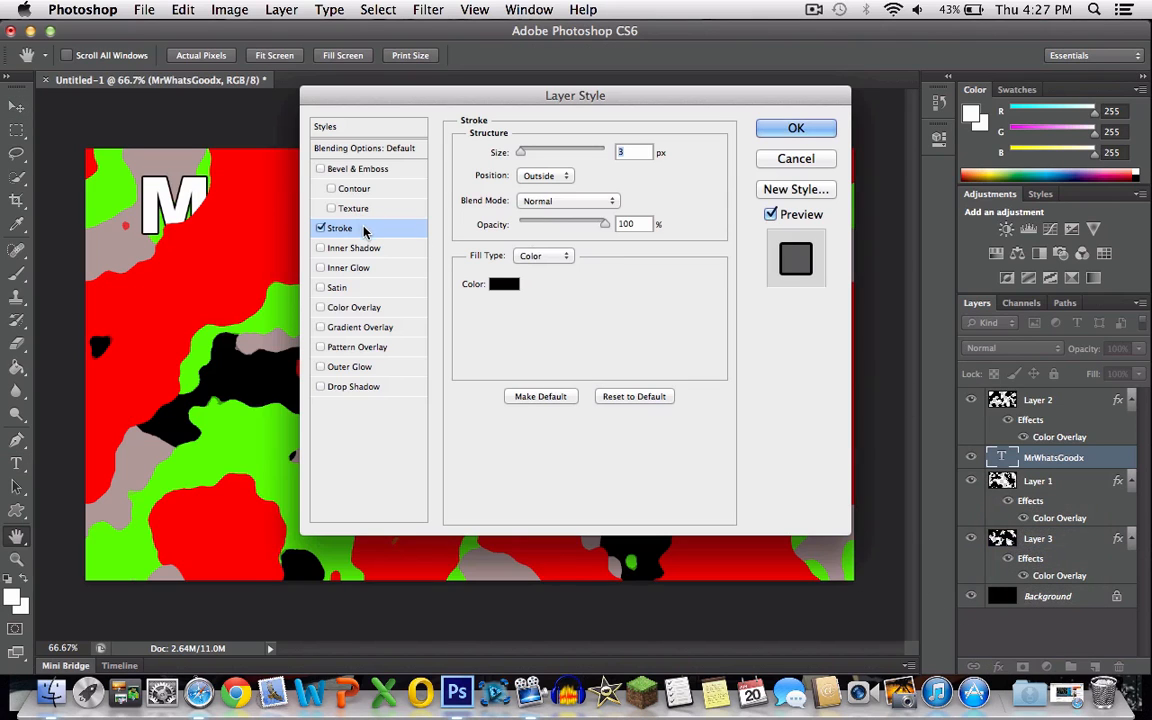
Step: Give the text layer a 7 px blue Stroke in Layer Style and apply it
left_click_drag(520, 152, 535, 152)
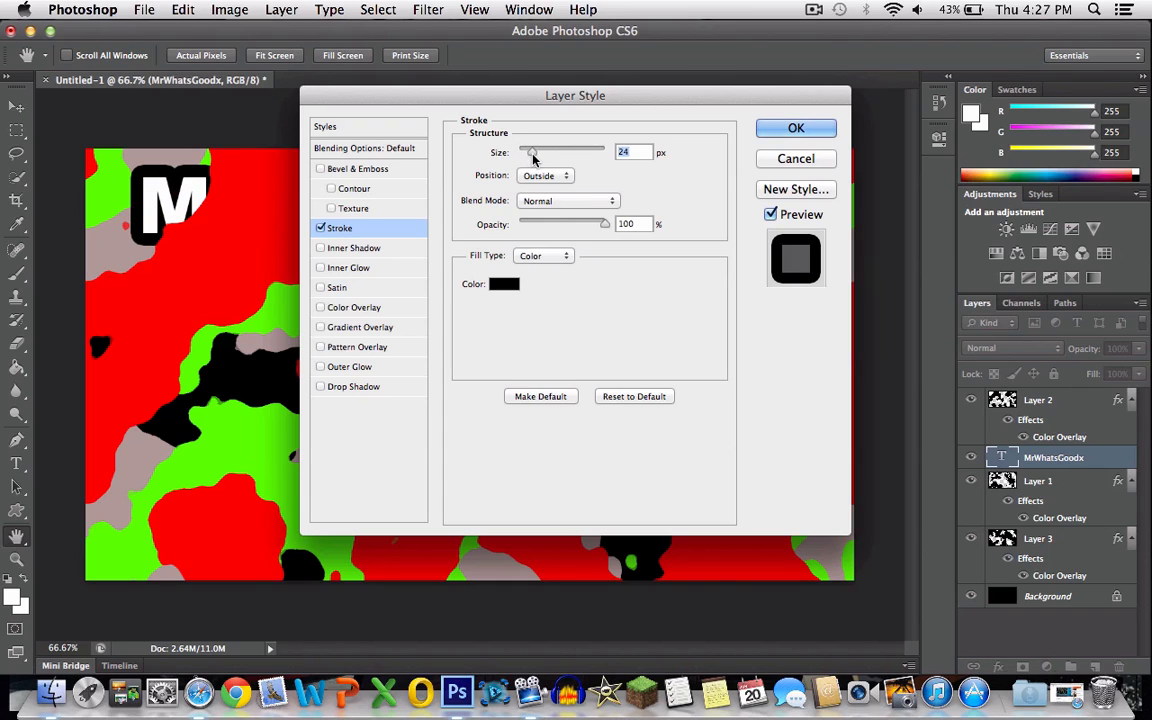
left_click_drag(535, 152, 528, 152)
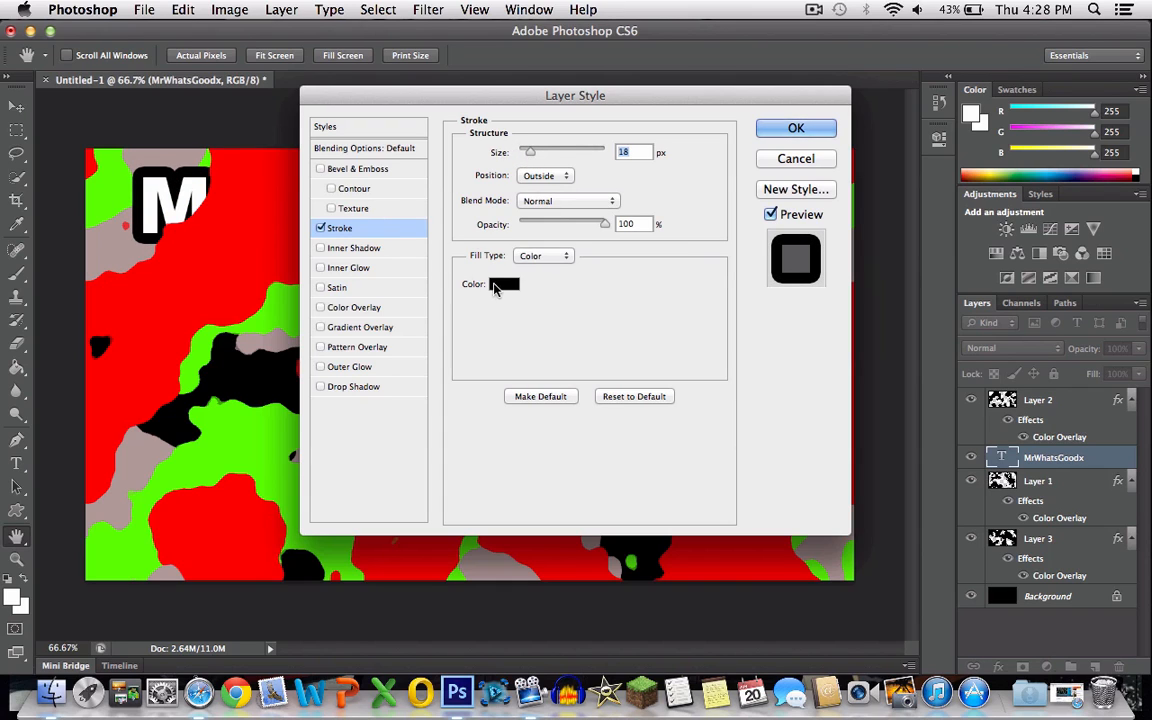
left_click(504, 284)
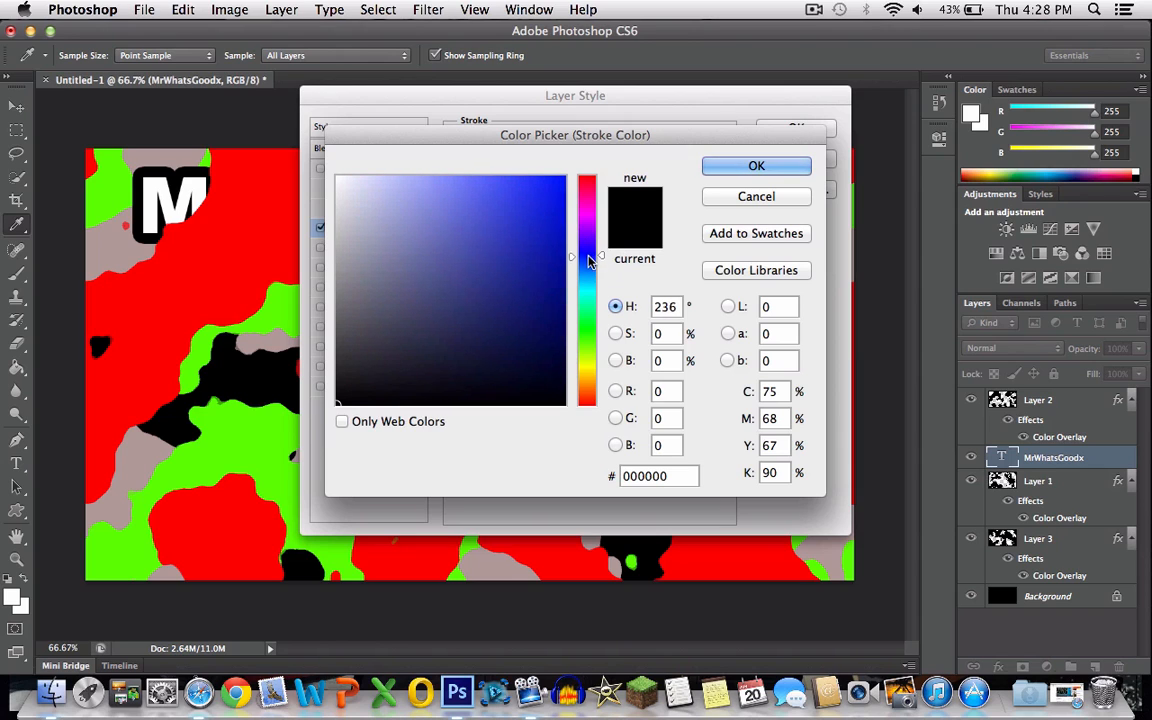
left_click(461, 210)
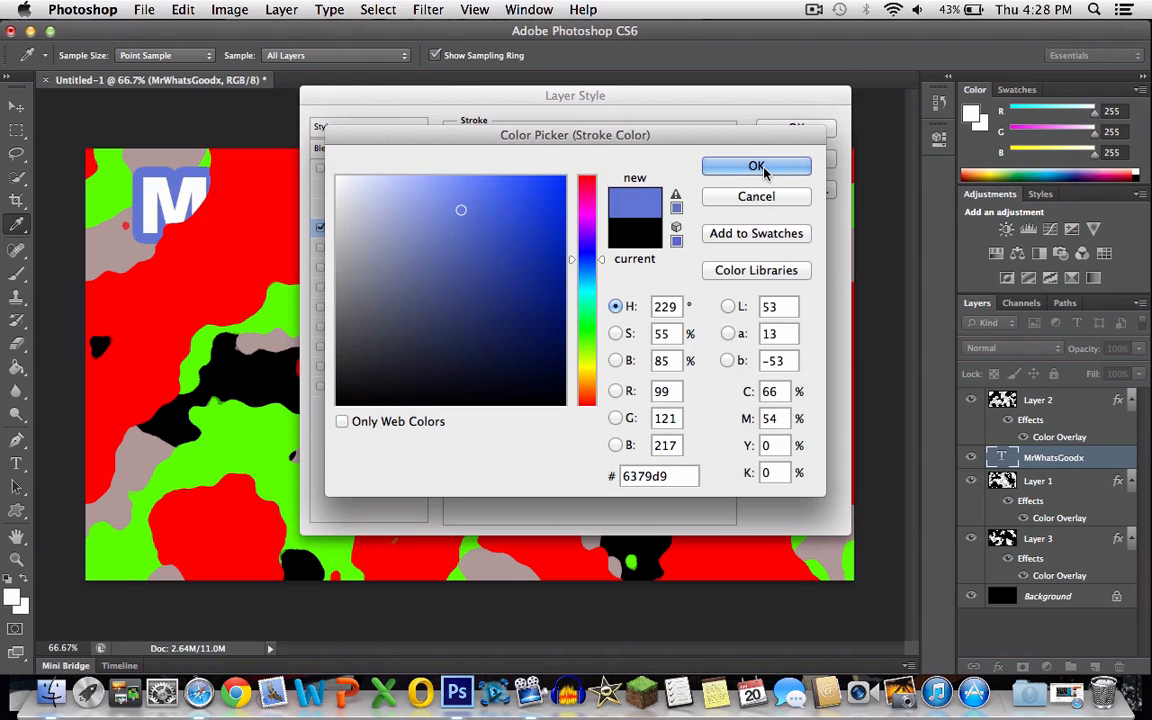
left_click(540, 227)
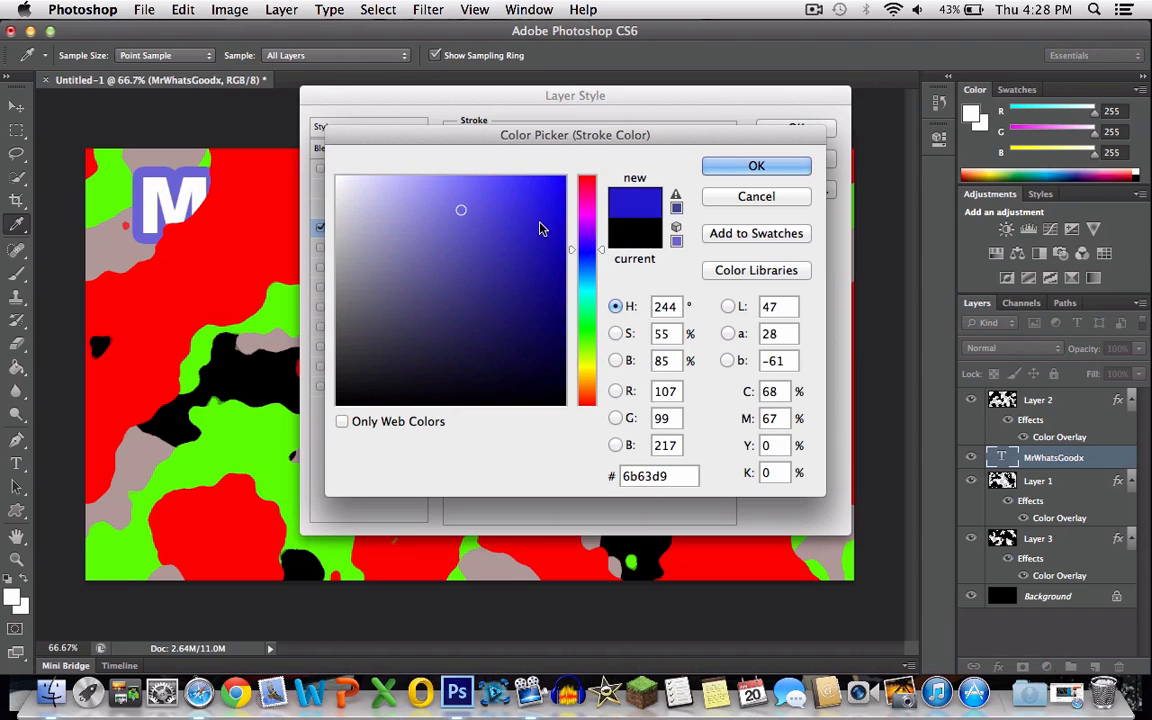
left_click(757, 165)
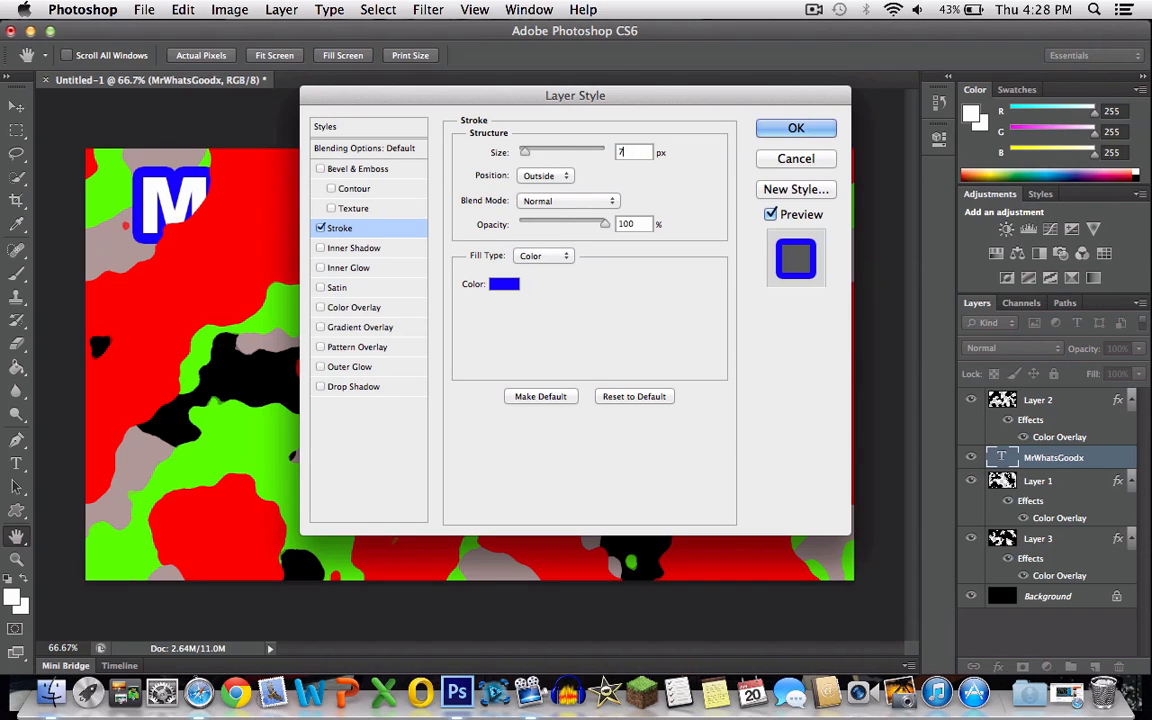
left_click(795, 128)
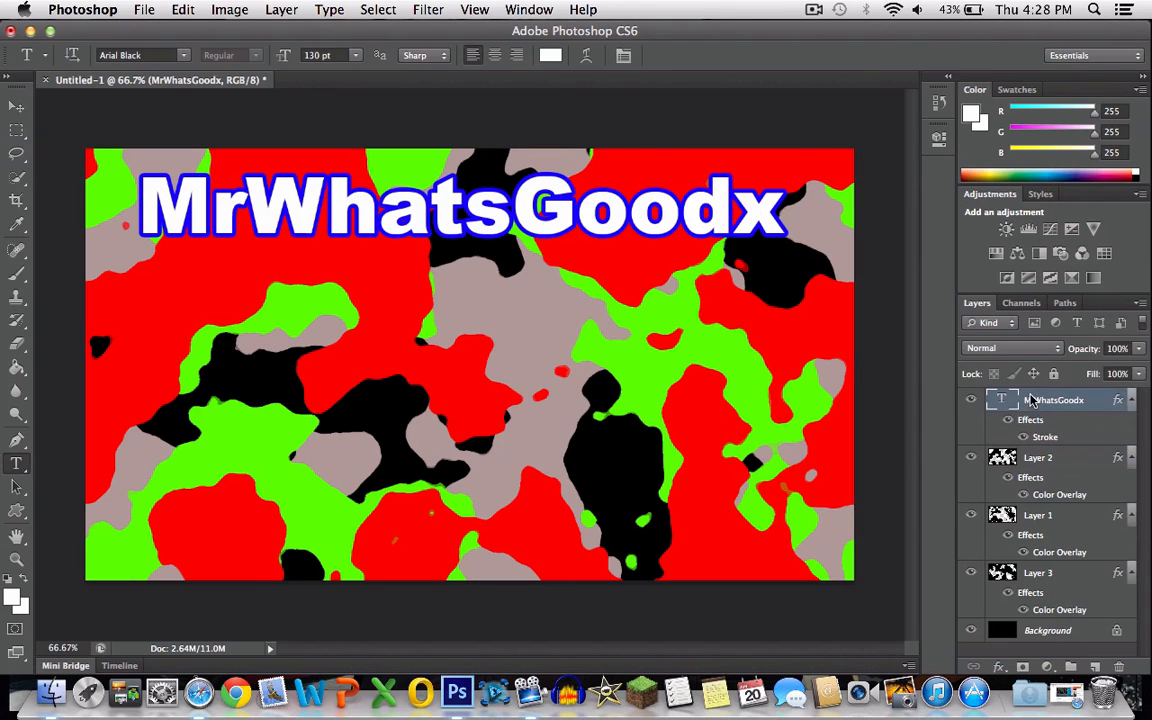
Step: Move the text layer to the top and centre the text vertically on the canvas
left_click(16, 106)
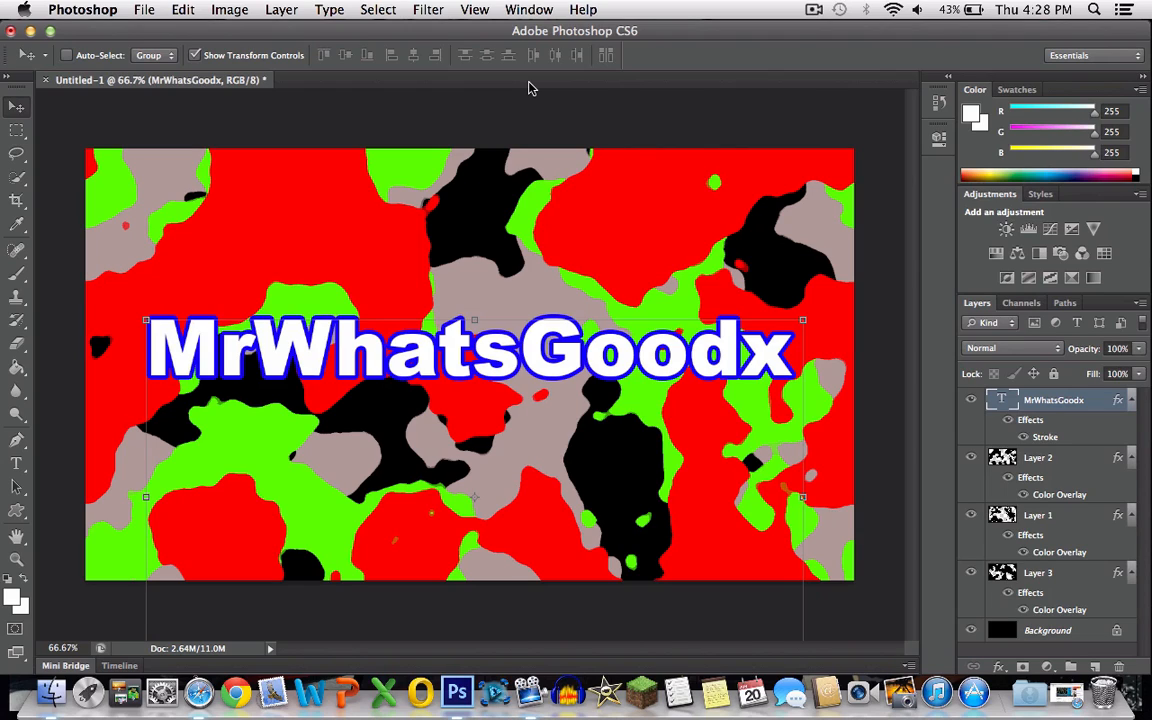
mouse_move(680, 102)
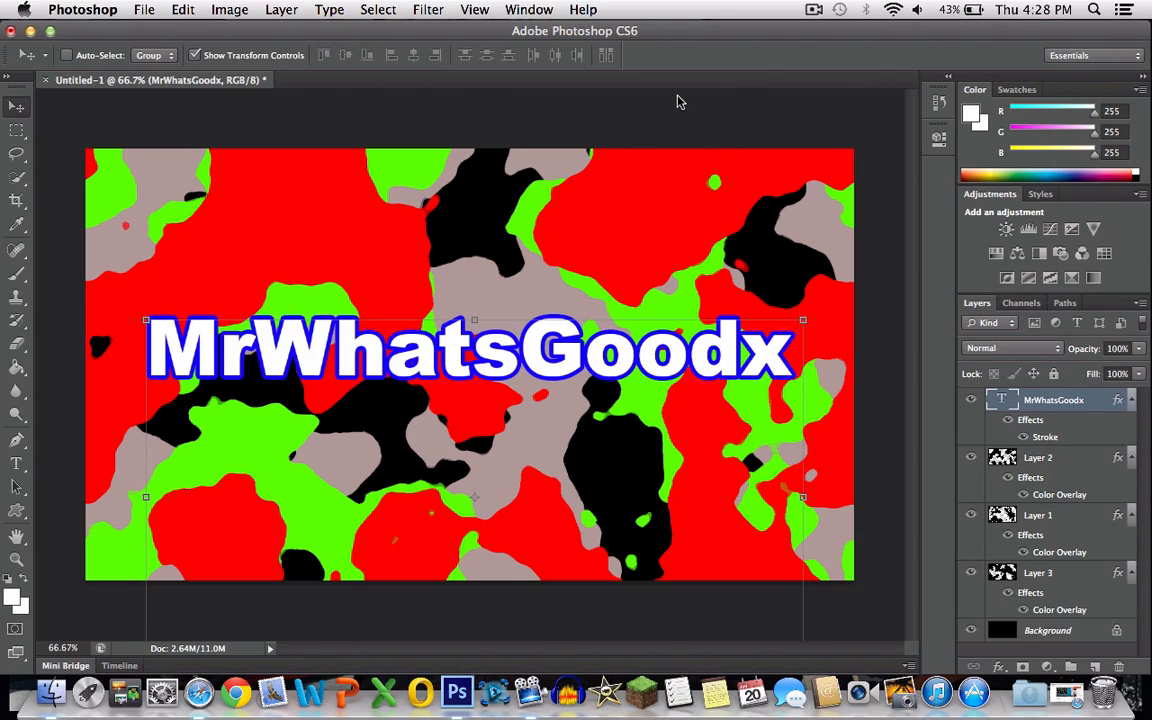
mouse_move(802, 8)
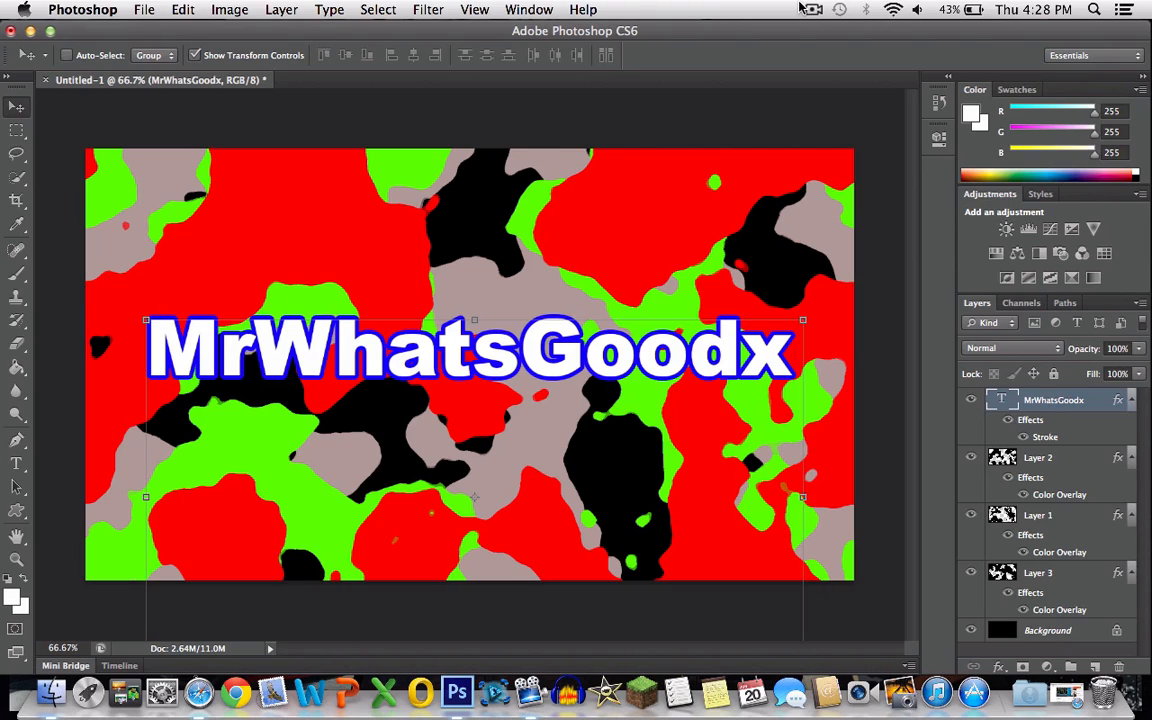
Step: Show ScreenFlow's recording menu with Stop Record and Pause from the menu bar
left_click(811, 9)
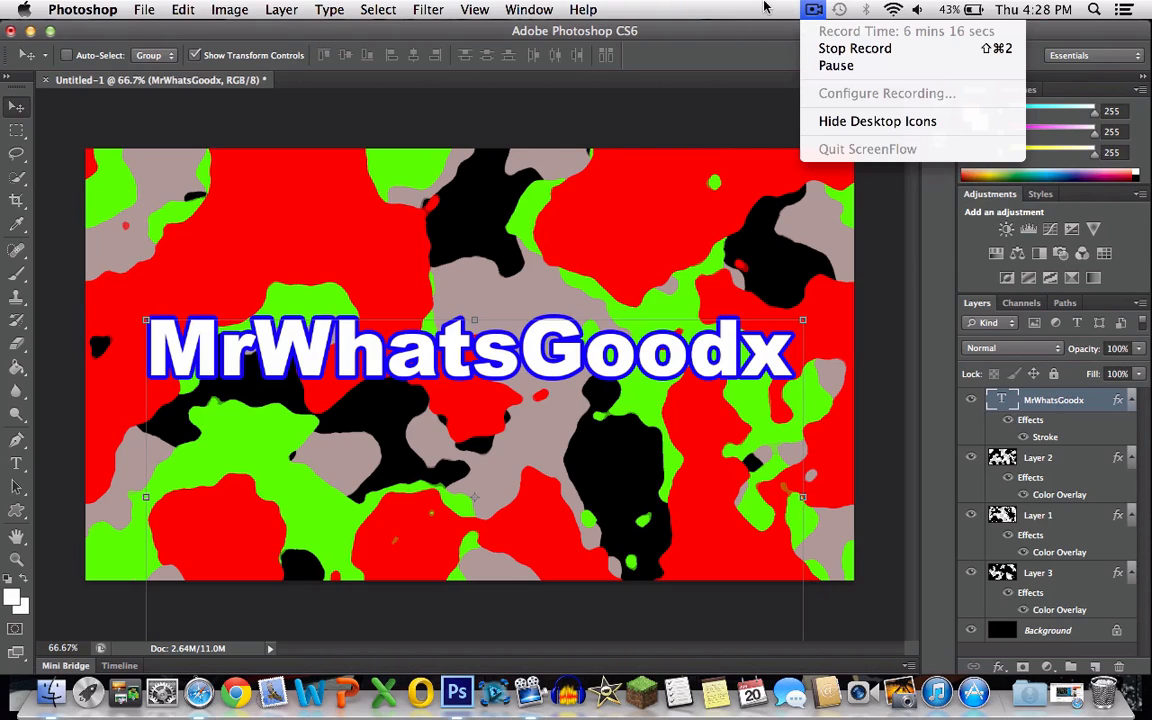
mouse_move(755, 13)
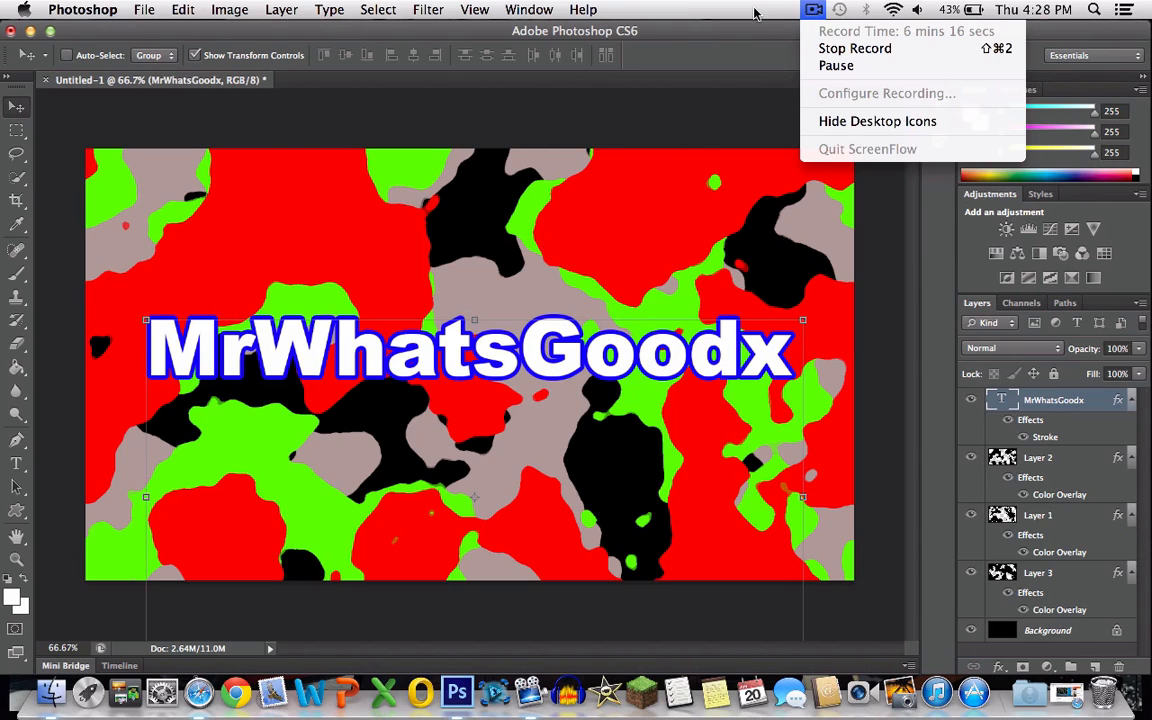
mouse_move(836, 65)
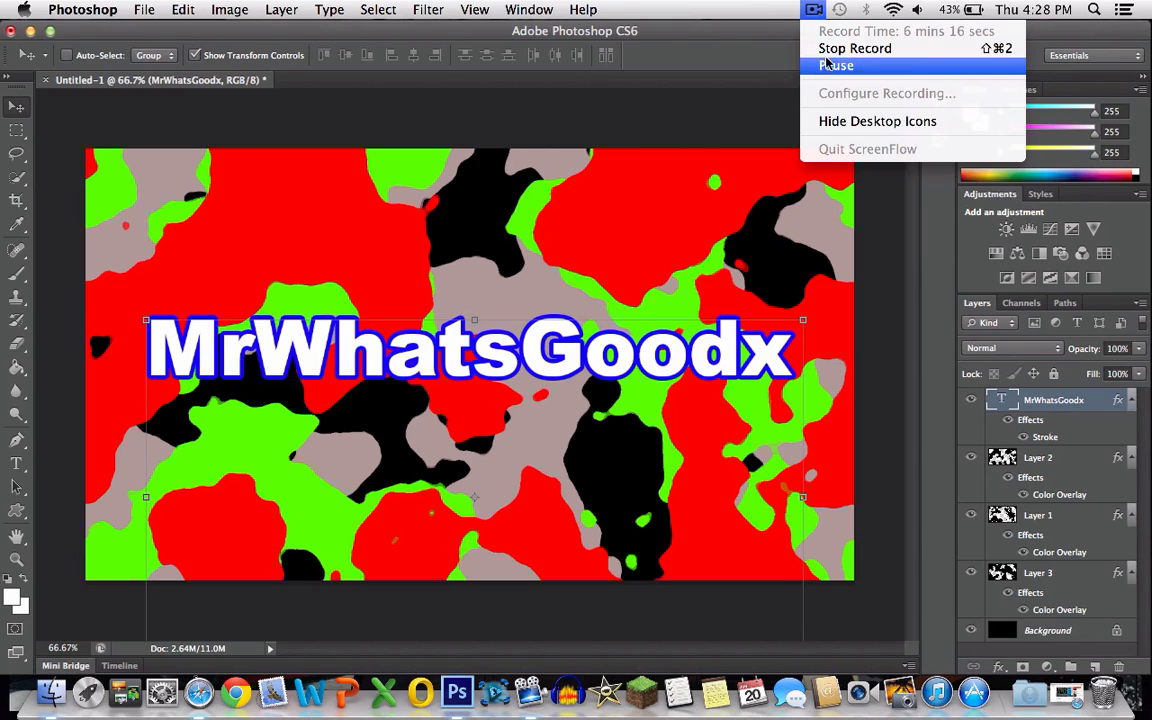